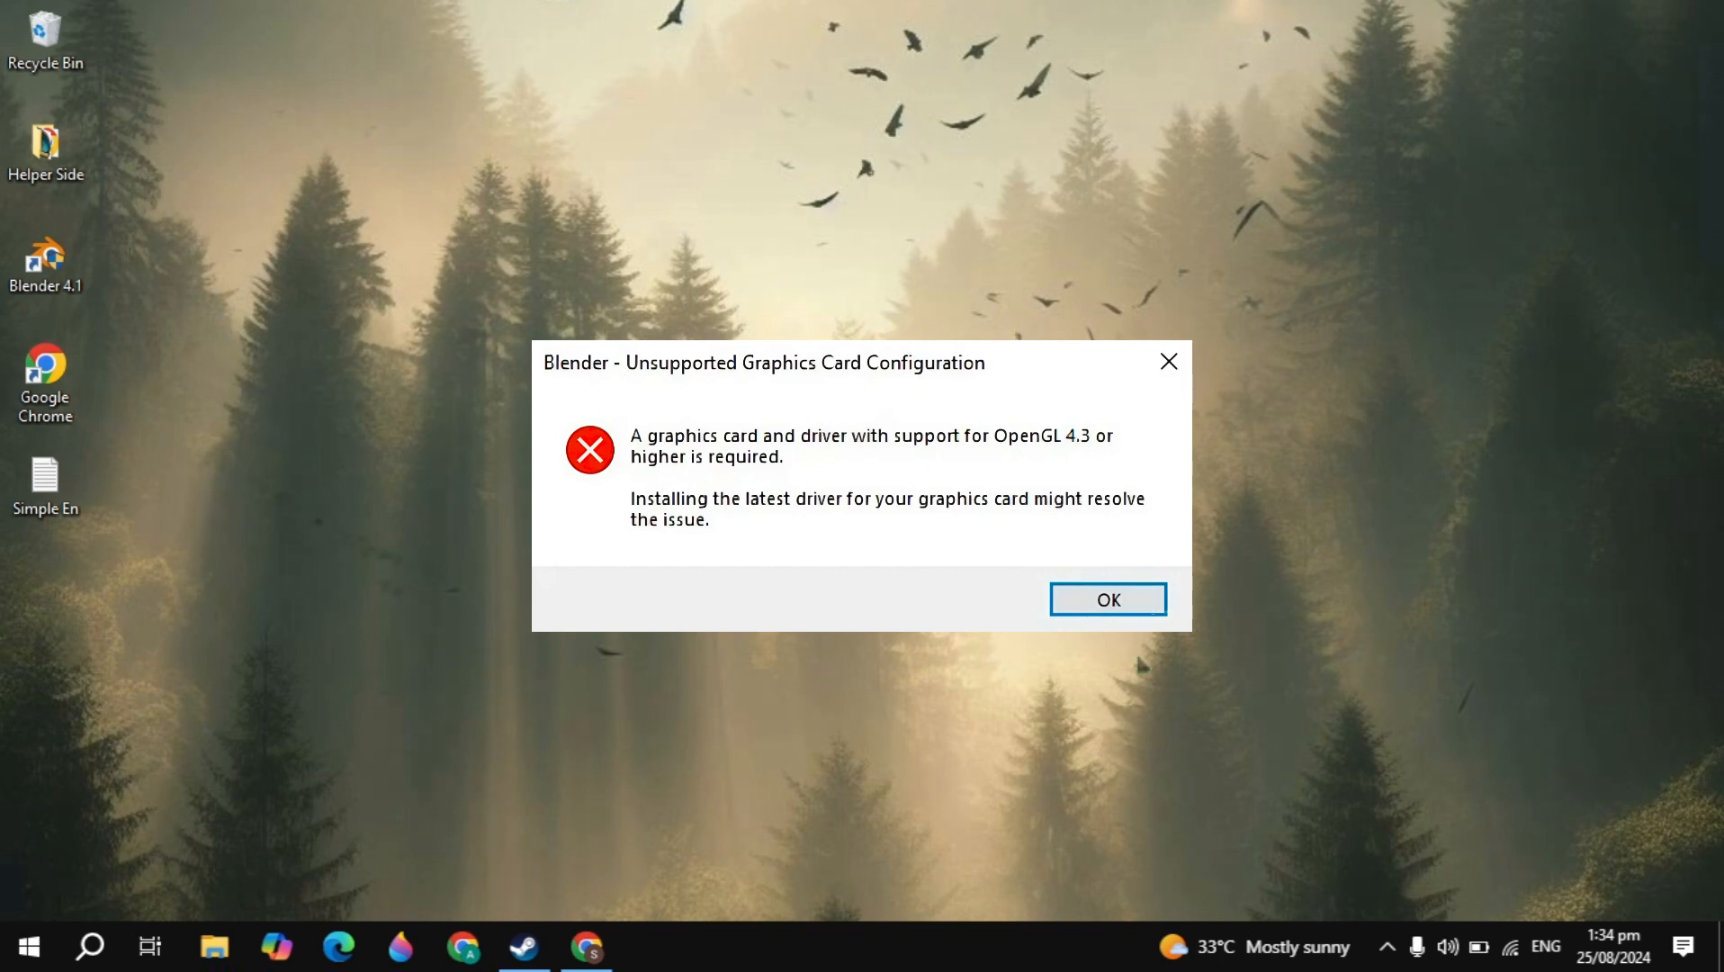
Dismiss Blender 4.1's unsupported graphics card configuration error with OK
{"action": "left_click", "coordinate": [1106, 599]}
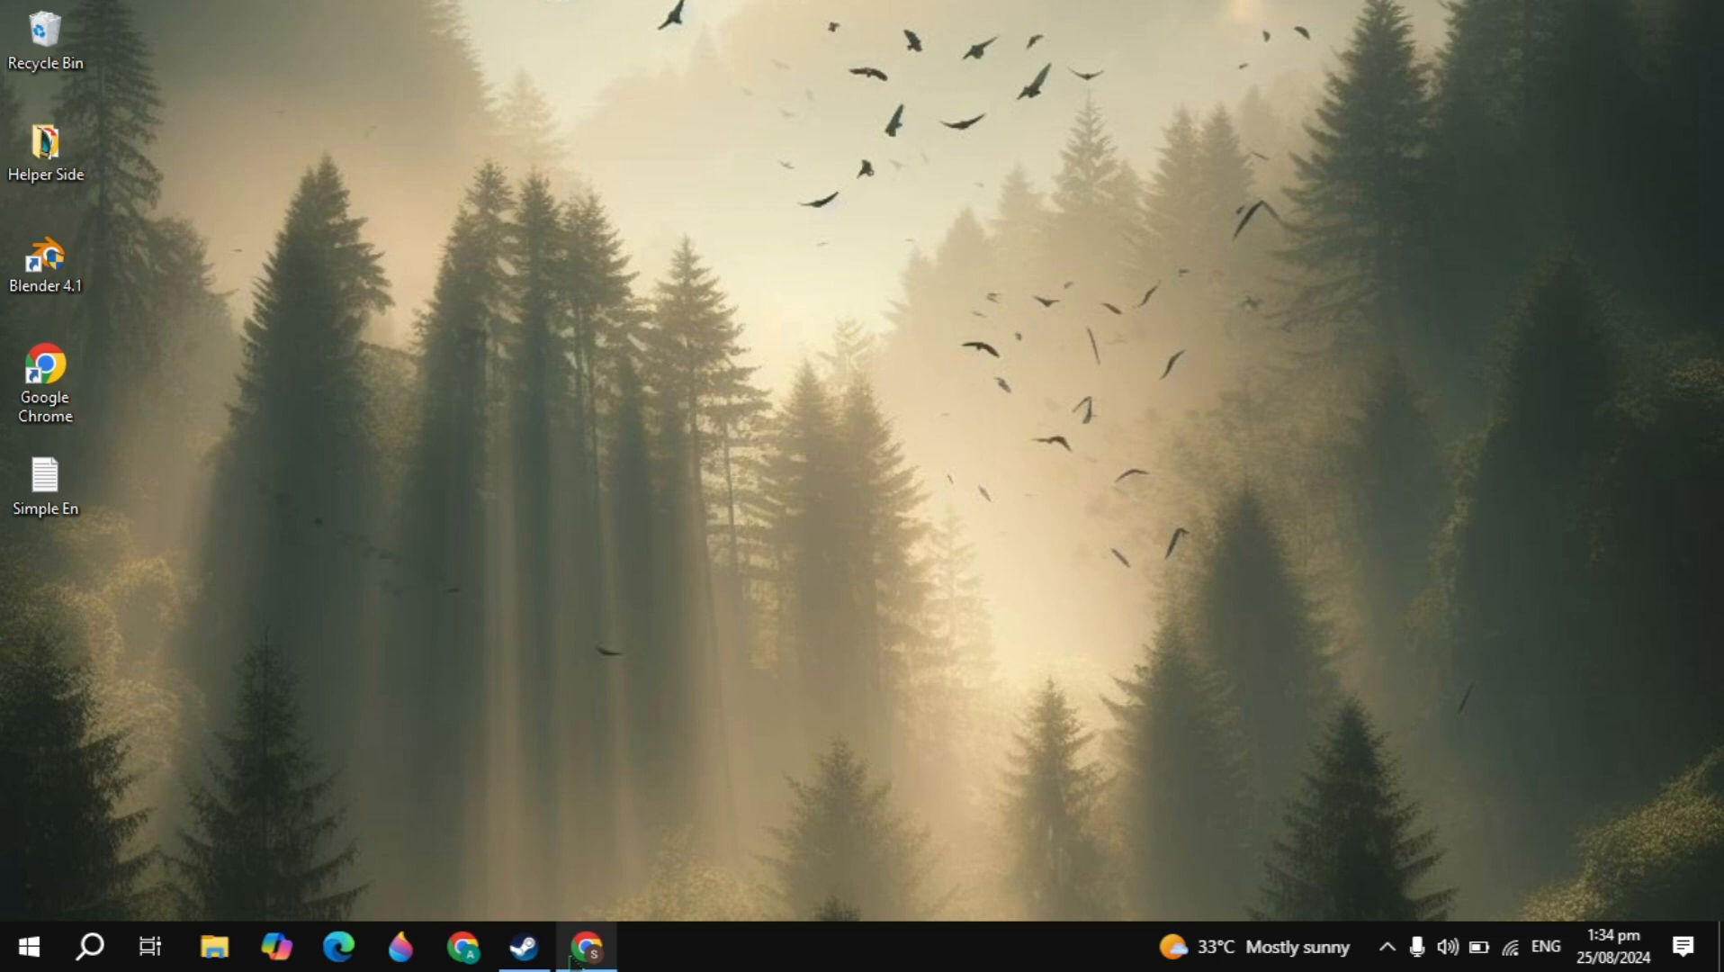
Search Google for 'dll files', open DLL-files.com, and enter opengl32 in its search
{"action": "left_click", "coordinate": [588, 945]}
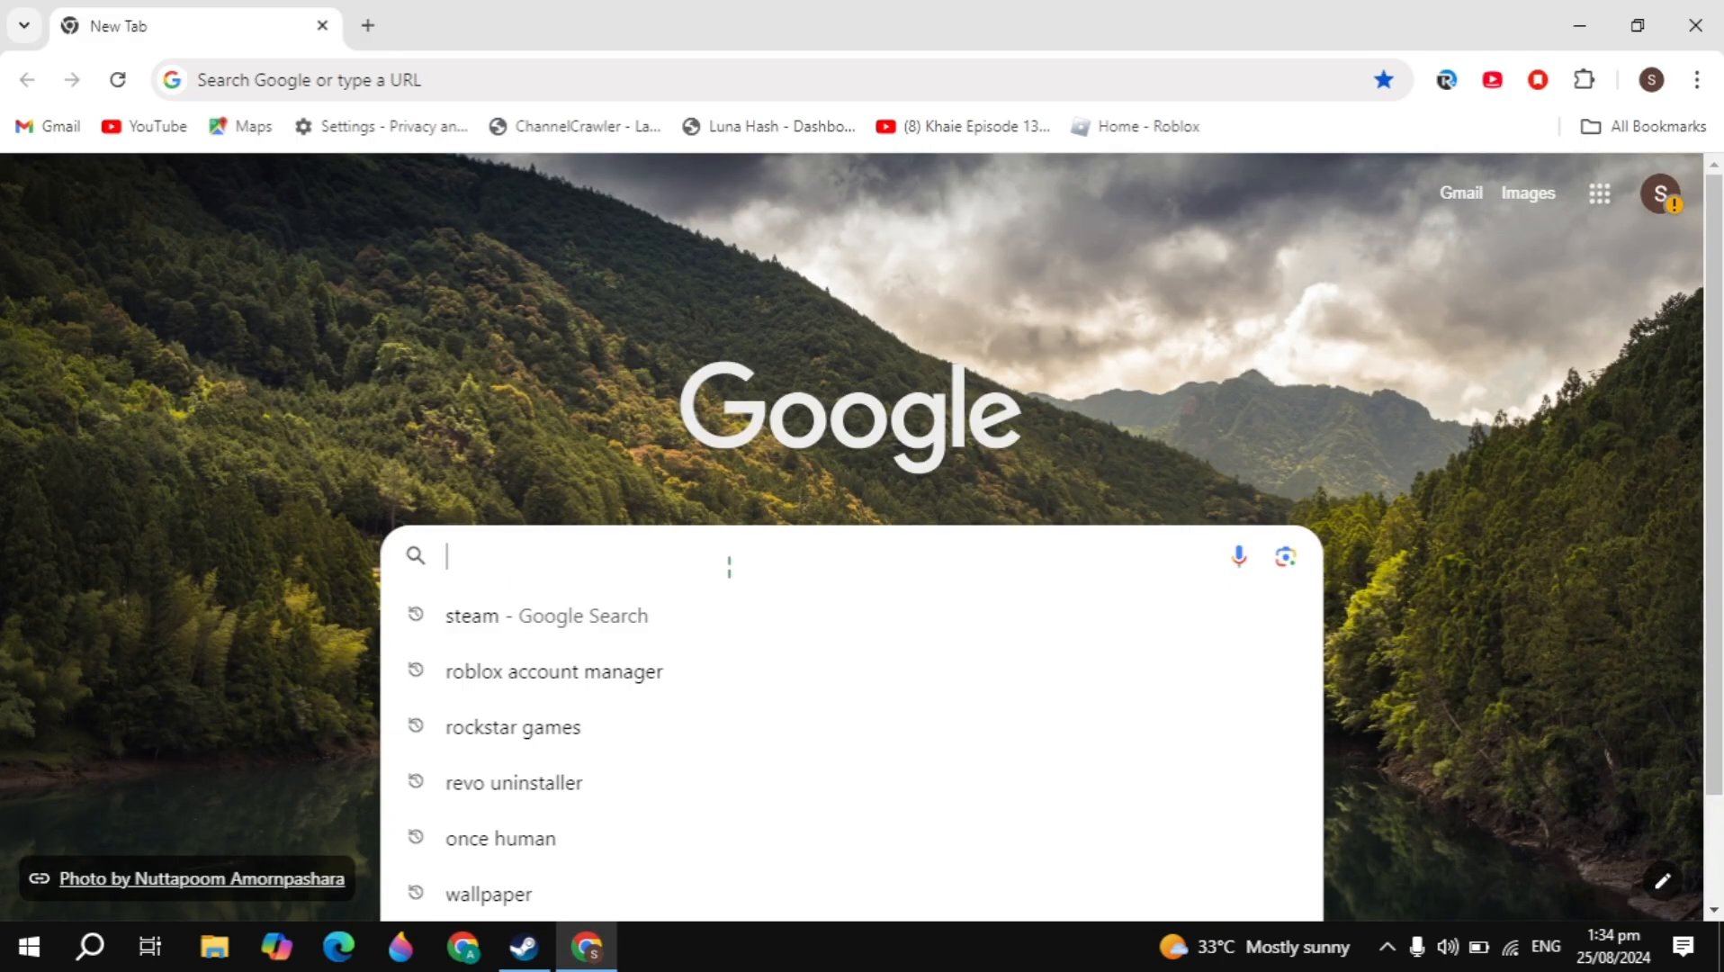
{"action": "type", "text": "dll f"}
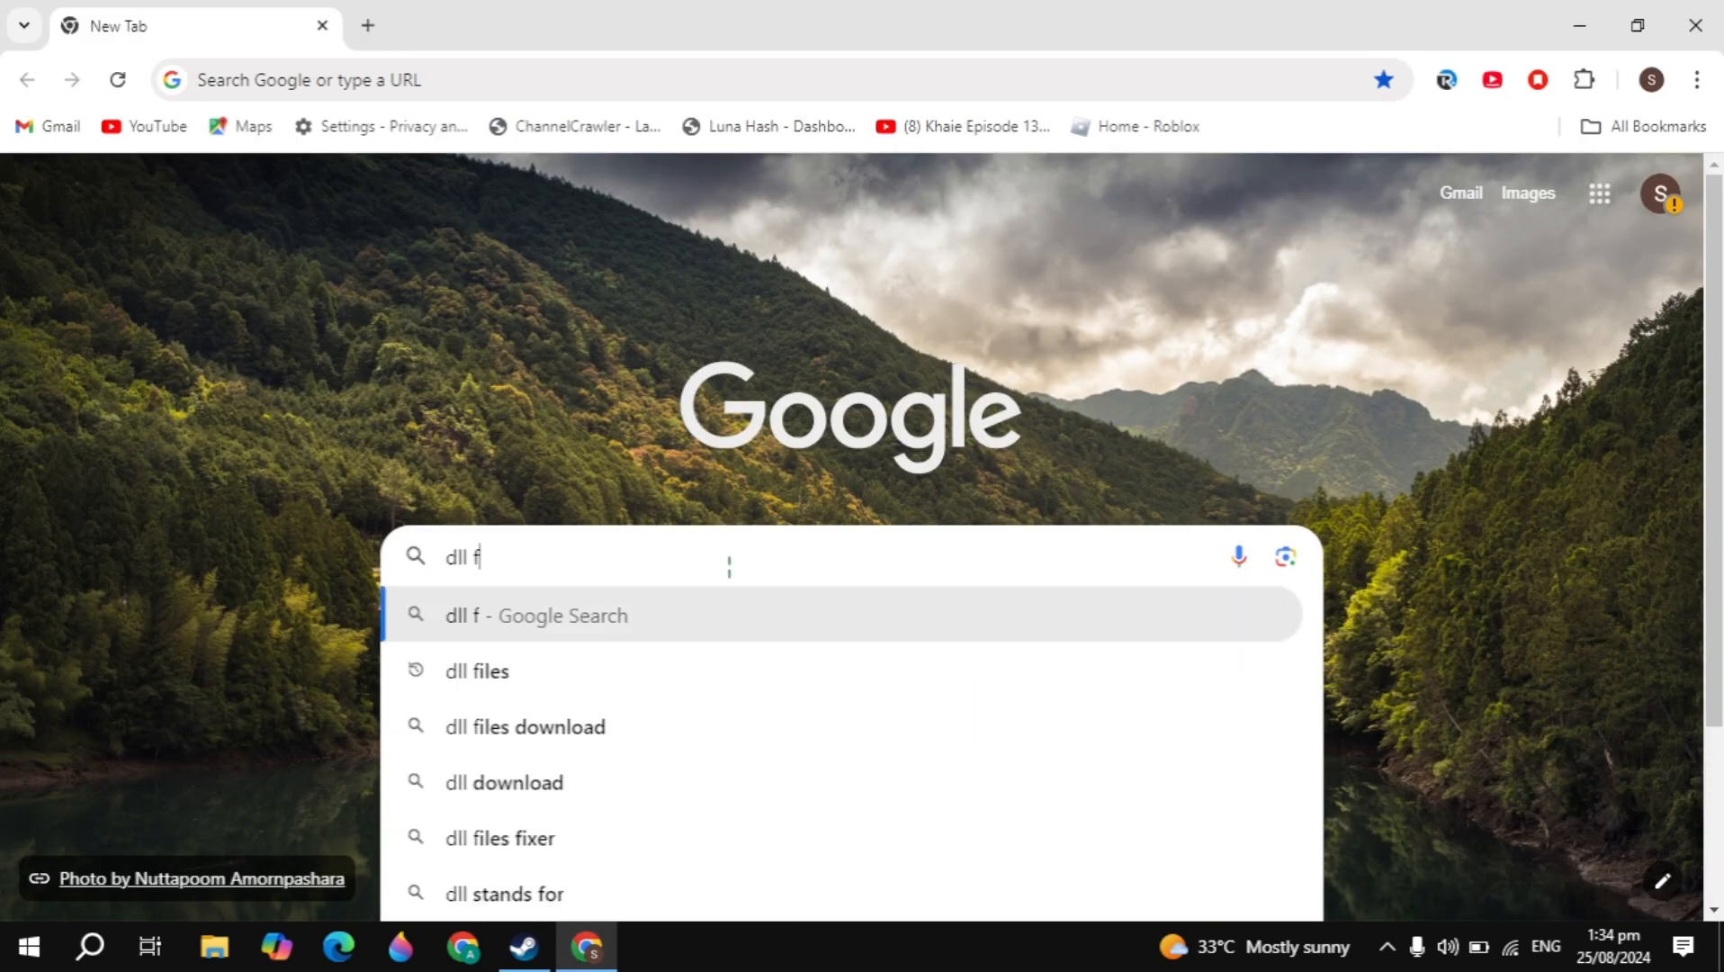
{"action": "left_click", "coordinate": [477, 670]}
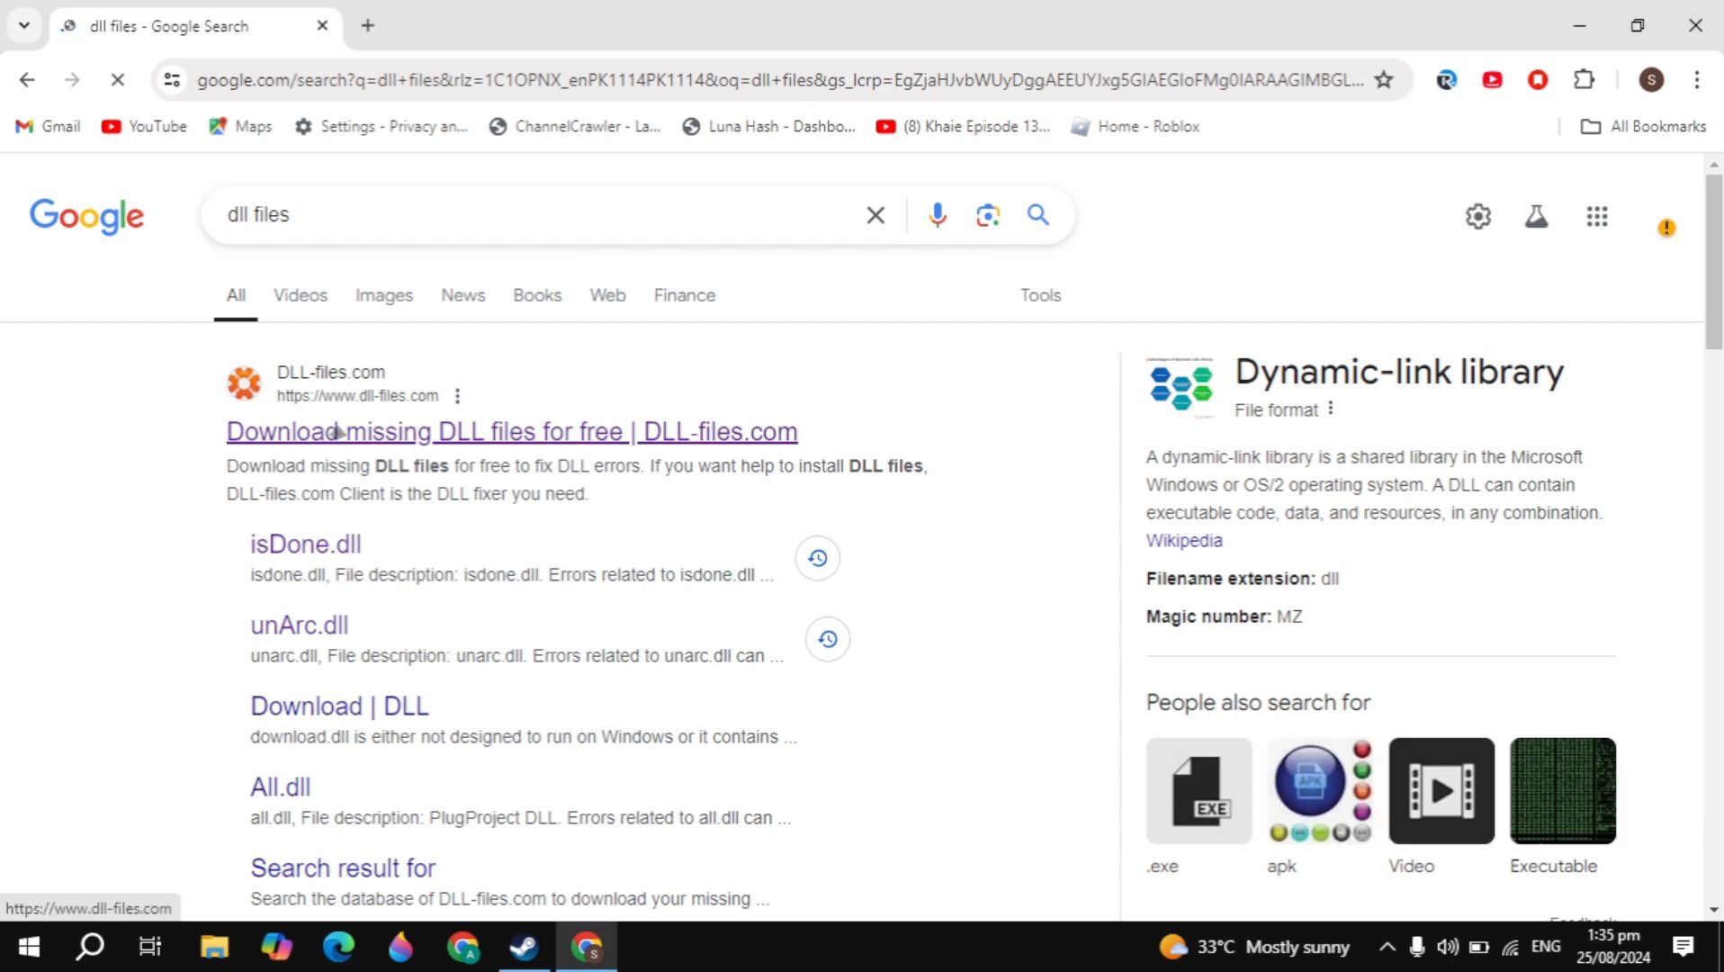
{"action": "left_click", "coordinate": [511, 431]}
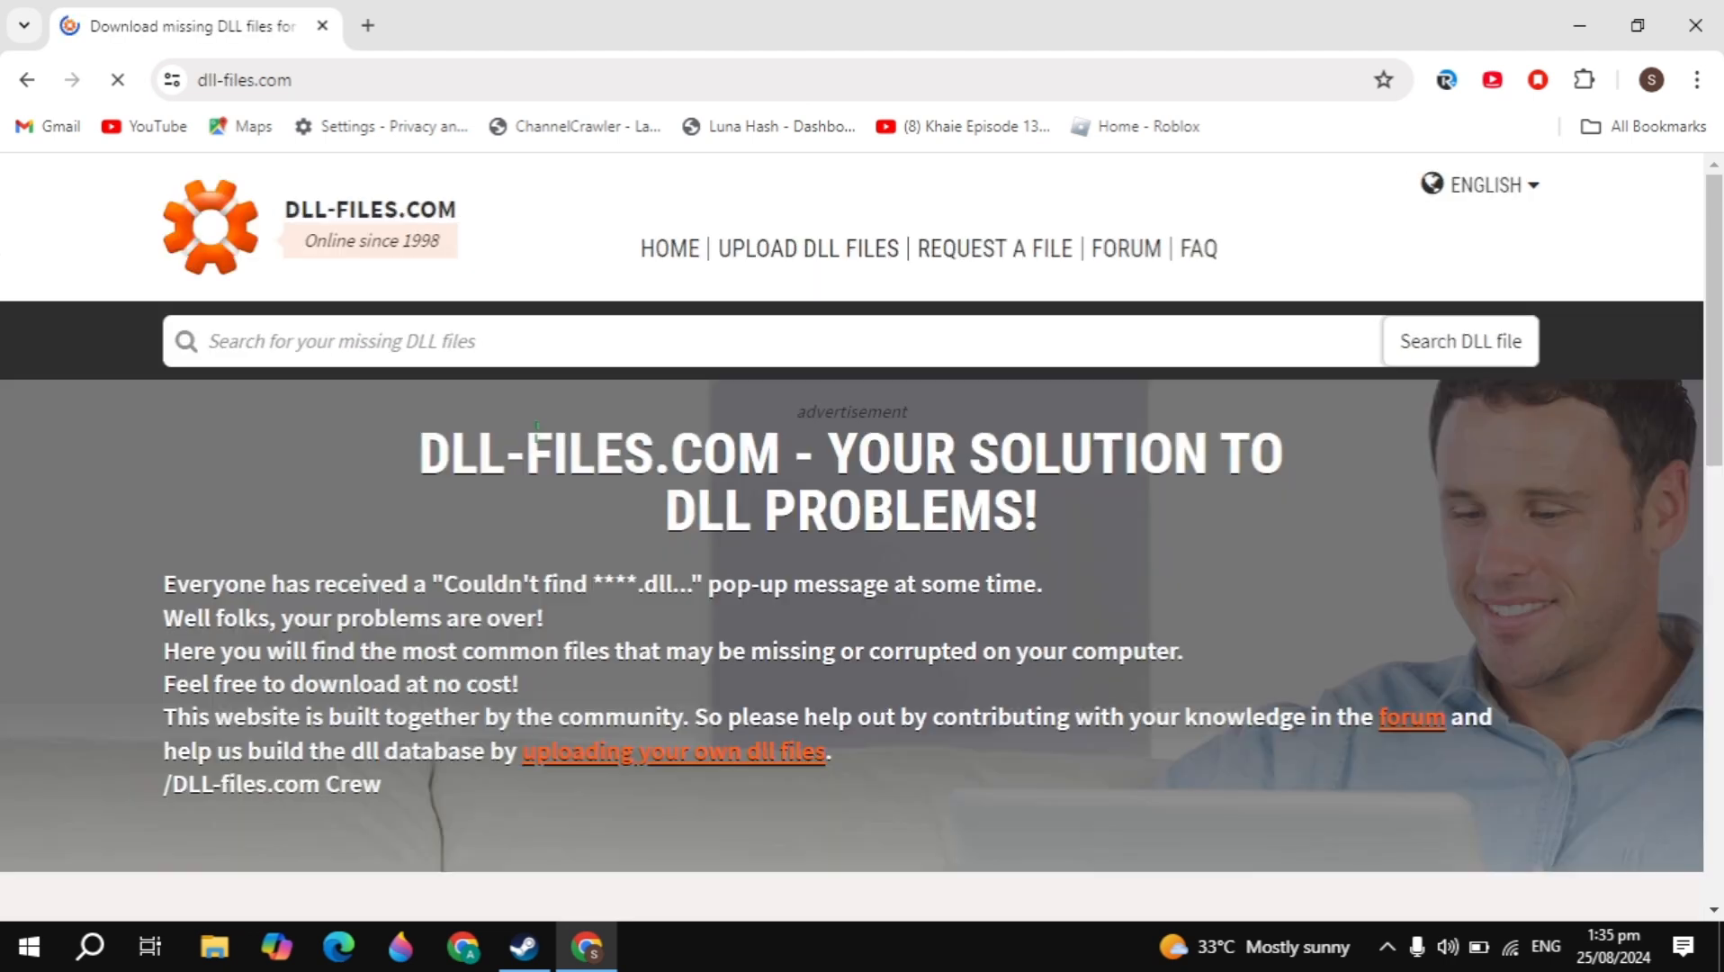
{"action": "left_click", "coordinate": [440, 341]}
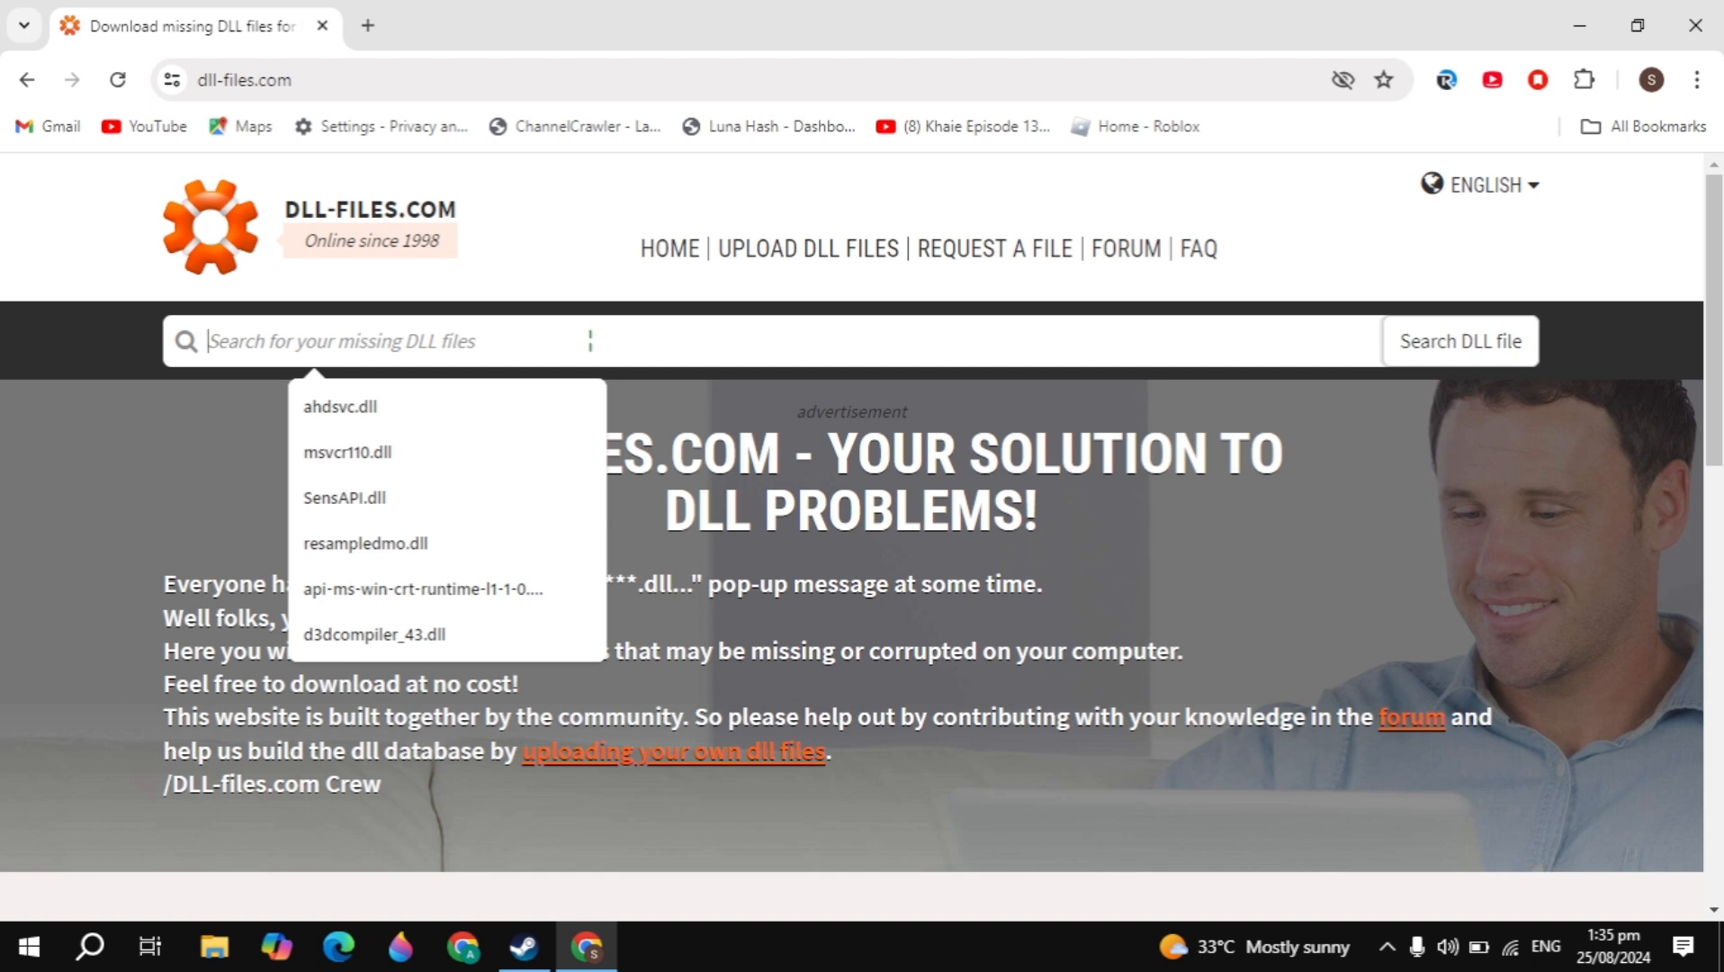
{"action": "type", "text": "opengl32"}
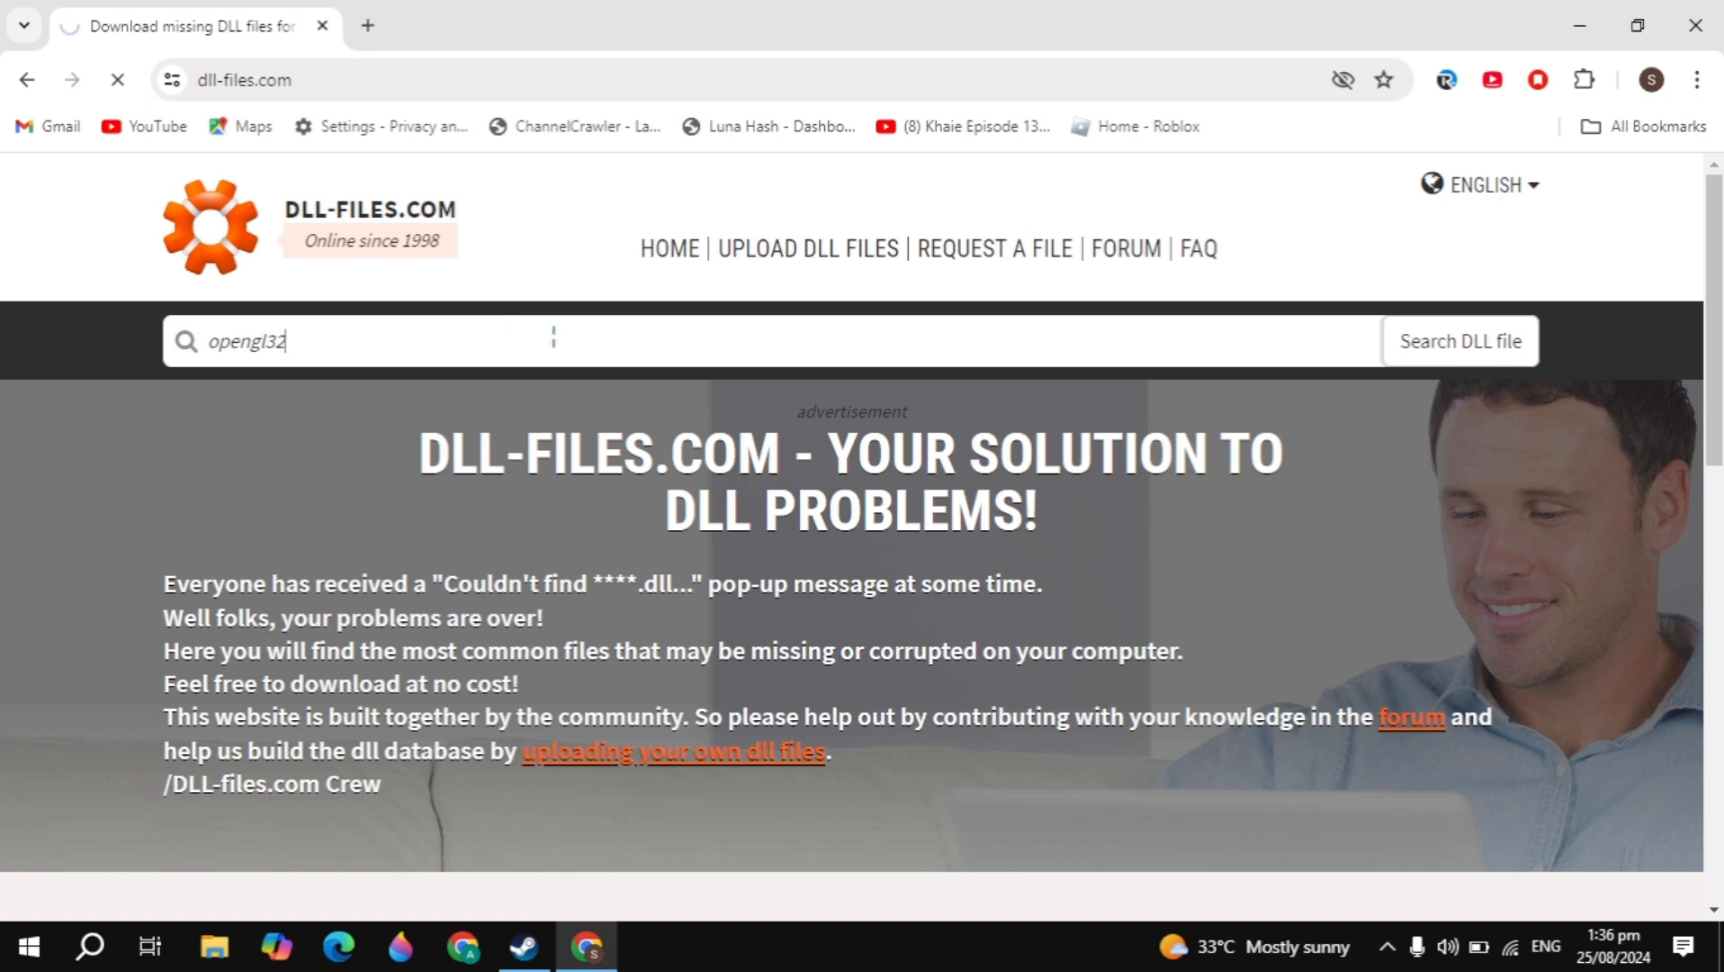
Open the opengl32.dll page, compare its 64- and 32-bit versions, and search Windows for 'system'
{"action": "left_click", "coordinate": [1461, 341]}
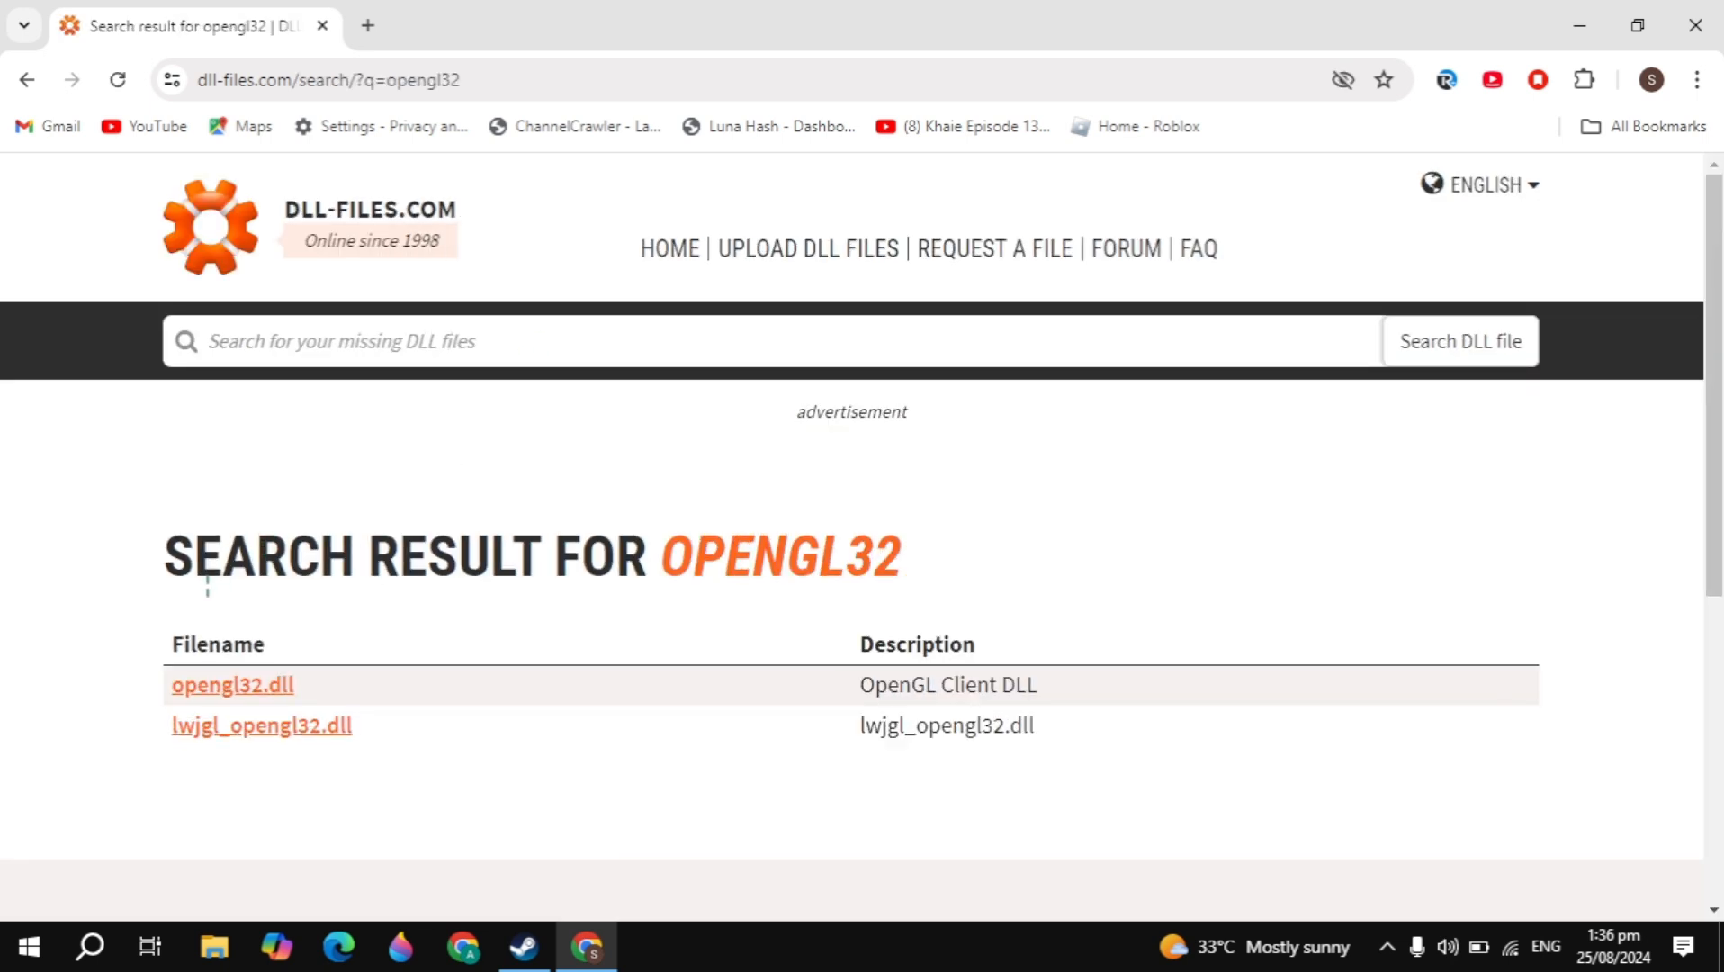
{"action": "mouse_move", "coordinate": [232, 685]}
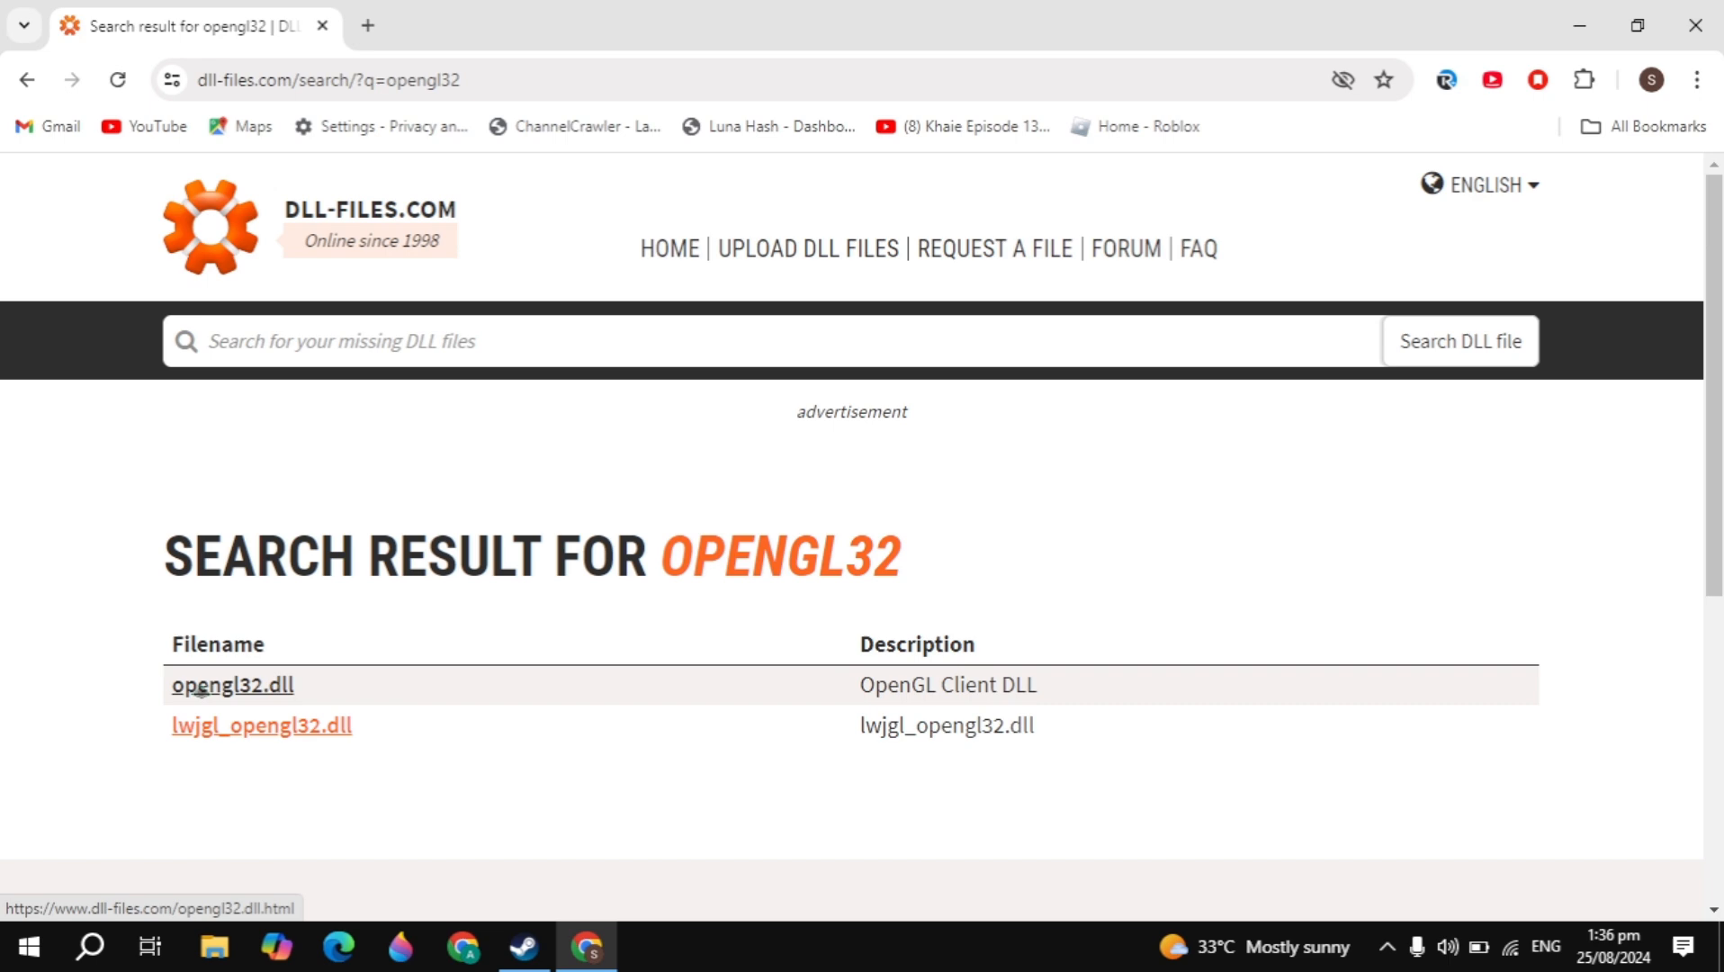
{"action": "left_click", "coordinate": [232, 684]}
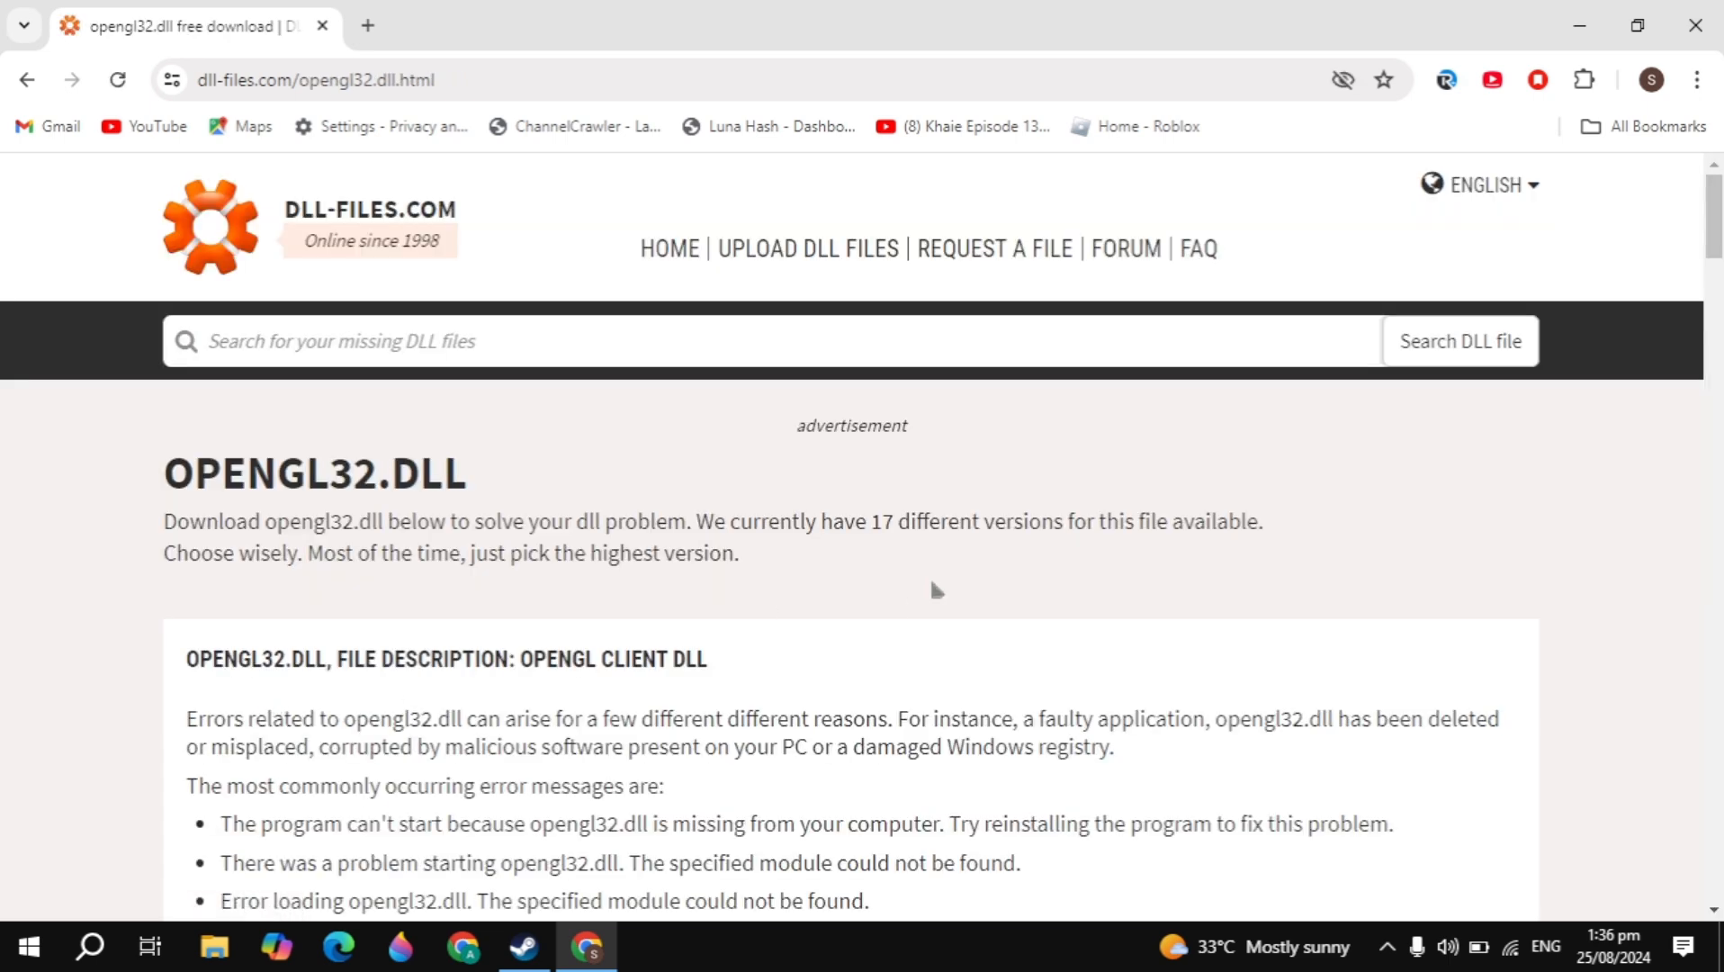
{"action": "scroll", "scroll_direction": "down", "scroll_amount": 3}
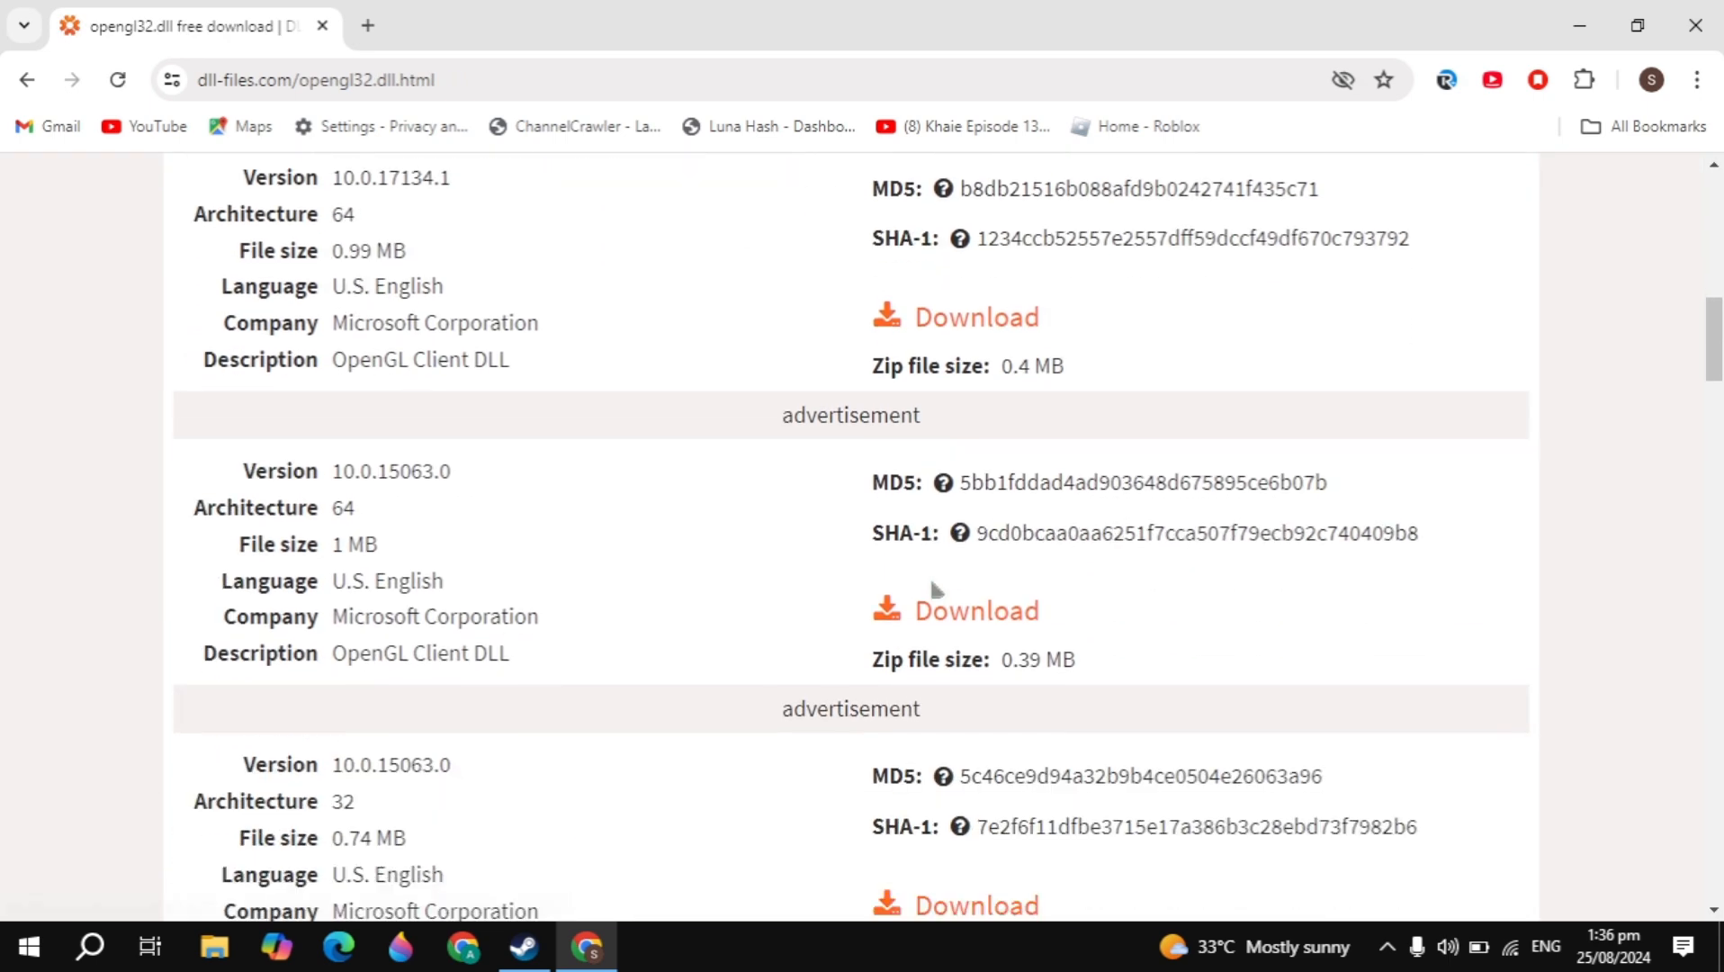
{"action": "scroll", "scroll_direction": "down", "scroll_amount": 3}
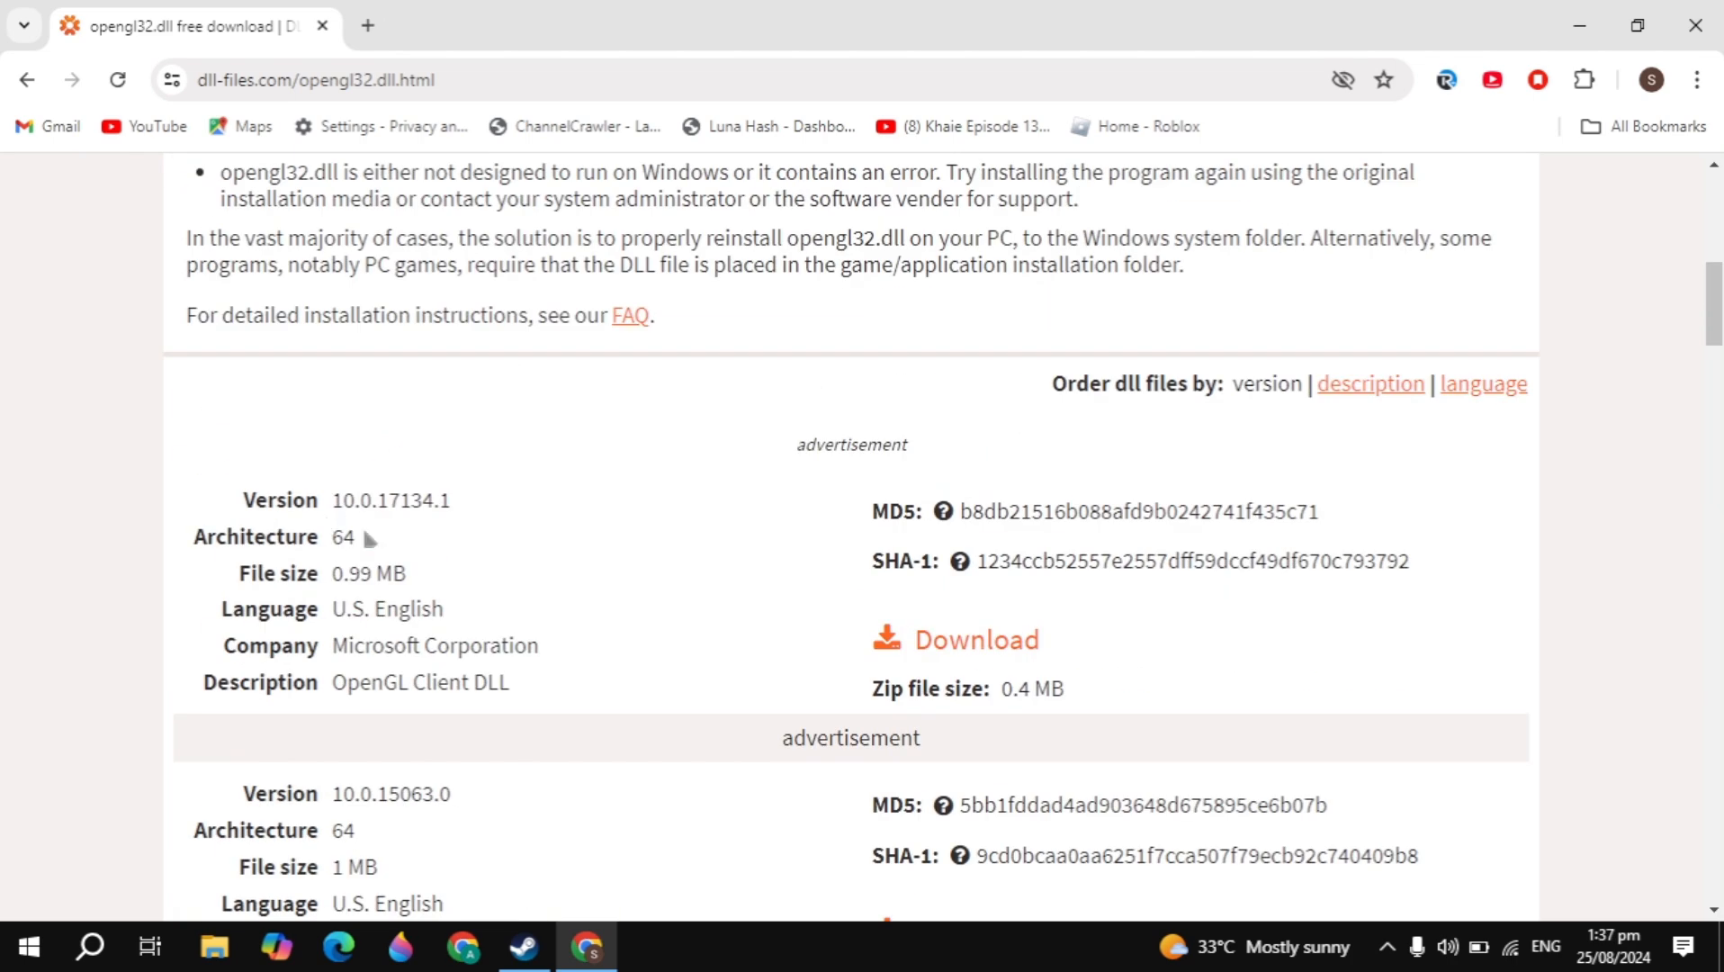
{"action": "scroll", "scroll_direction": "down", "scroll_amount": 3}
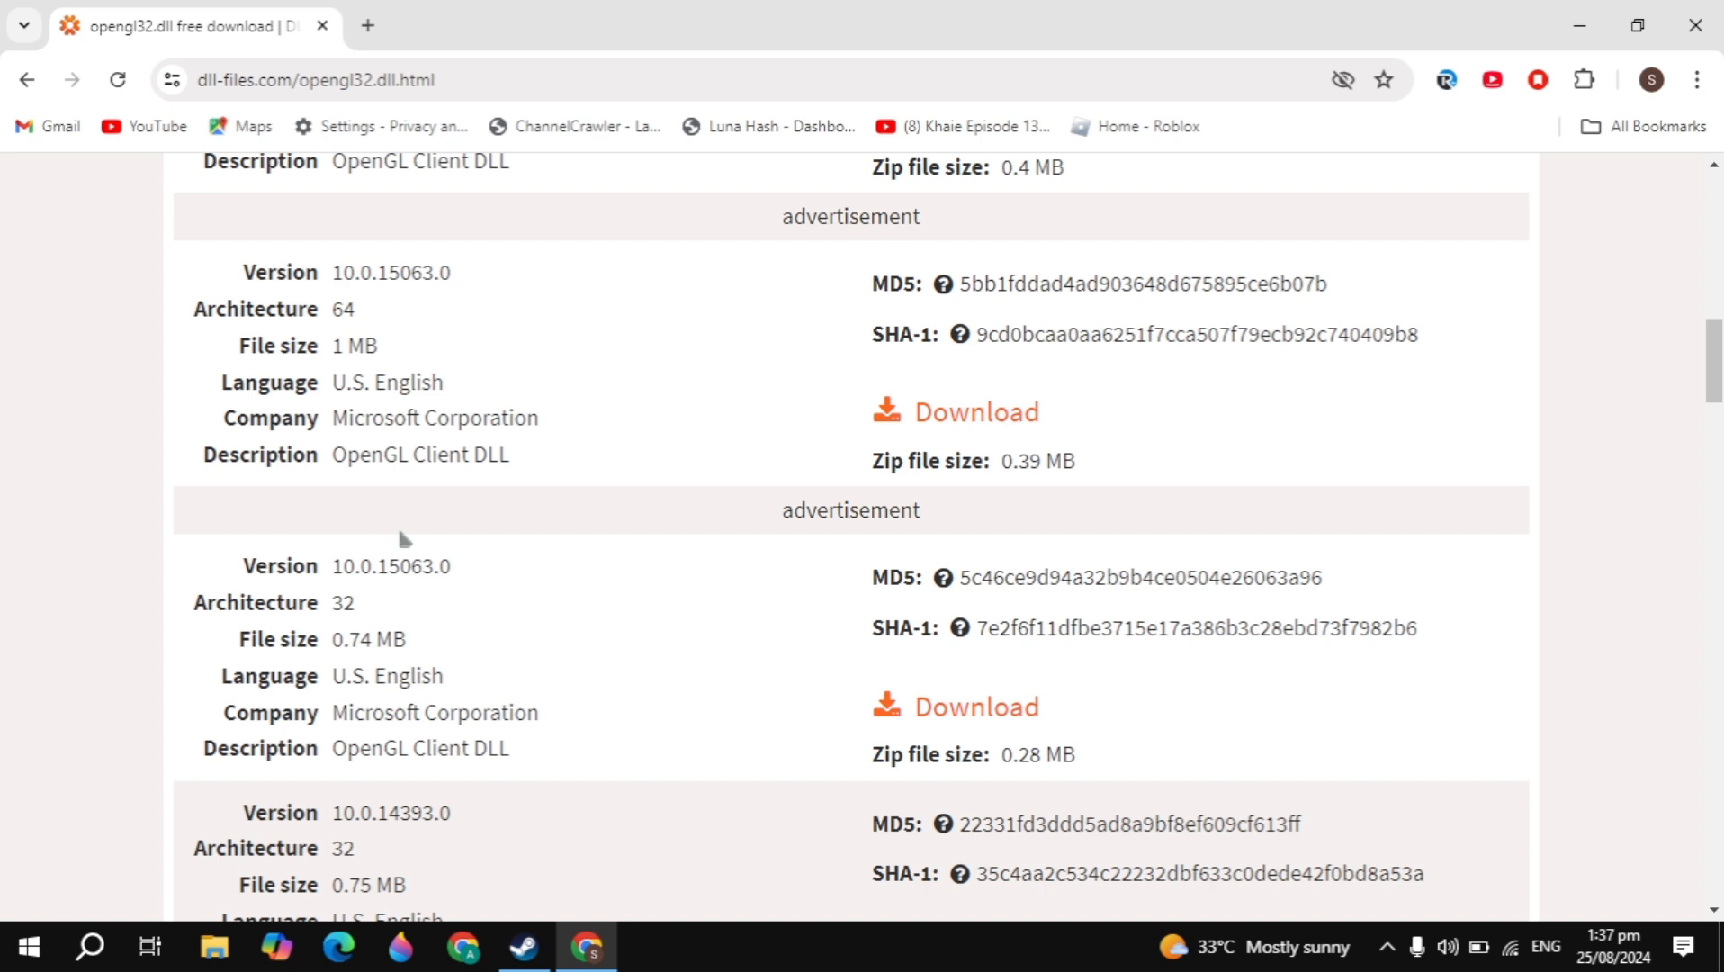
{"action": "mouse_move", "coordinate": [140, 928]}
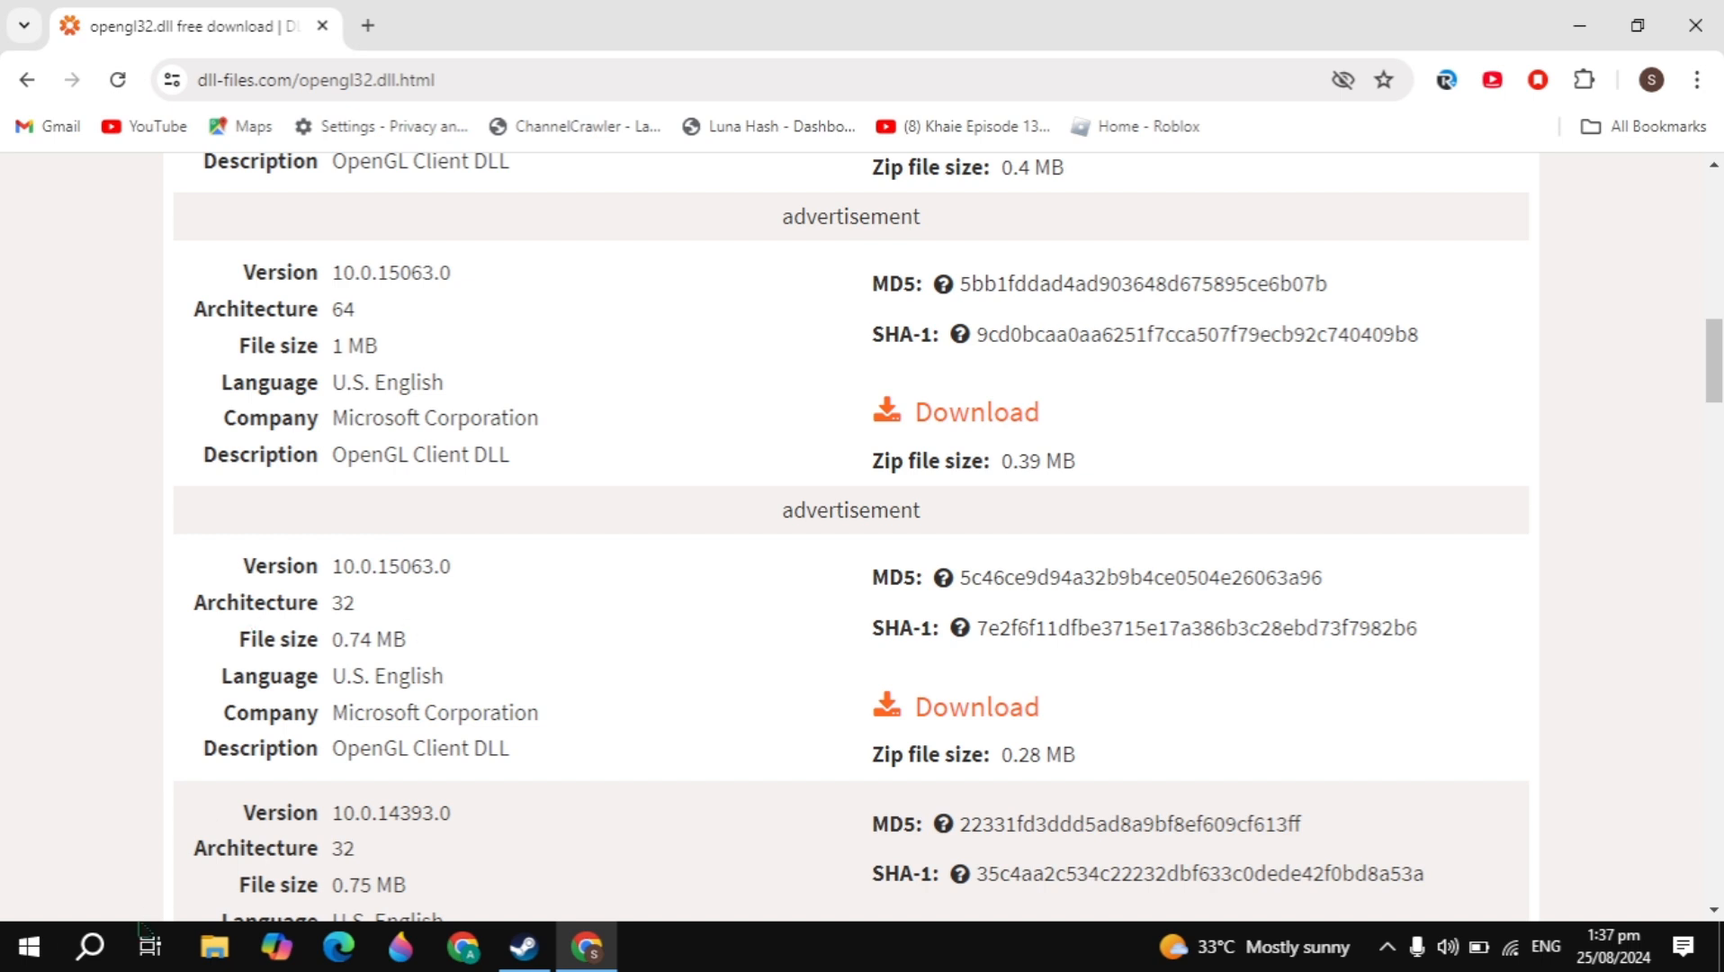
{"action": "type", "text": "system"}
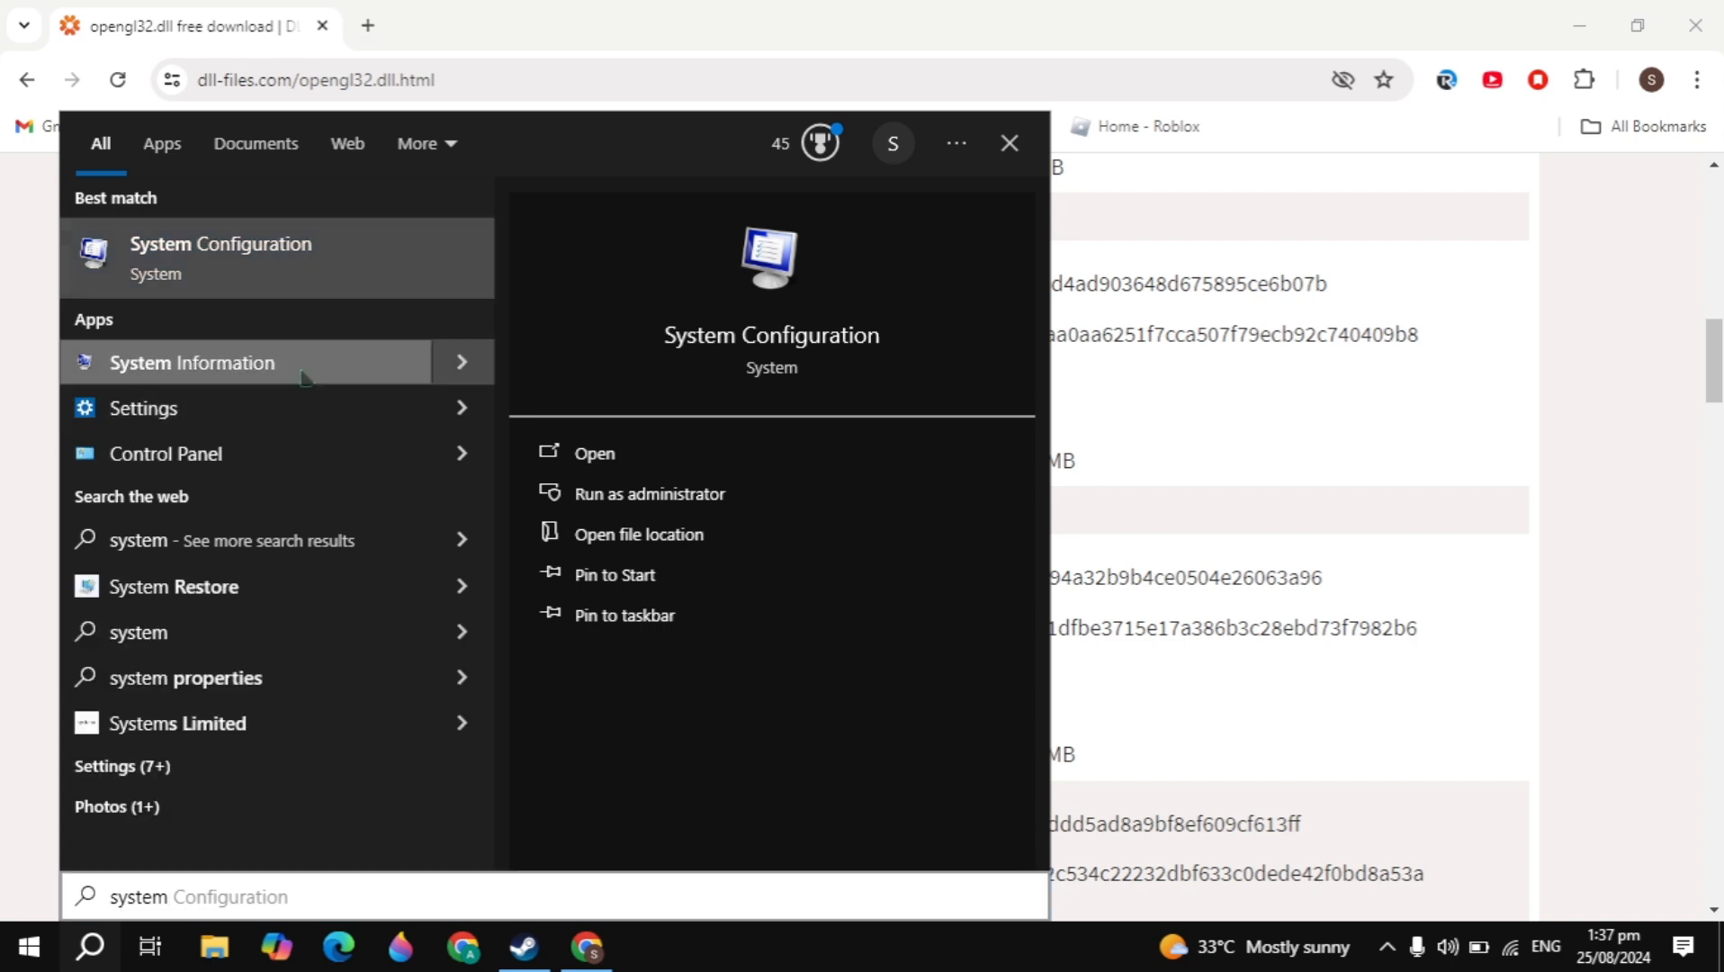
Open System Information and confirm the System Type is x64-based
{"action": "left_click", "coordinate": [193, 362]}
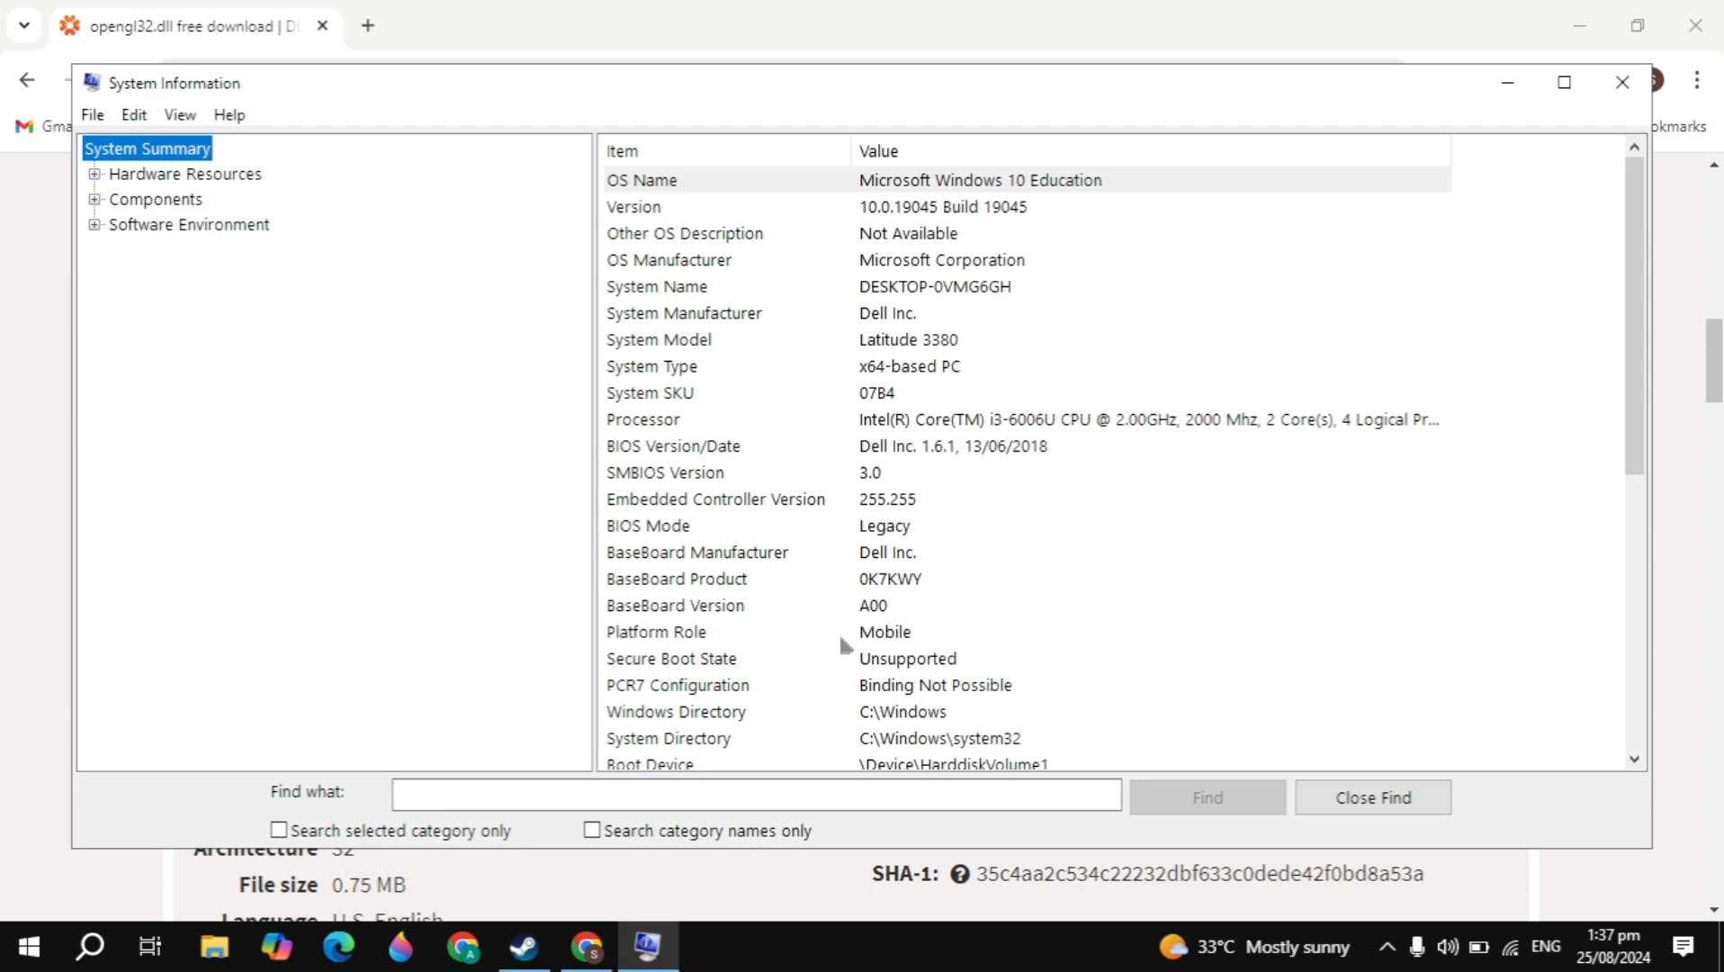
{"action": "mouse_move", "coordinate": [892, 377]}
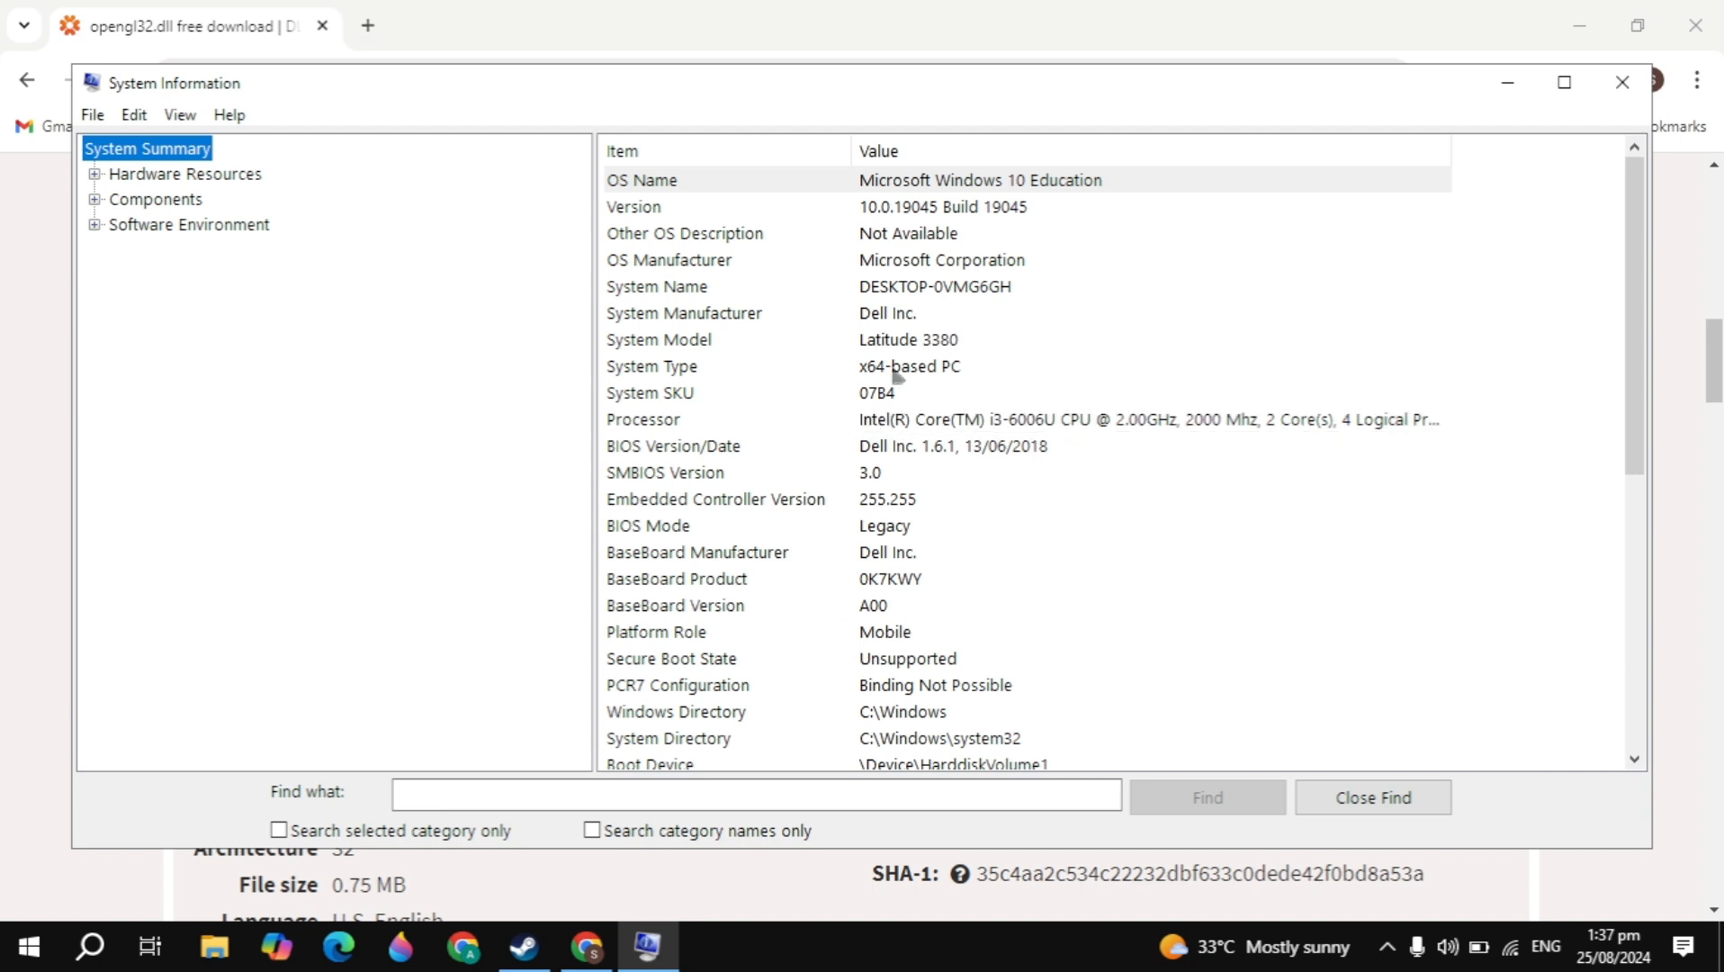
{"action": "mouse_move", "coordinate": [873, 384]}
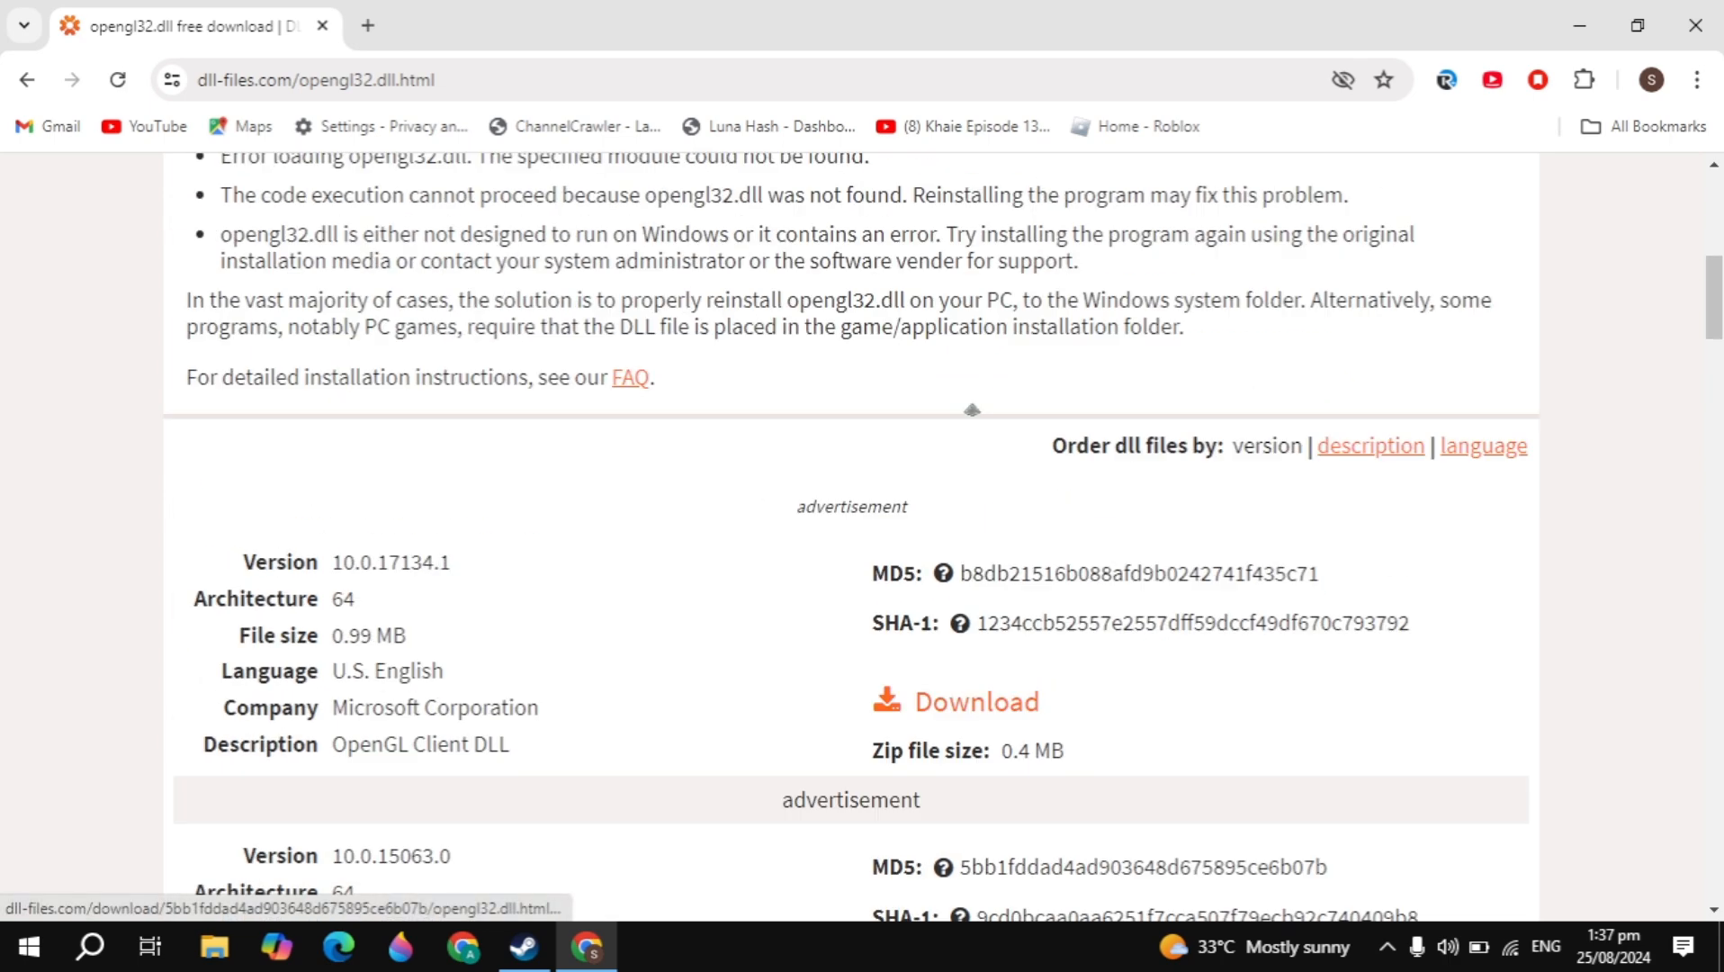
Download a 64-bit opengl32.dll version as a zip to the desktop
{"action": "left_click", "coordinate": [980, 701]}
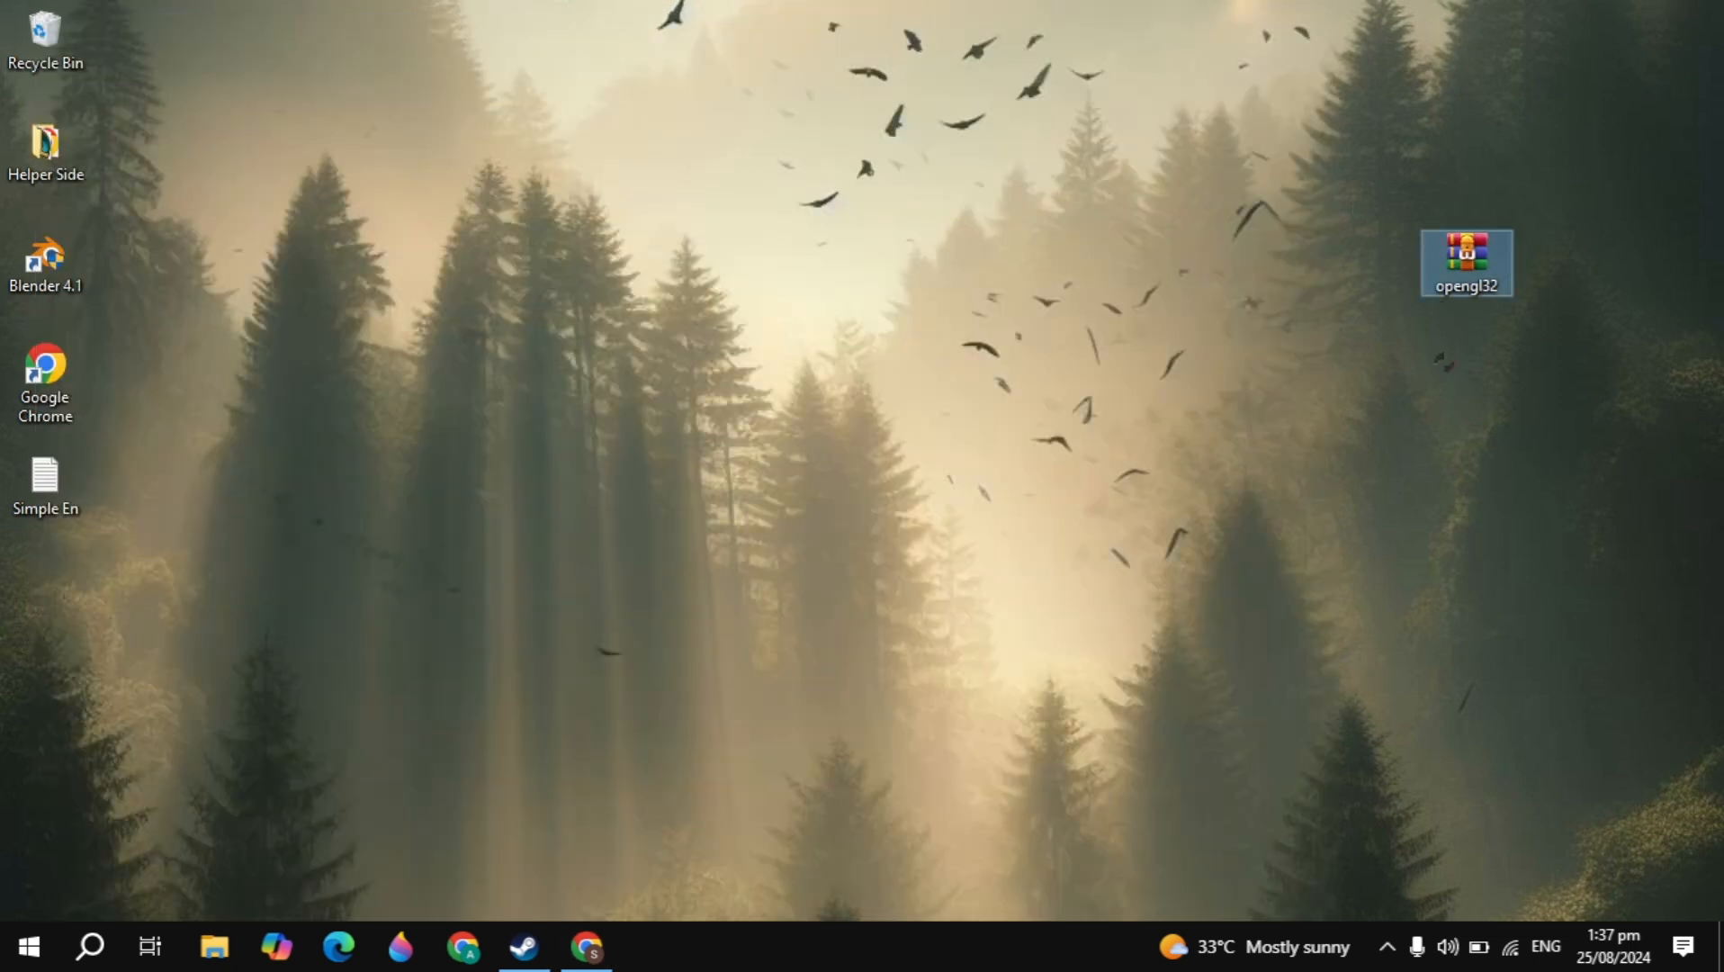
Extract the opengl32 zip onto the desktop, cut opengl32.dll, and open D:\Apps and Programs
{"action": "right_click", "coordinate": [1464, 262]}
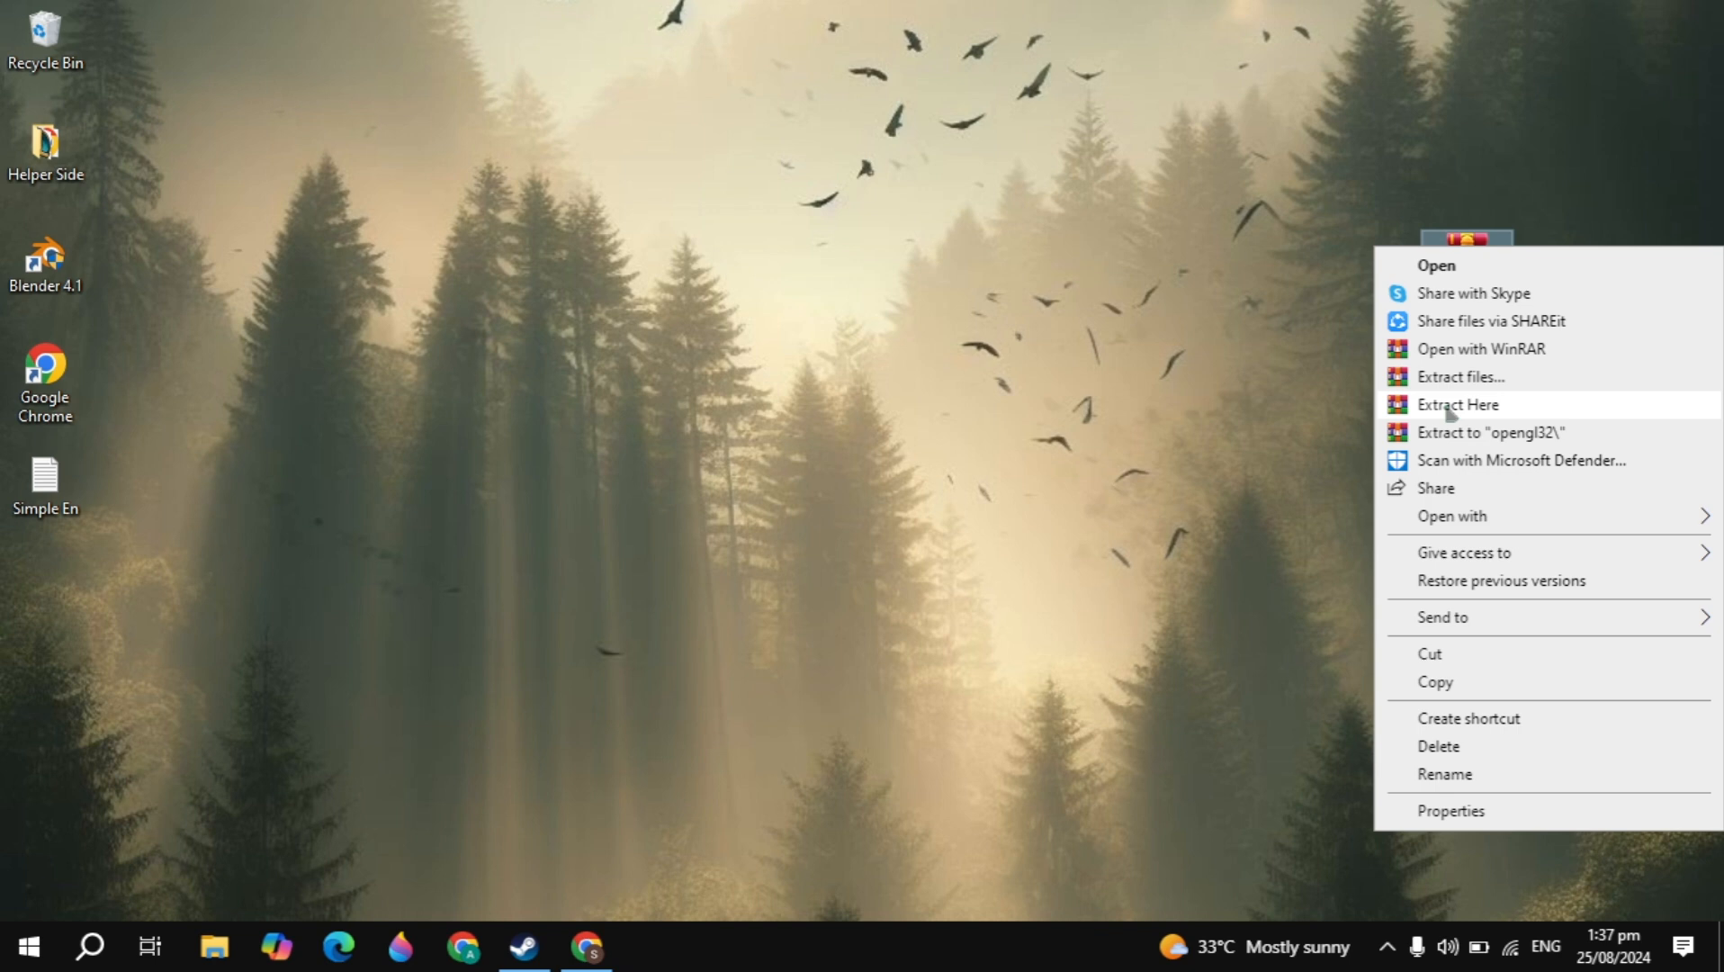
{"action": "left_click", "coordinate": [1456, 403]}
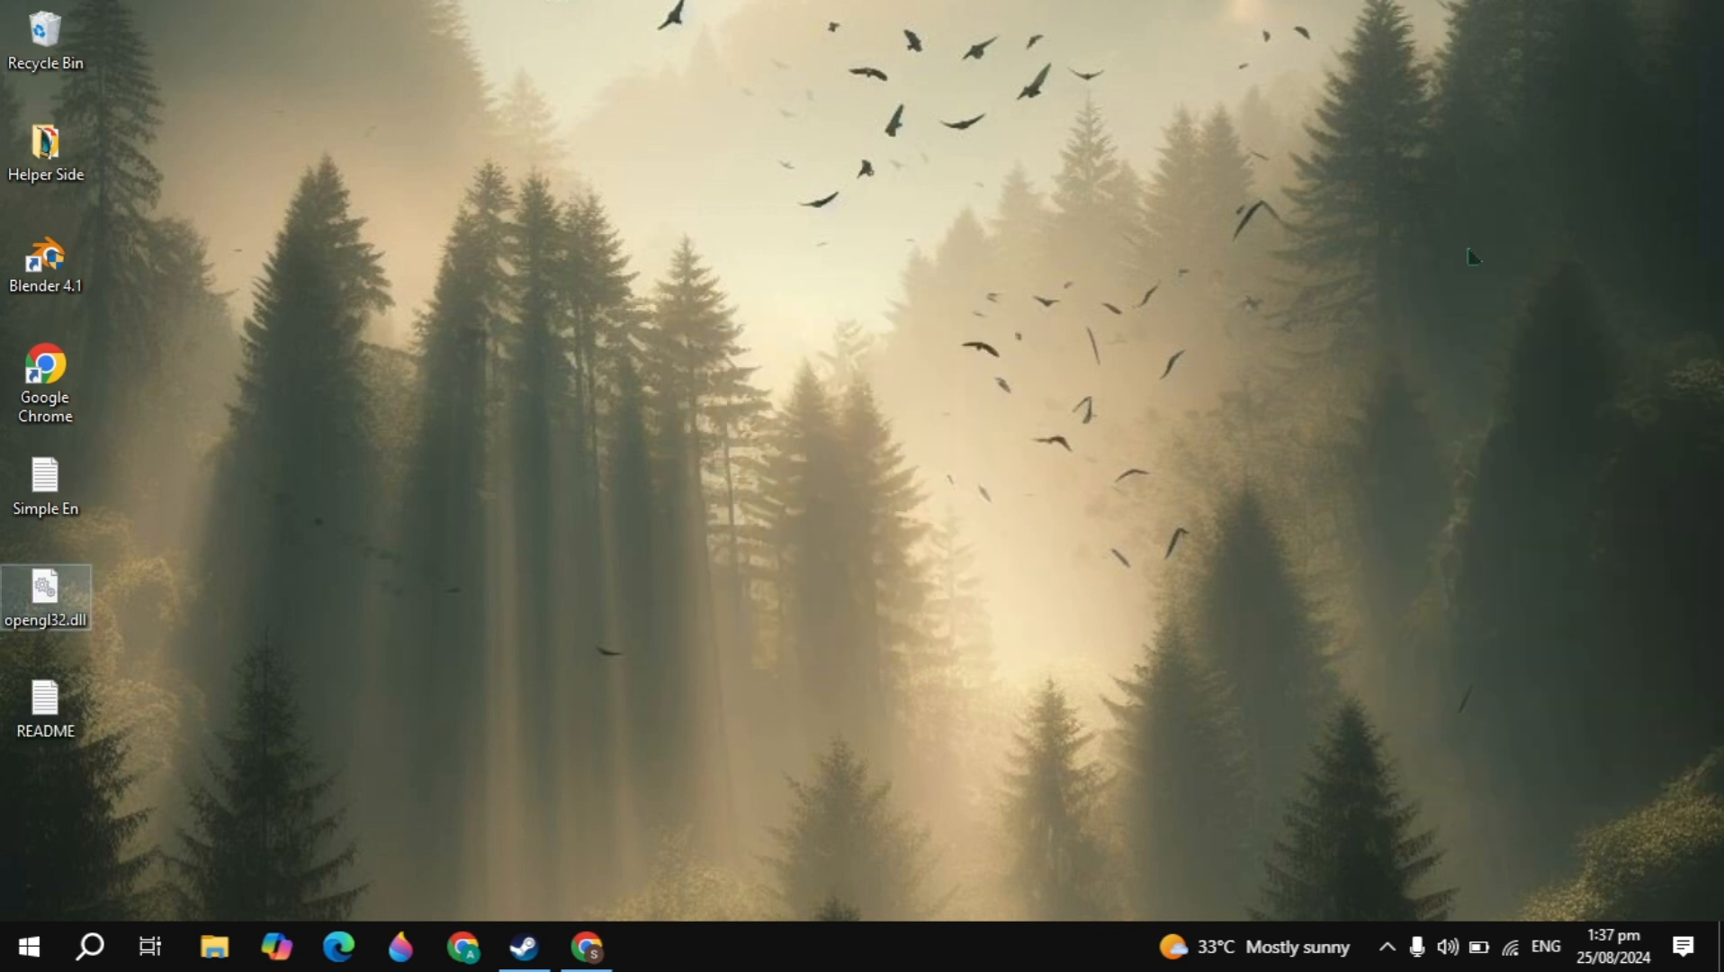
{"action": "left_click", "coordinate": [45, 707]}
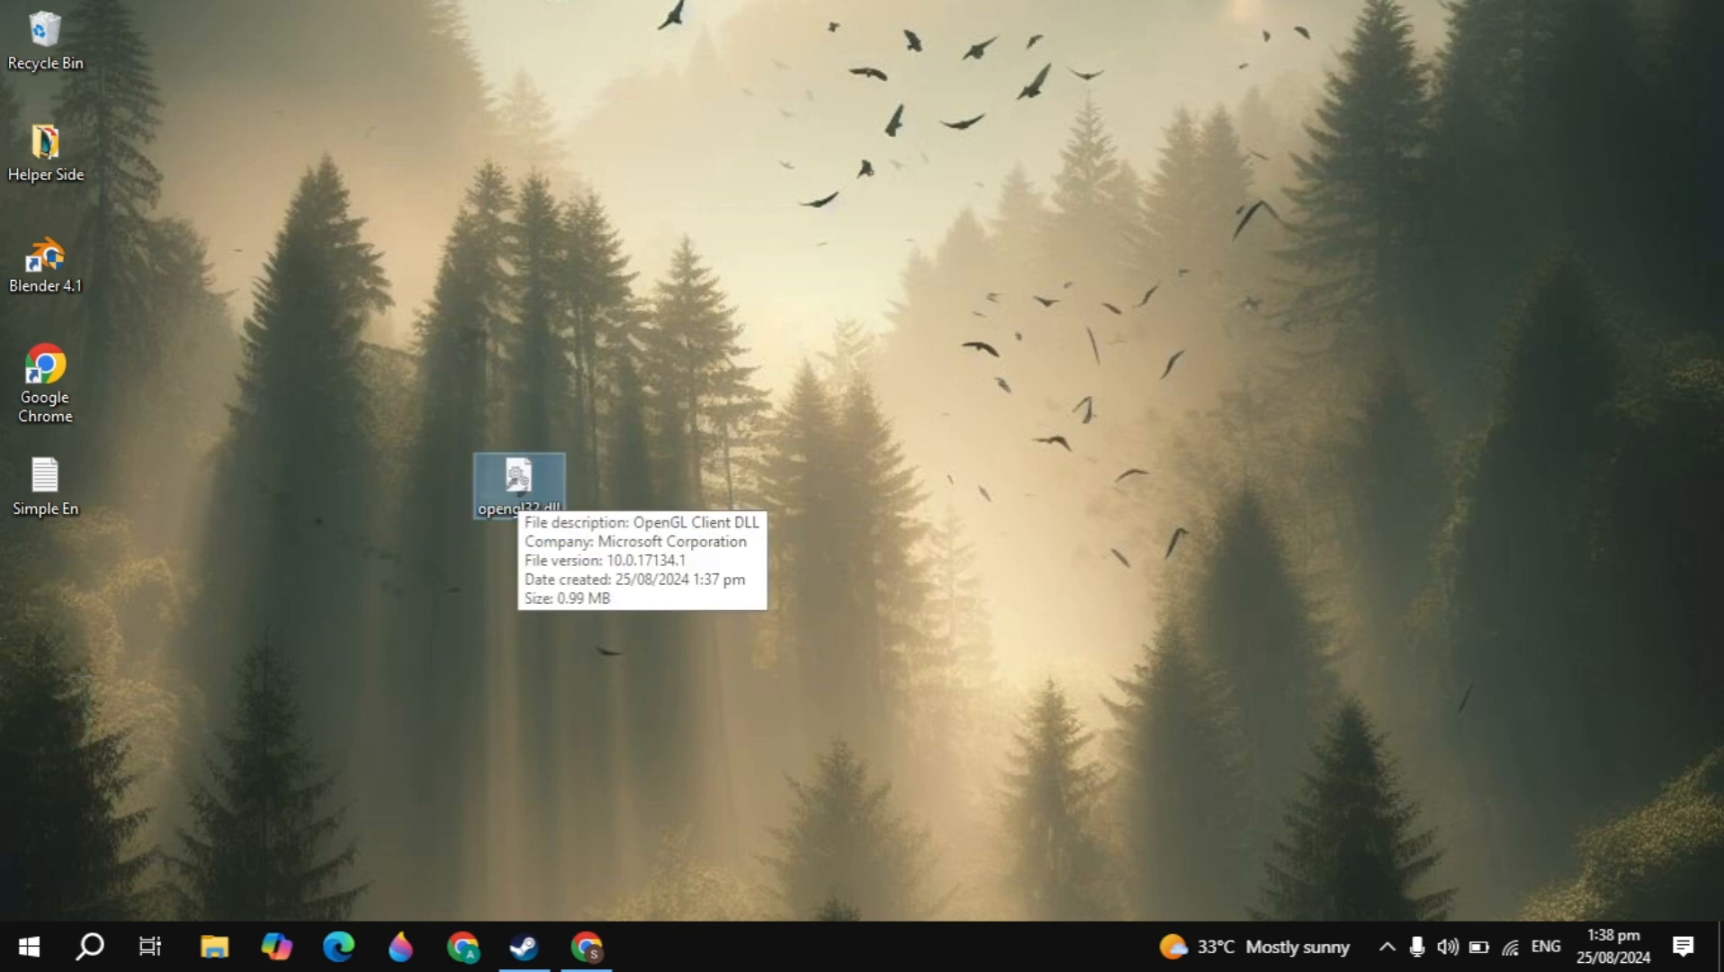
{"action": "right_click", "coordinate": [519, 475]}
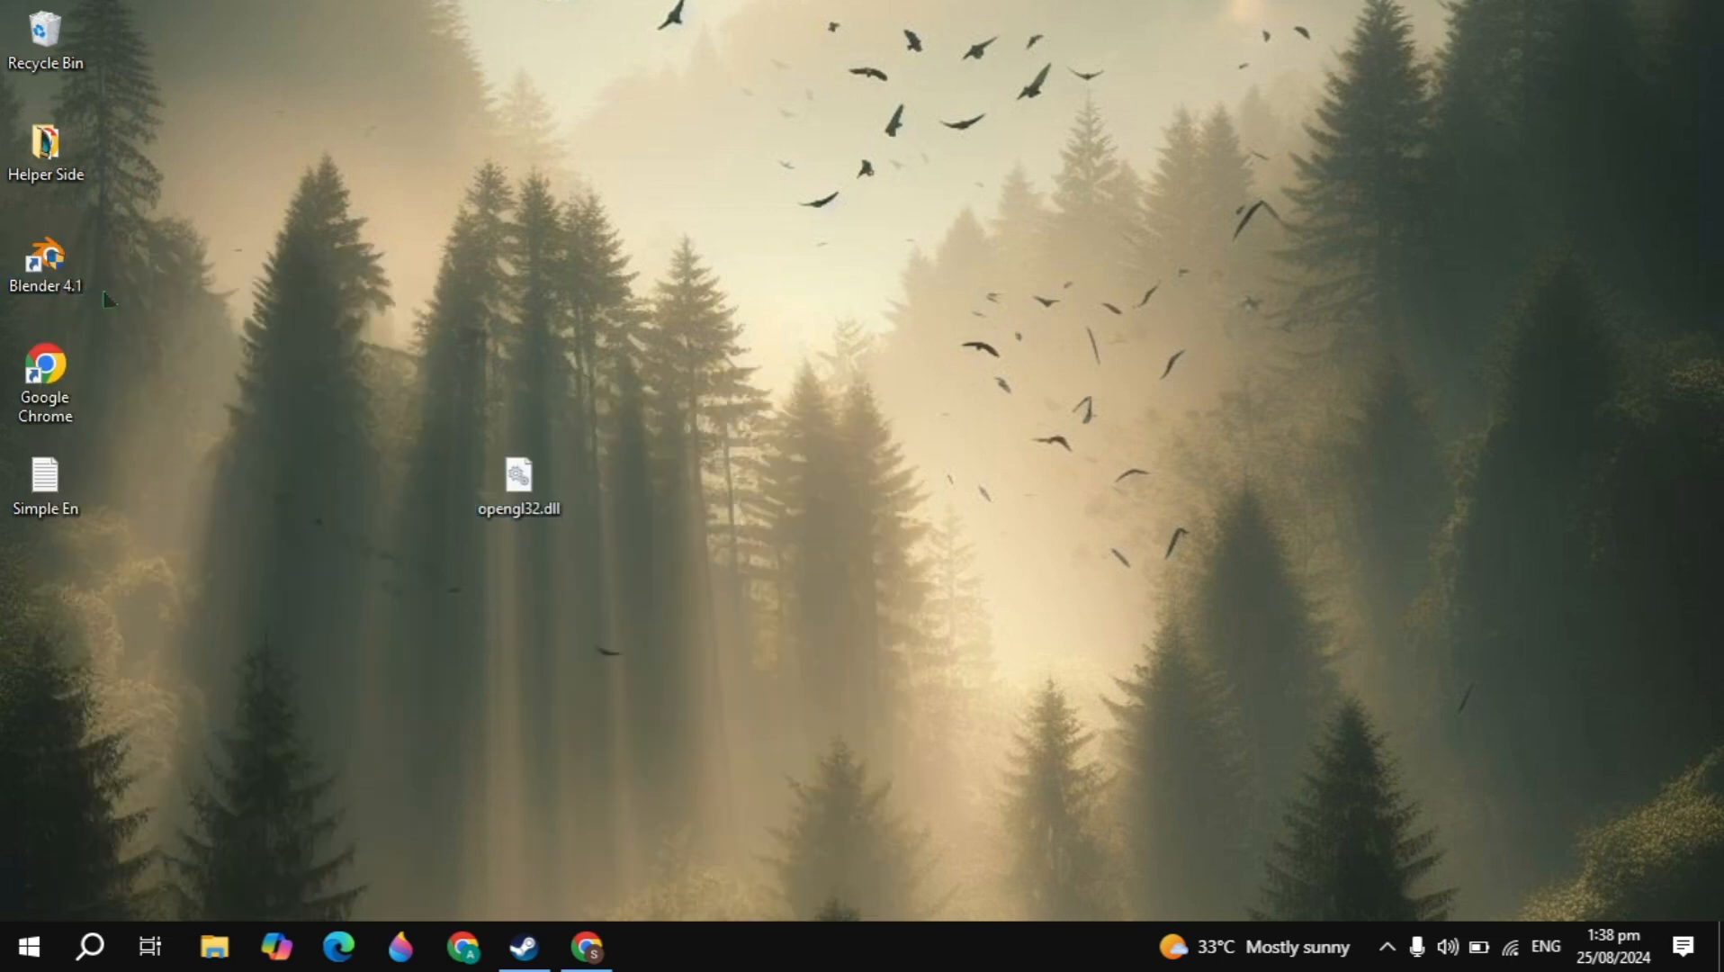
{"action": "left_click", "coordinate": [214, 945]}
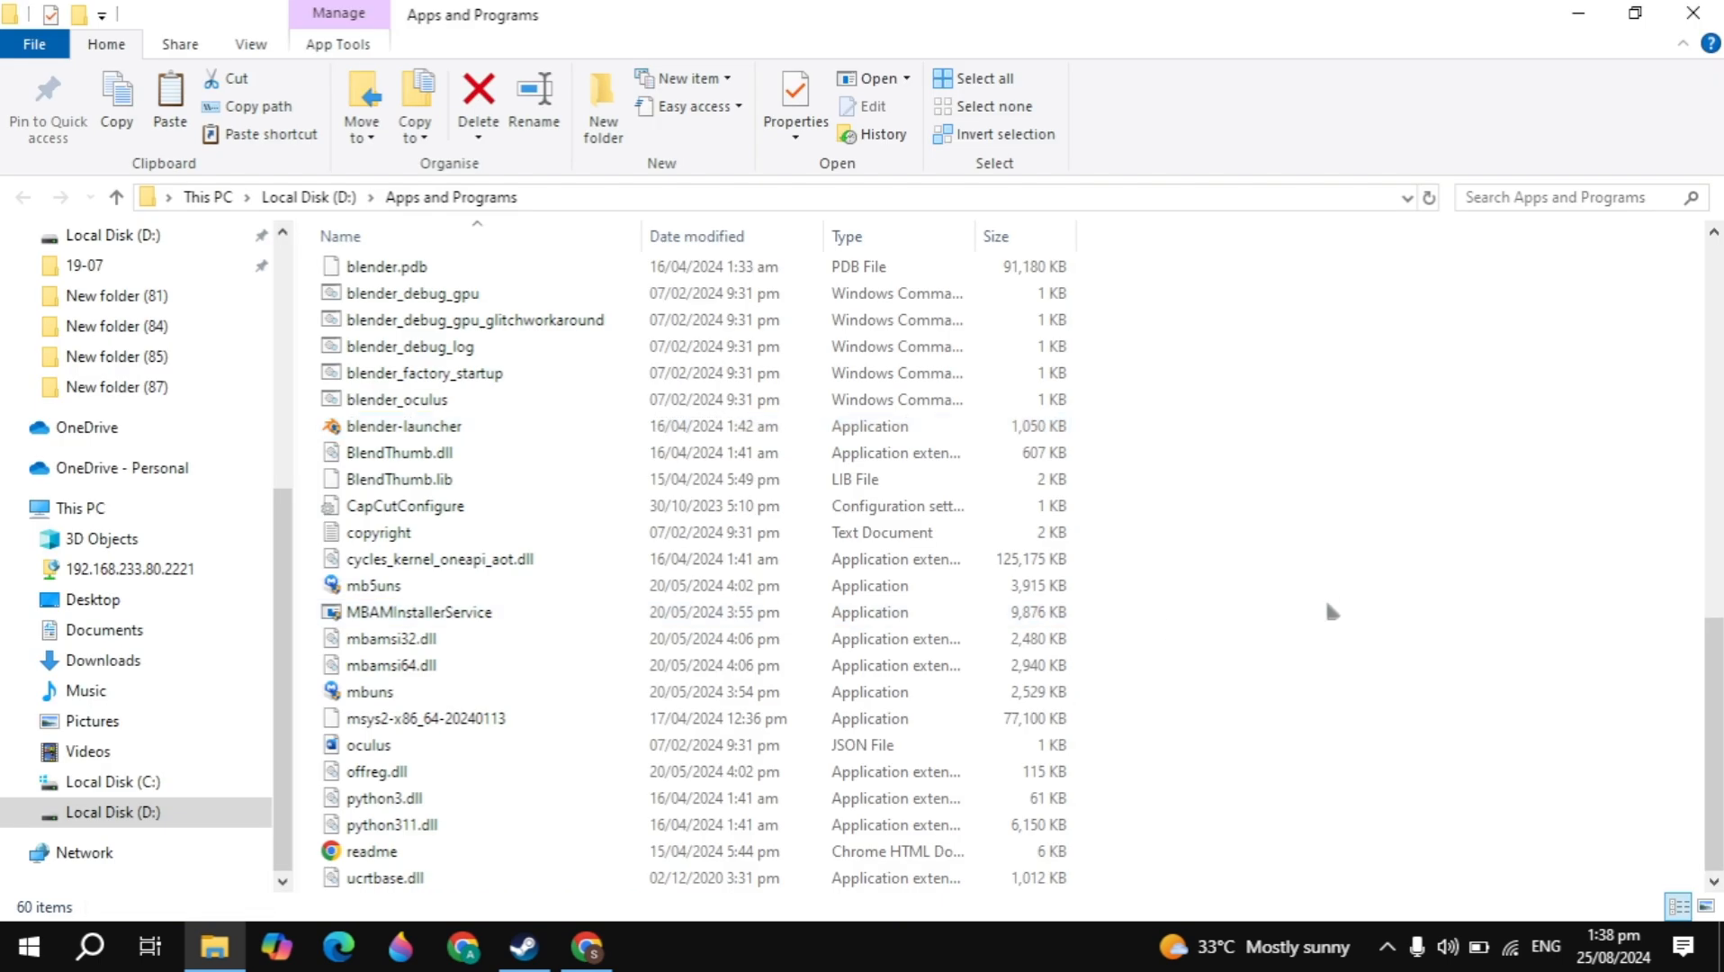
Paste opengl32.dll into Blender's D:\Apps and Programs install folder
{"action": "right_click", "coordinate": [1331, 612]}
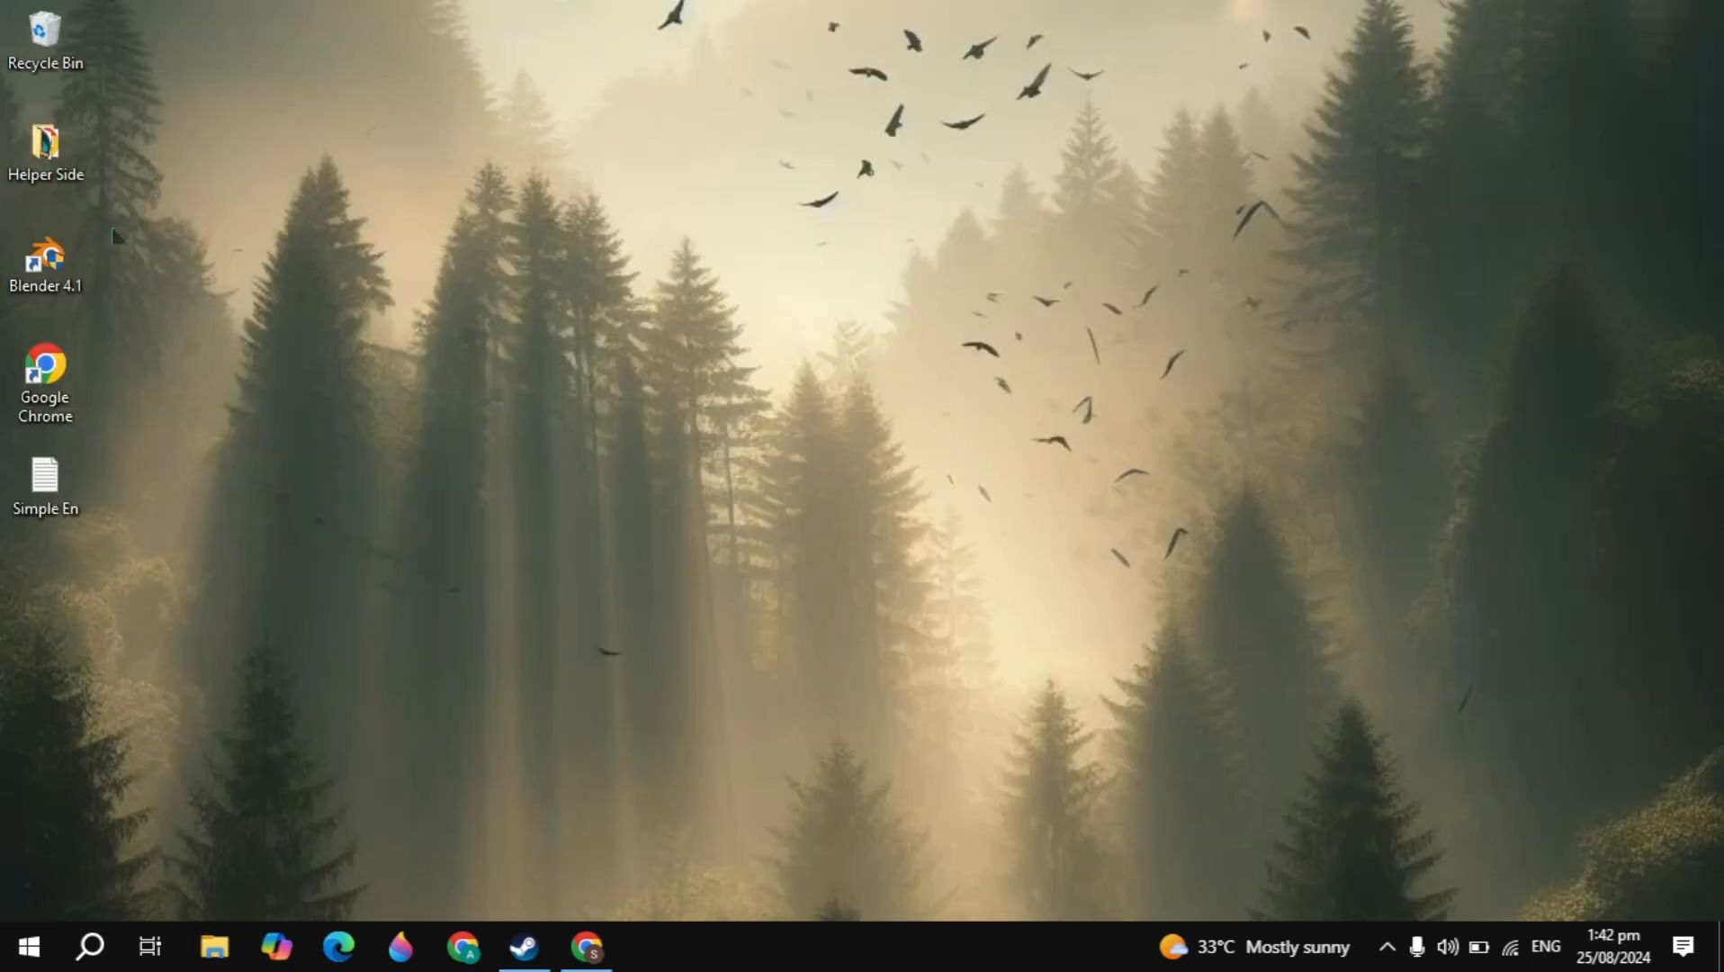
{"action": "double_click", "coordinate": [45, 255]}
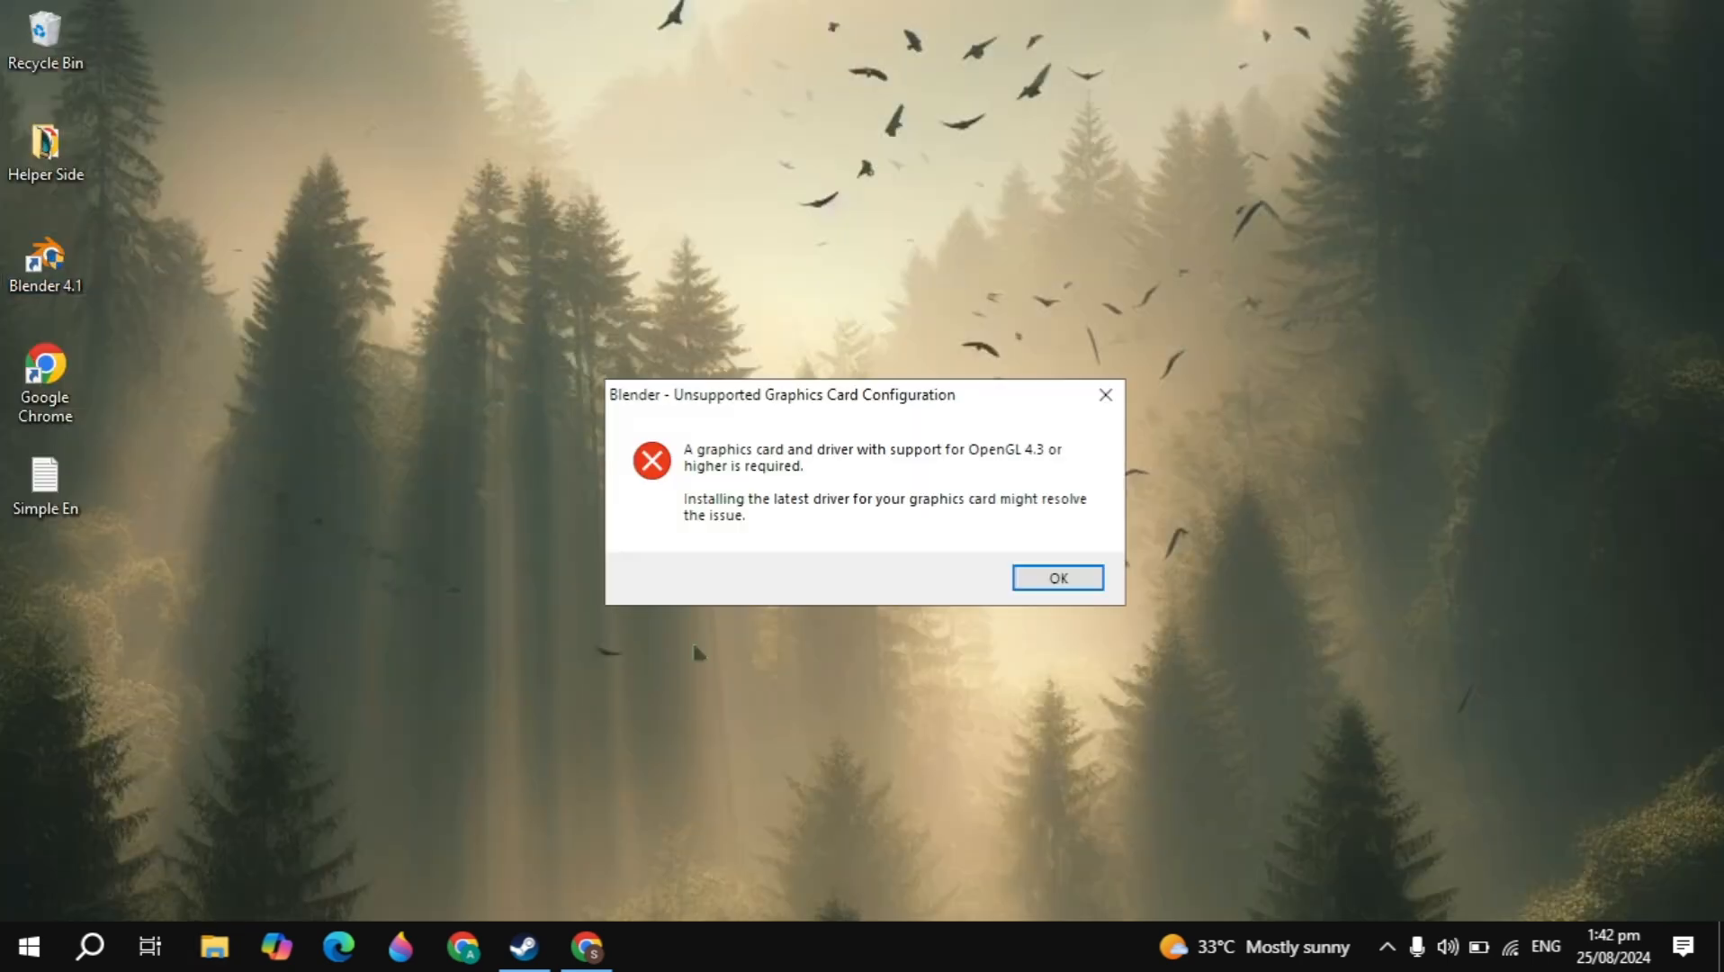
{"action": "mouse_move", "coordinate": [906, 461]}
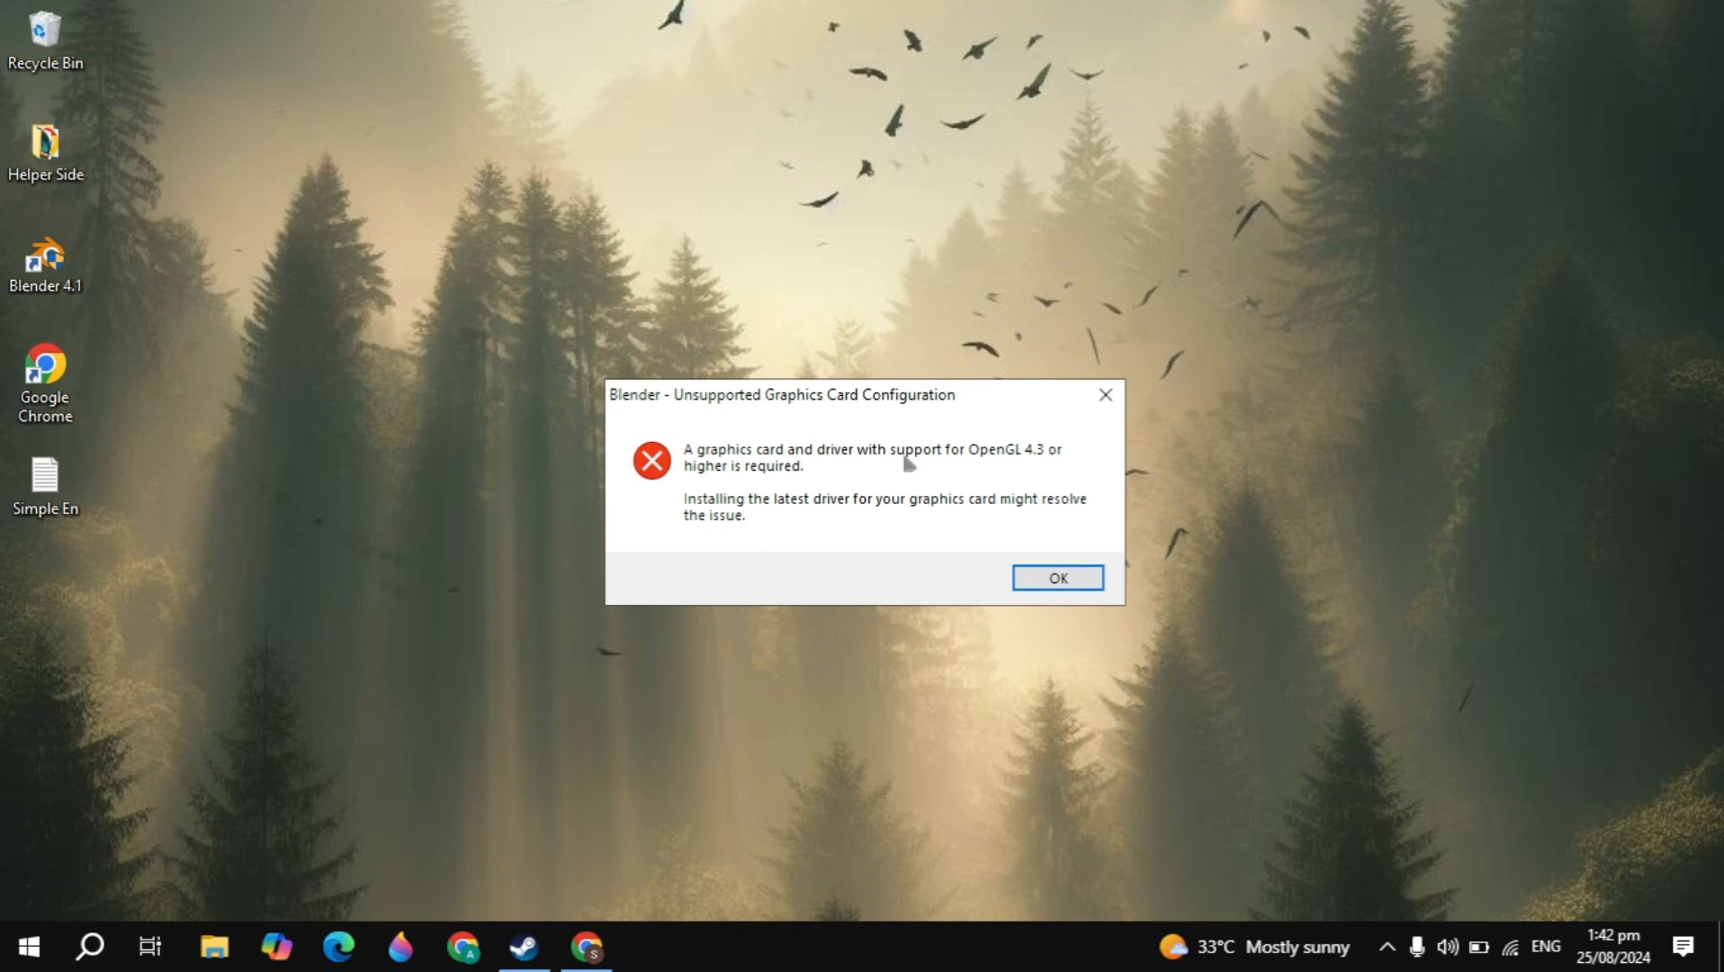
{"action": "mouse_move", "coordinate": [970, 472]}
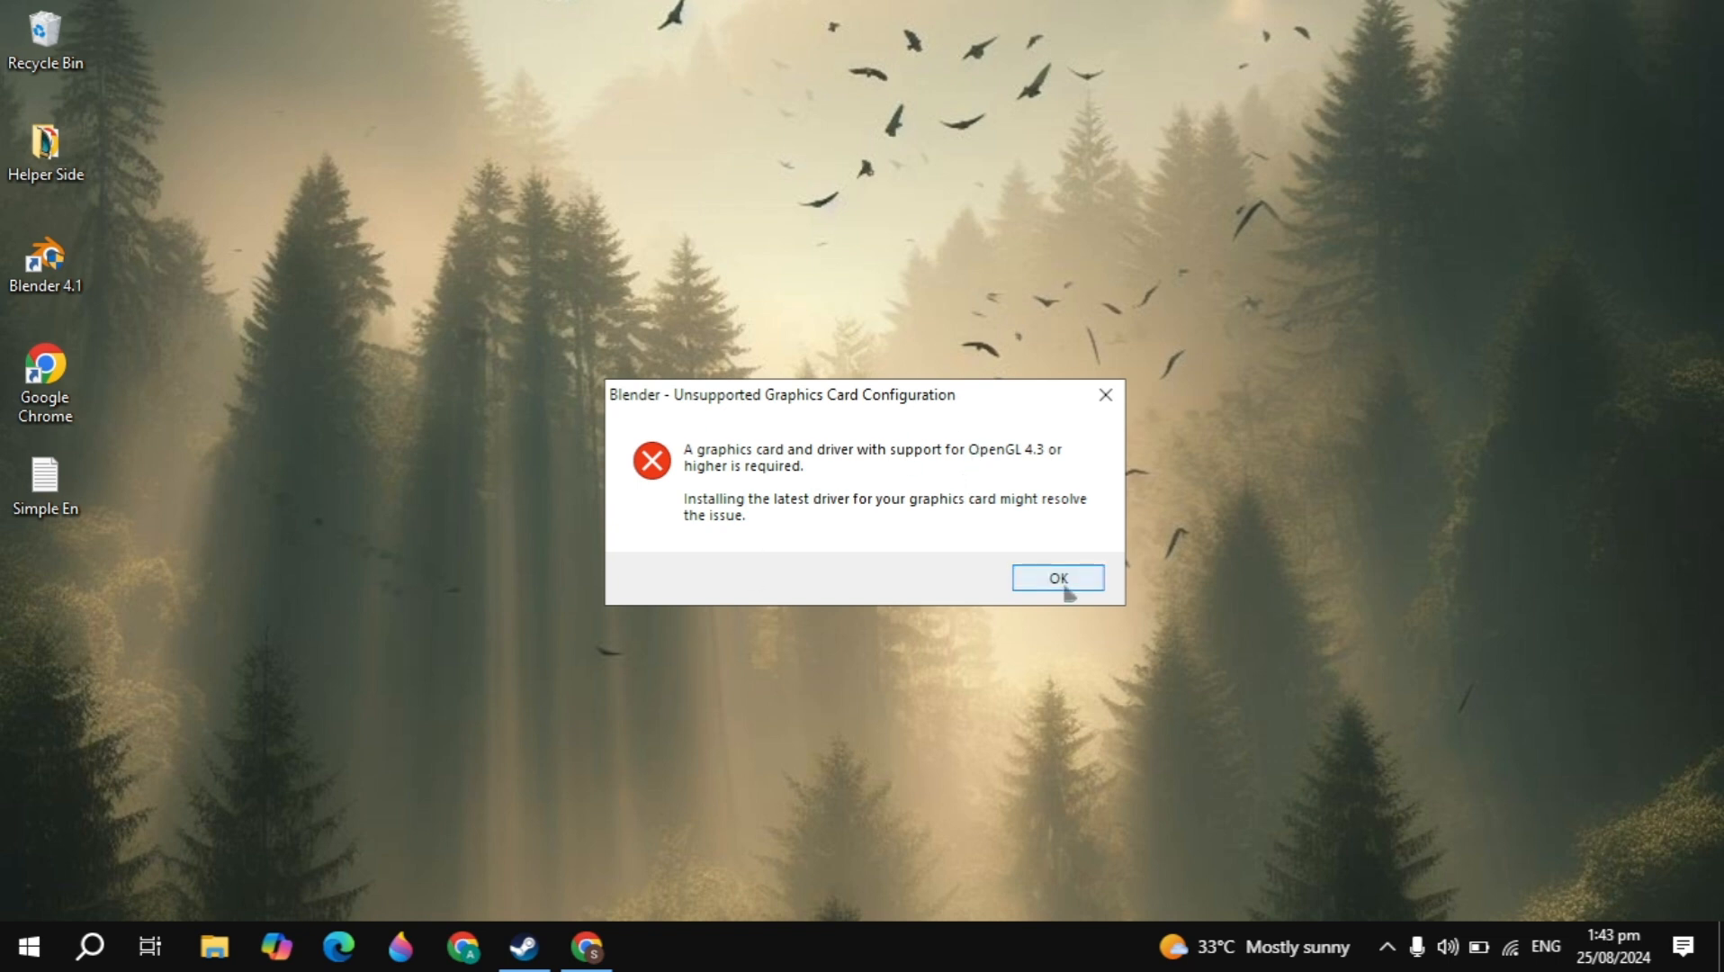
{"action": "left_click", "coordinate": [1054, 577]}
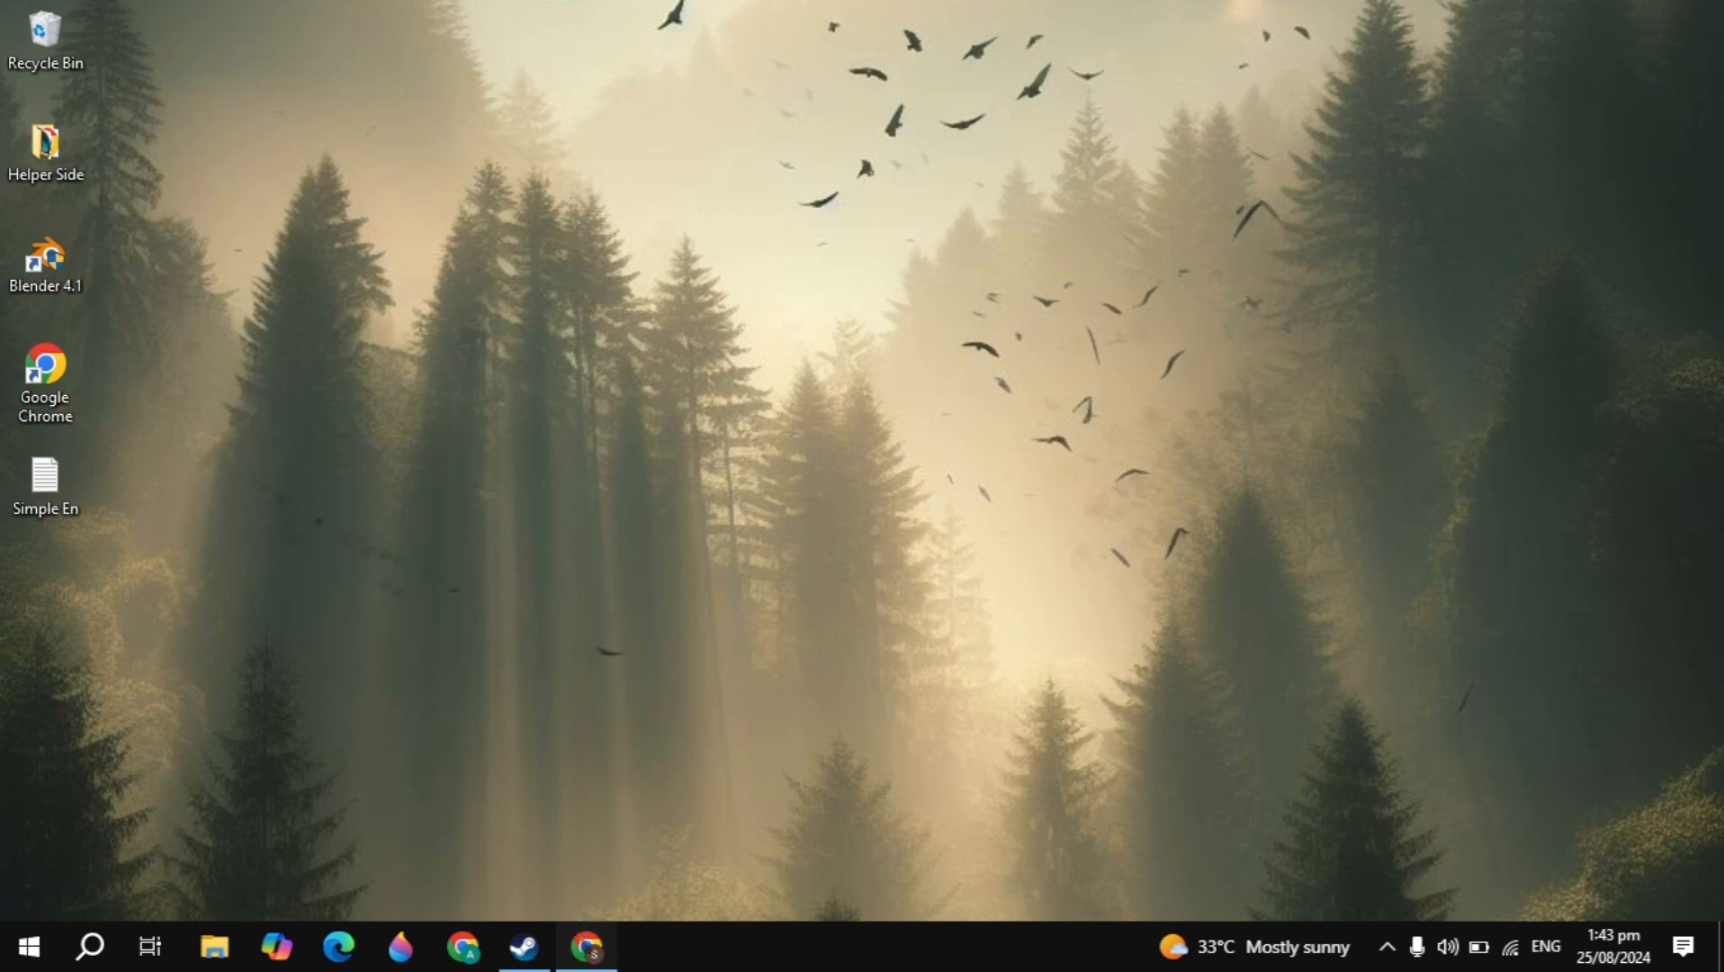
Search Google for openal dll files and download openal32.dll from DLL-files.com
{"action": "left_click", "coordinate": [588, 946]}
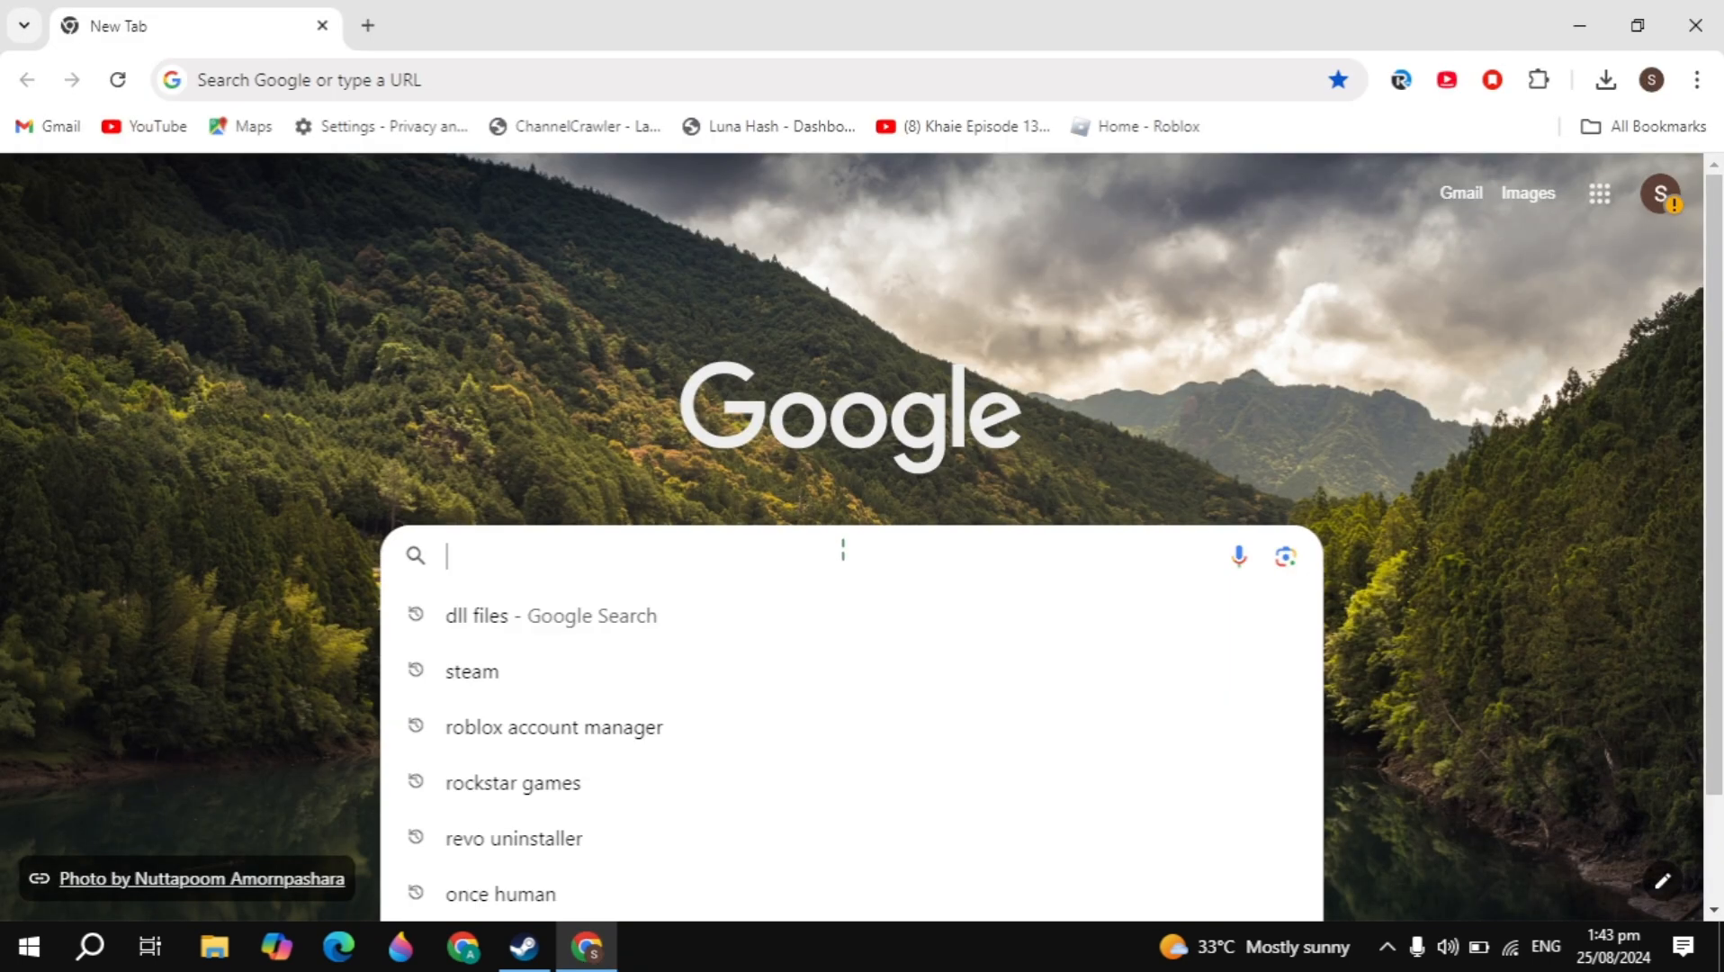
{"action": "type", "text": "opendll"}
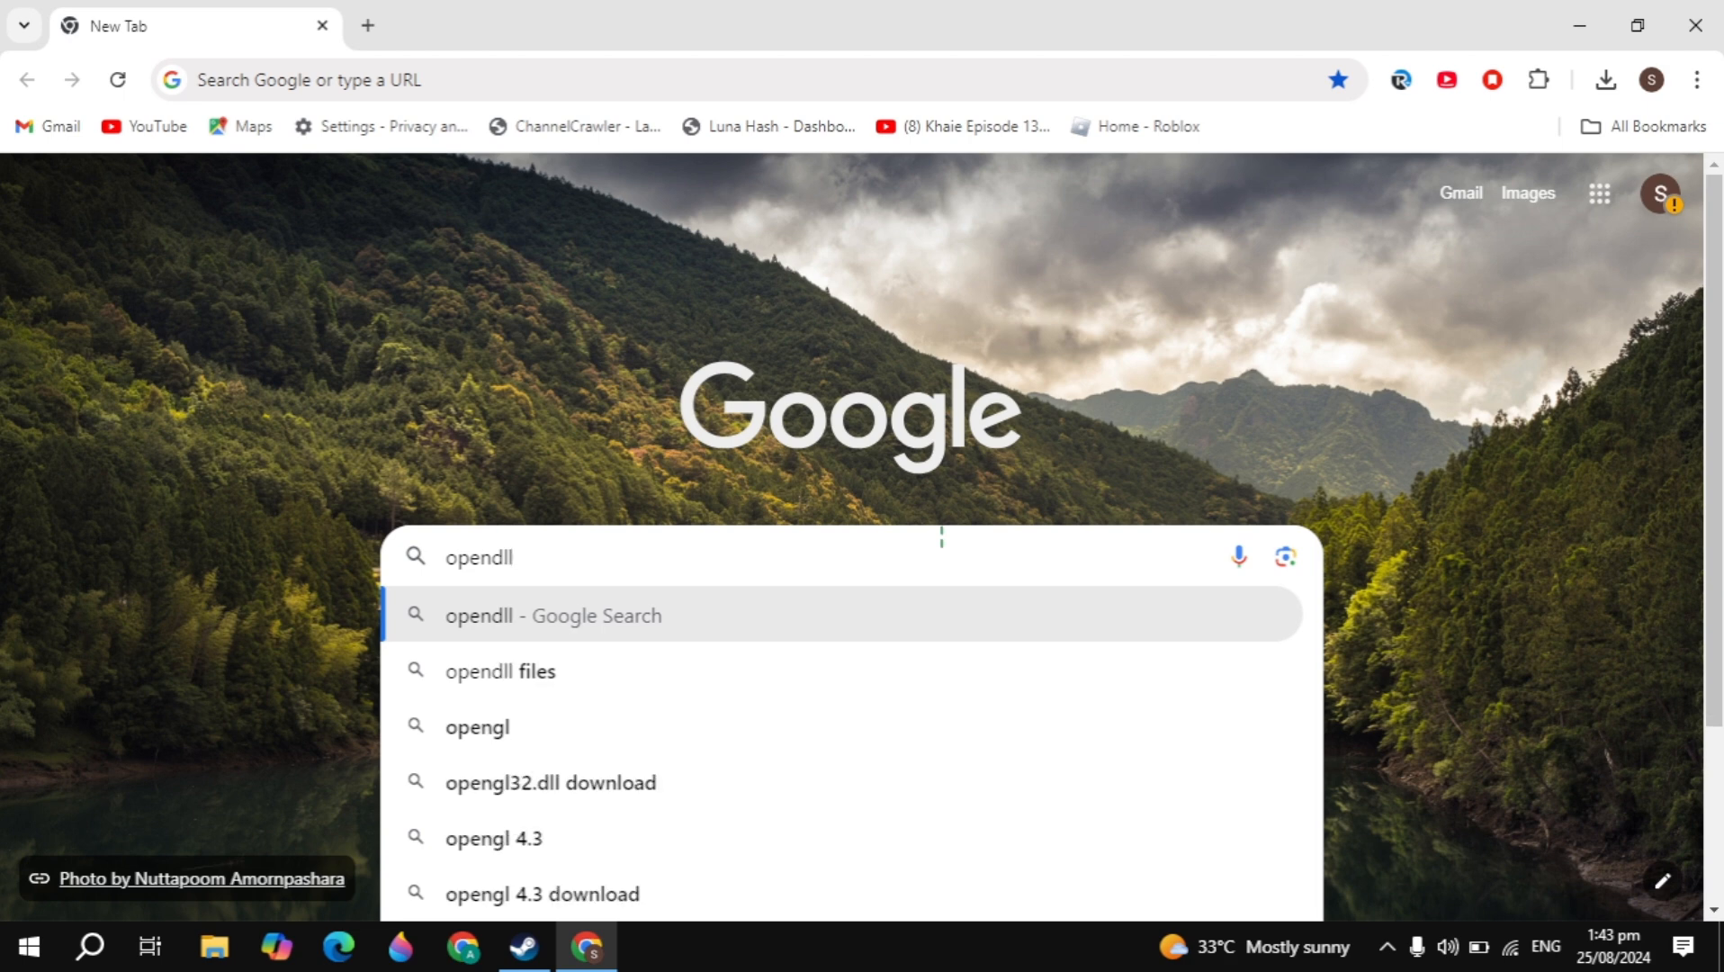
{"action": "type", "text": "files"}
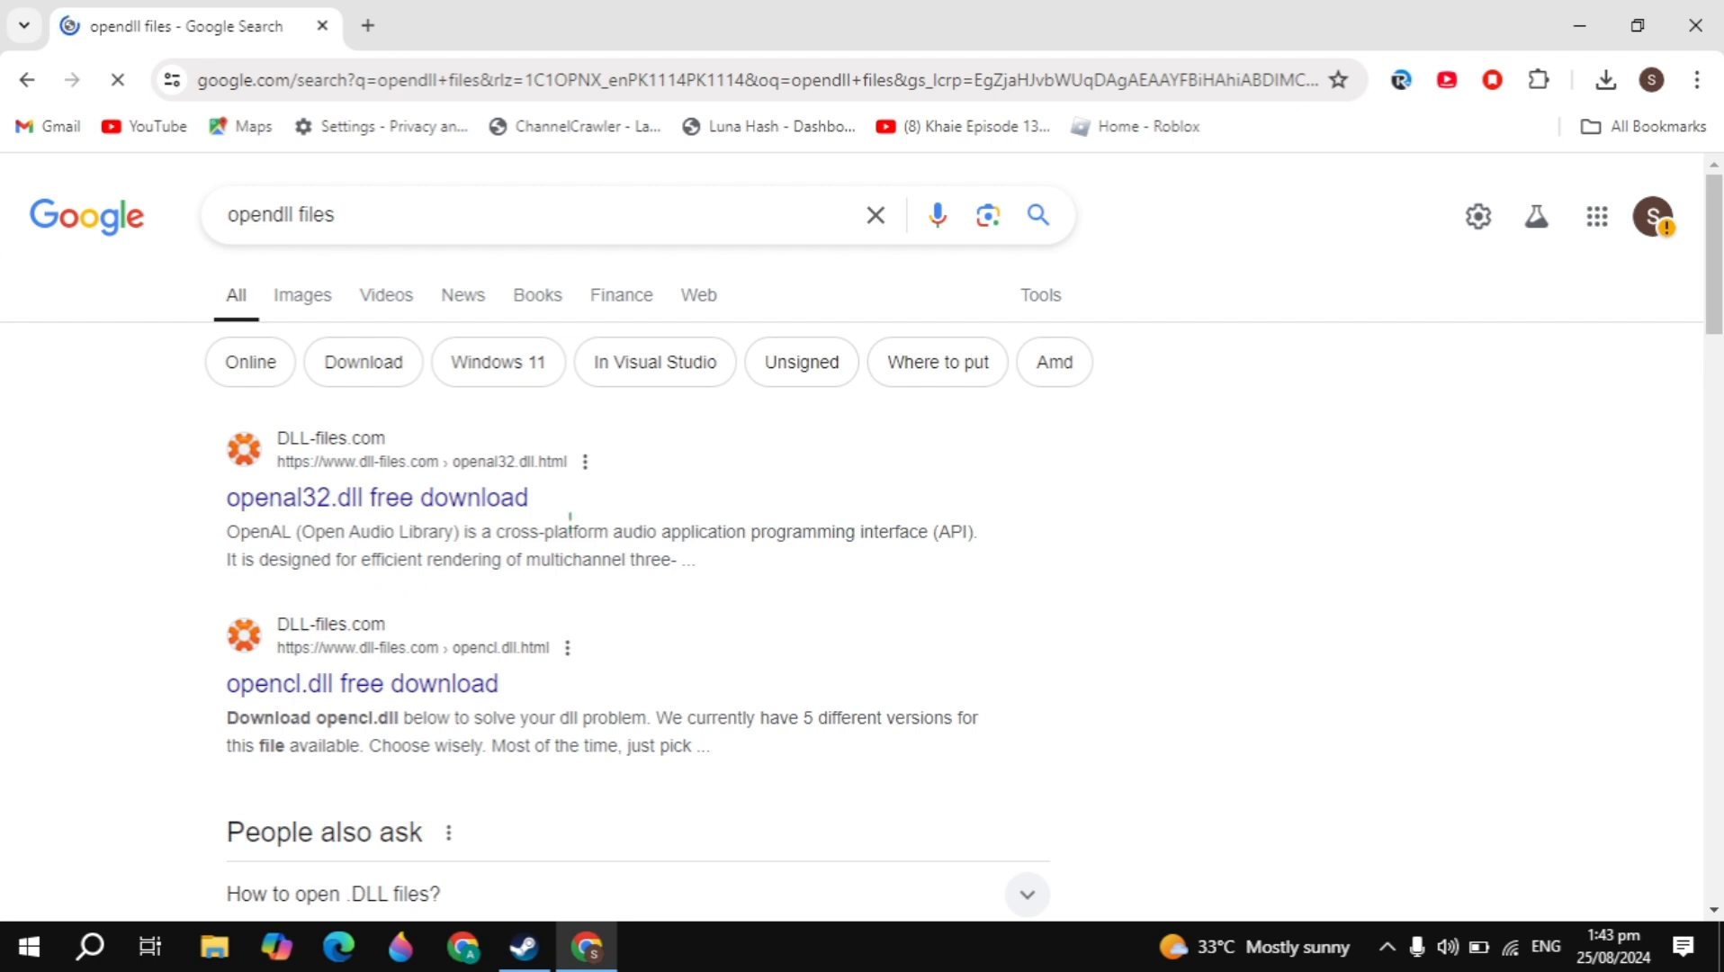
{"action": "left_click", "coordinate": [376, 497]}
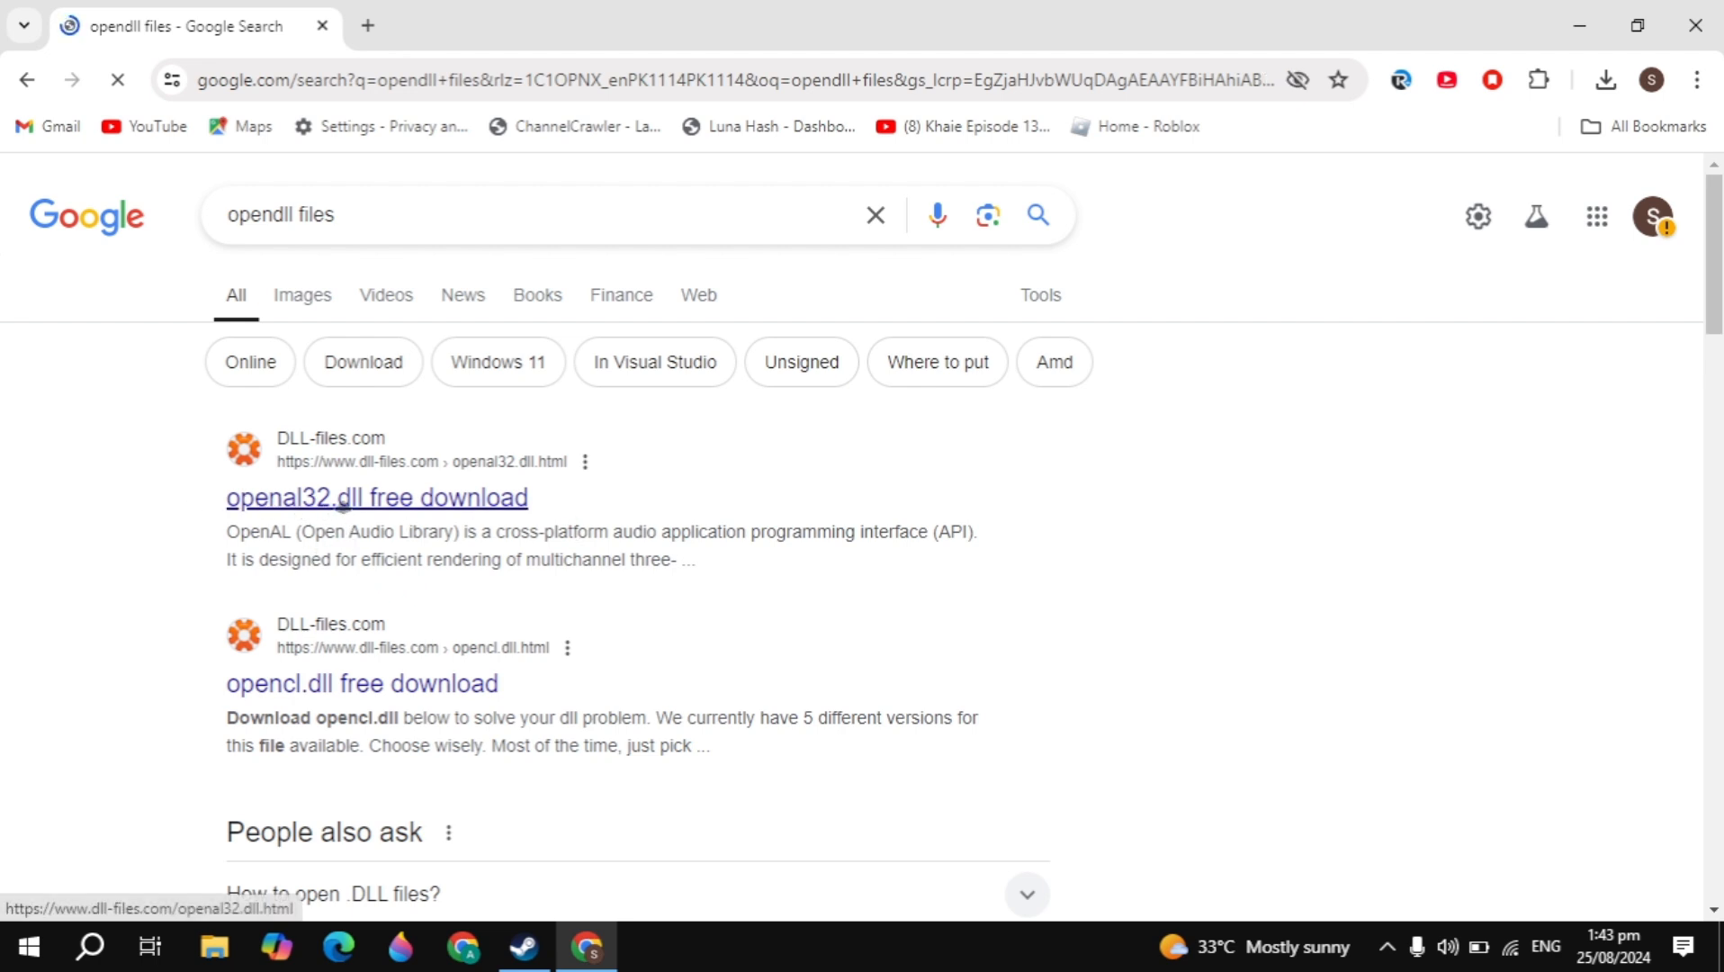
{"action": "left_click", "coordinate": [376, 497]}
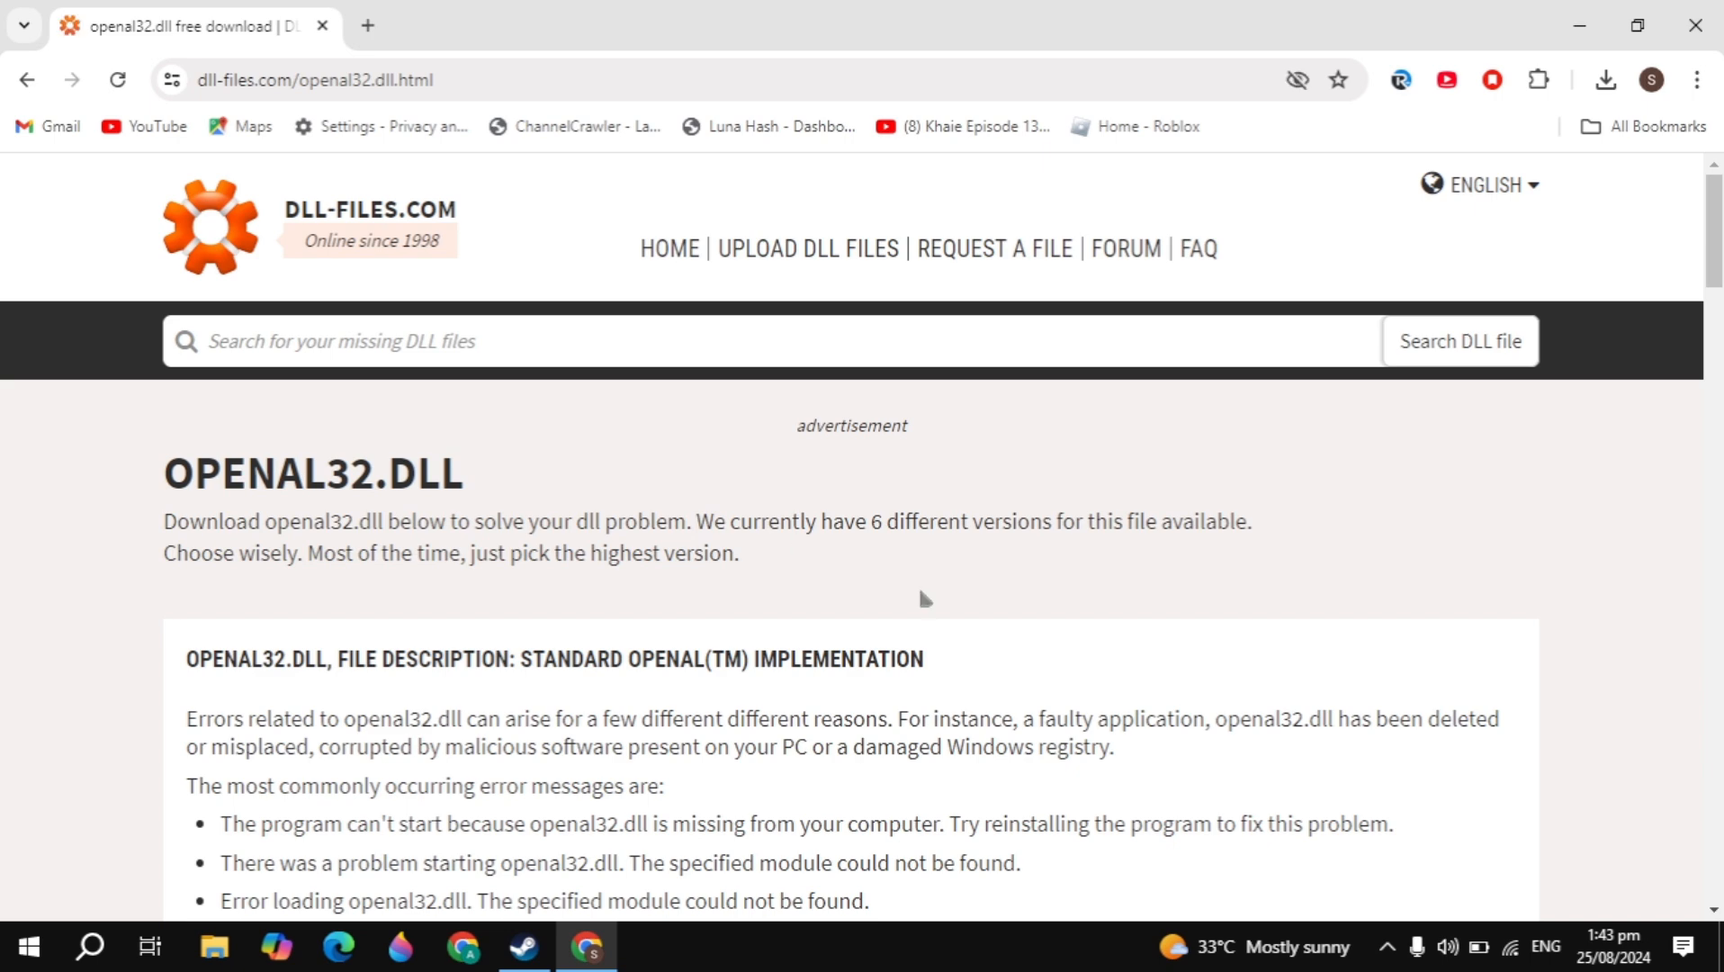
{"action": "scroll", "scroll_direction": "down", "scroll_amount": 3}
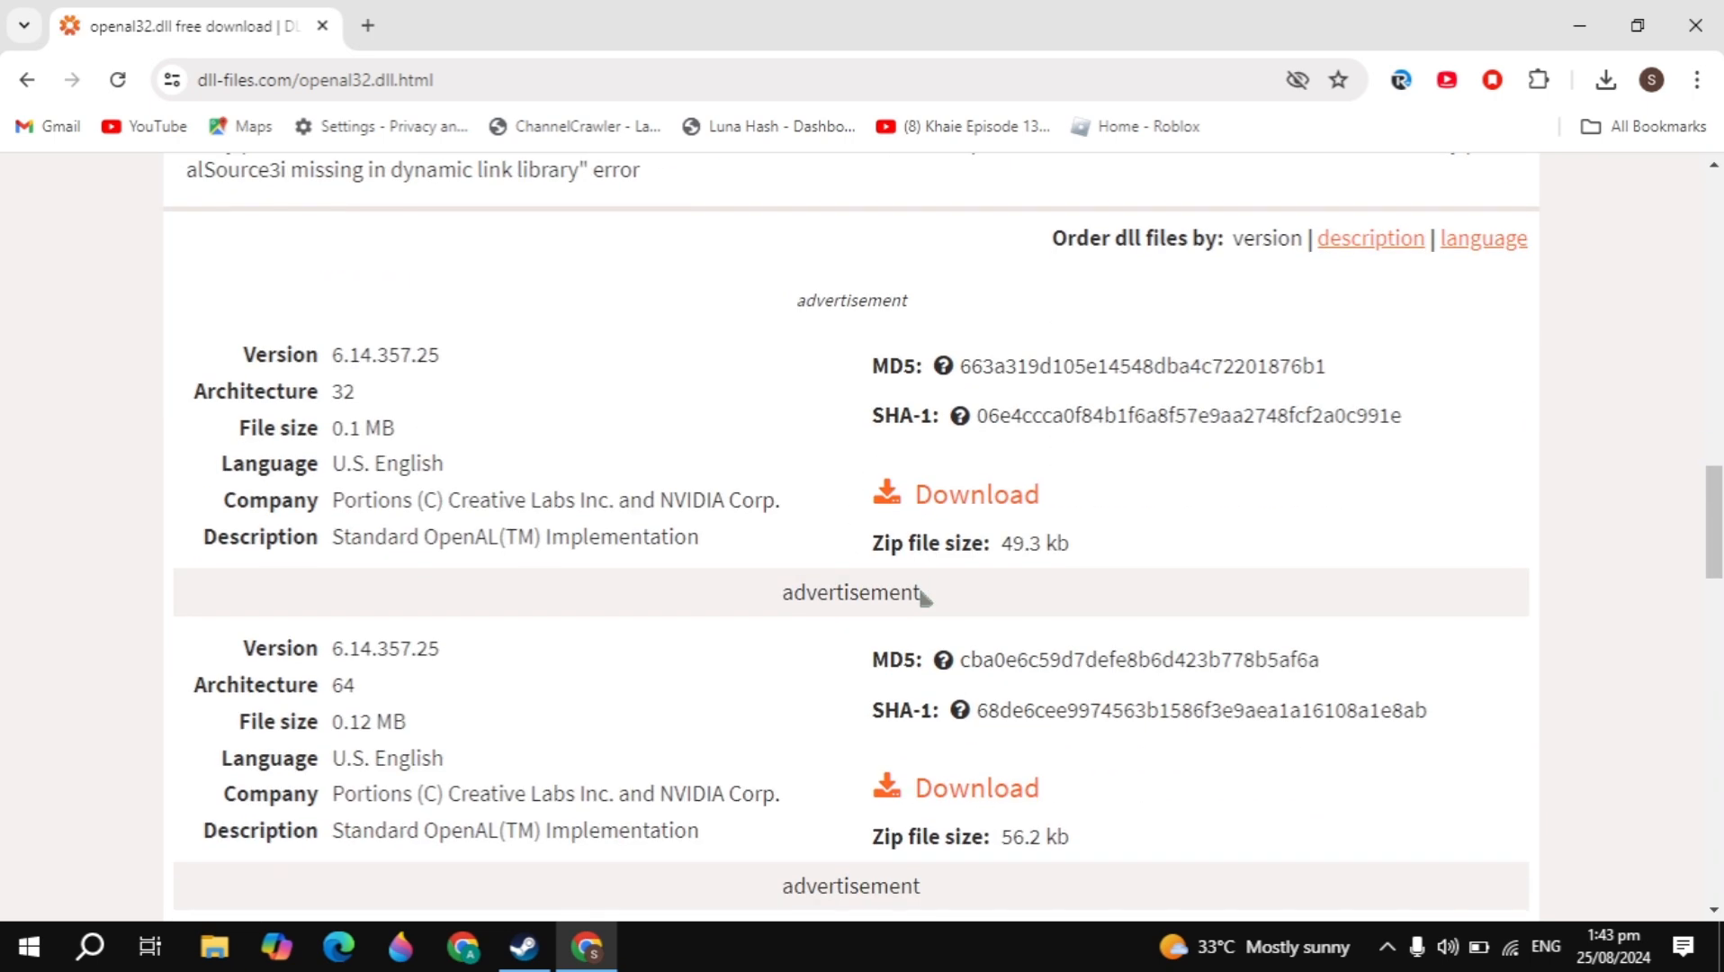
Extract OpenAL32.dll from the zip onto the desktop and open Blender's install folder
{"action": "right_click", "coordinate": [1463, 239]}
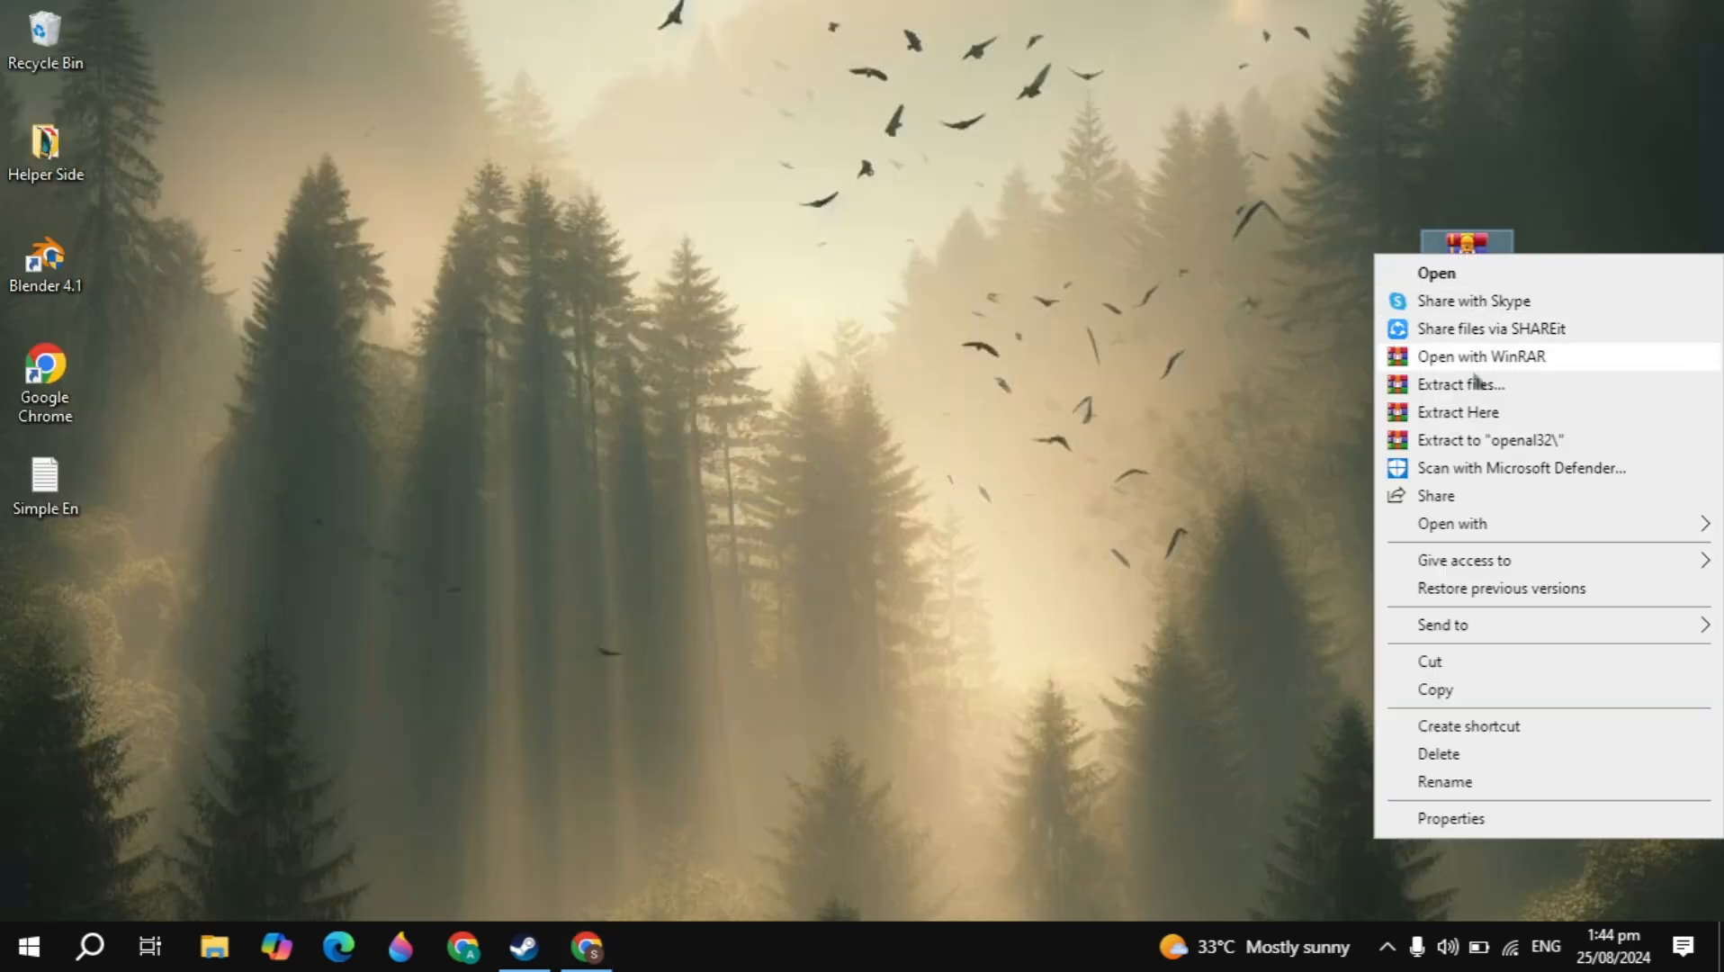
{"action": "left_click", "coordinate": [659, 490]}
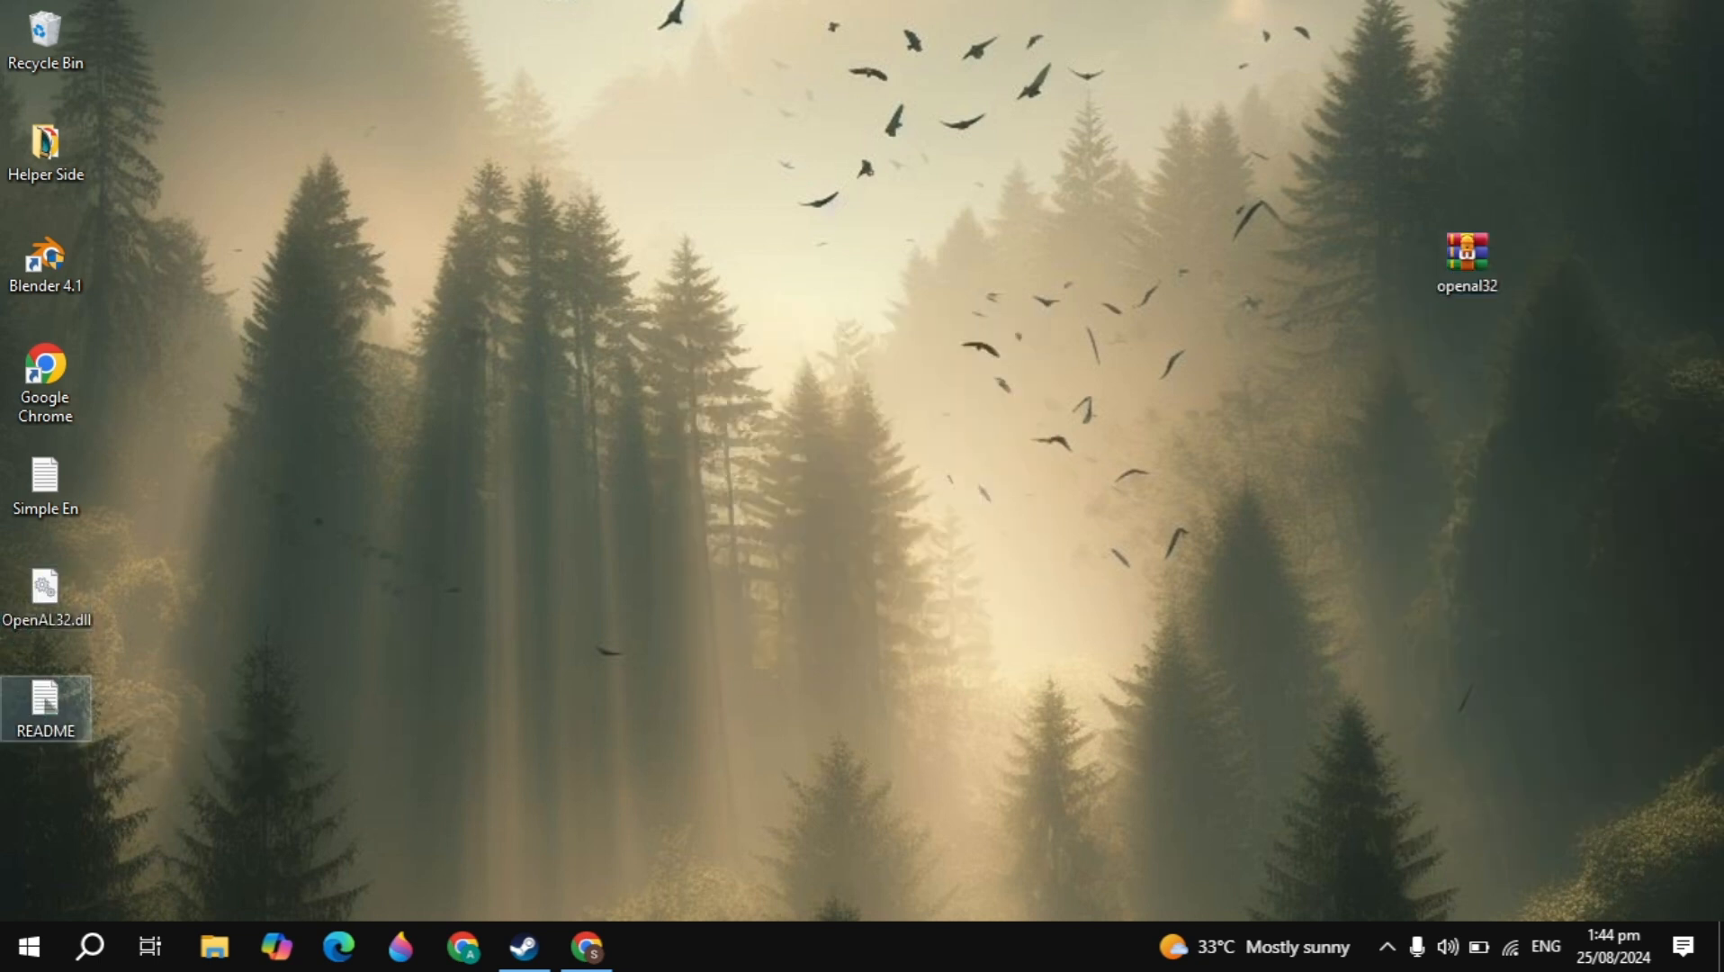
{"action": "left_click", "coordinate": [214, 945]}
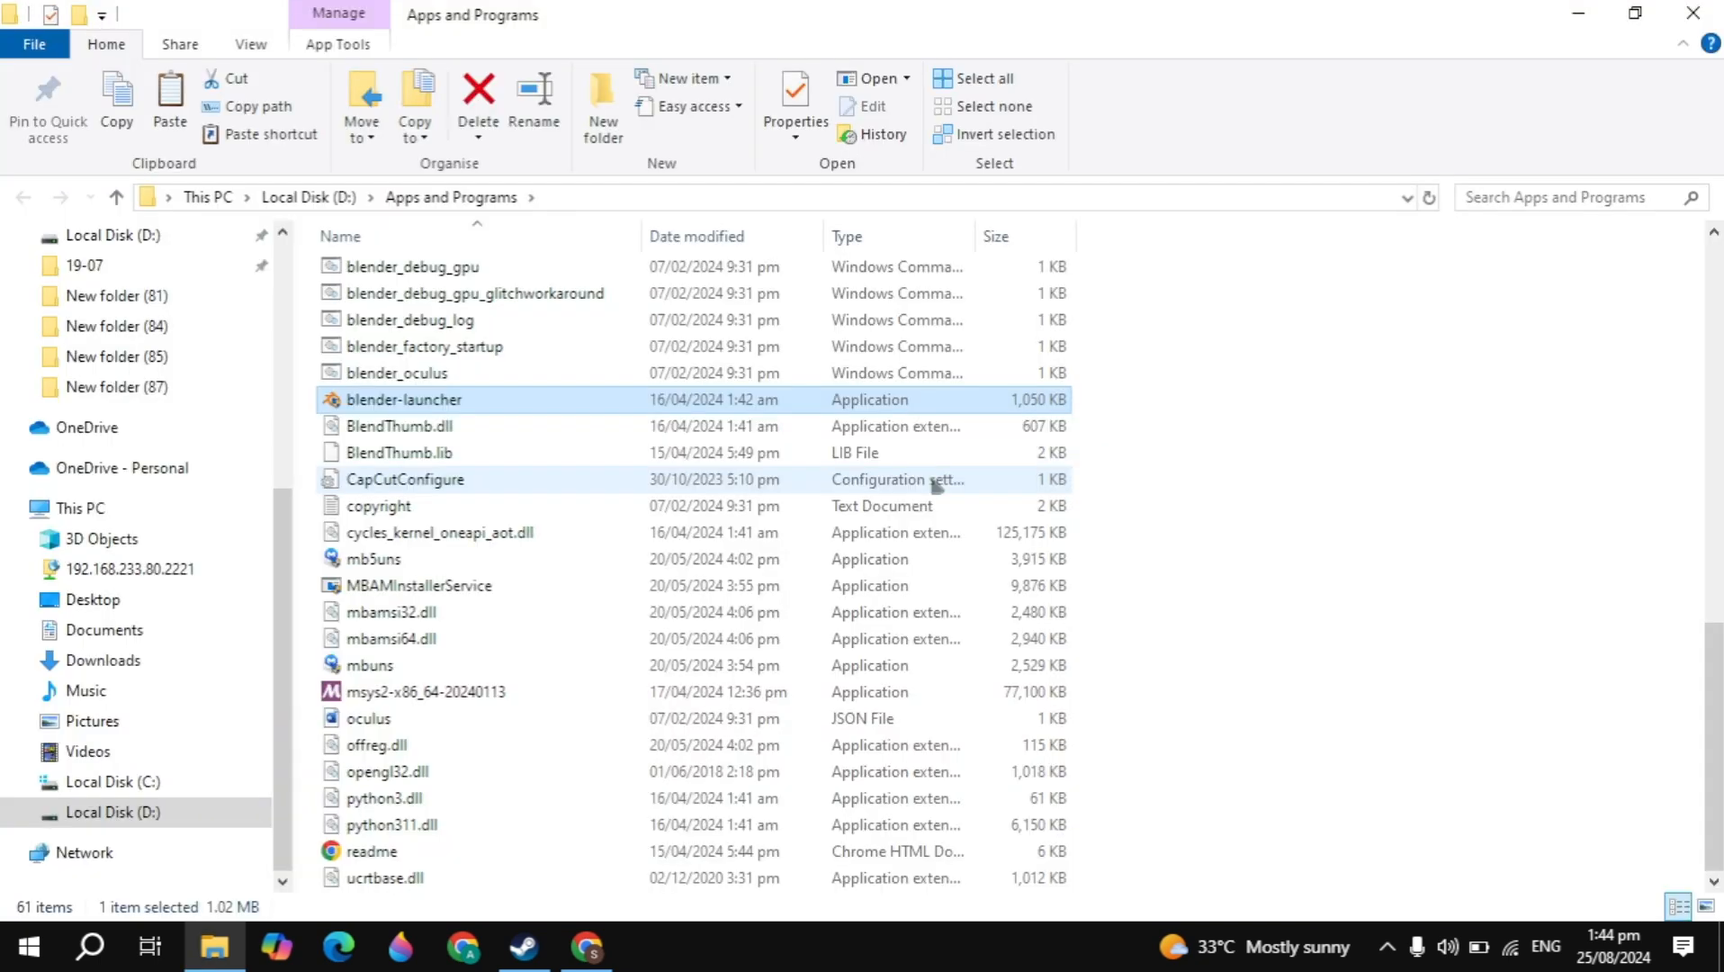
{"action": "mouse_move", "coordinate": [1250, 570]}
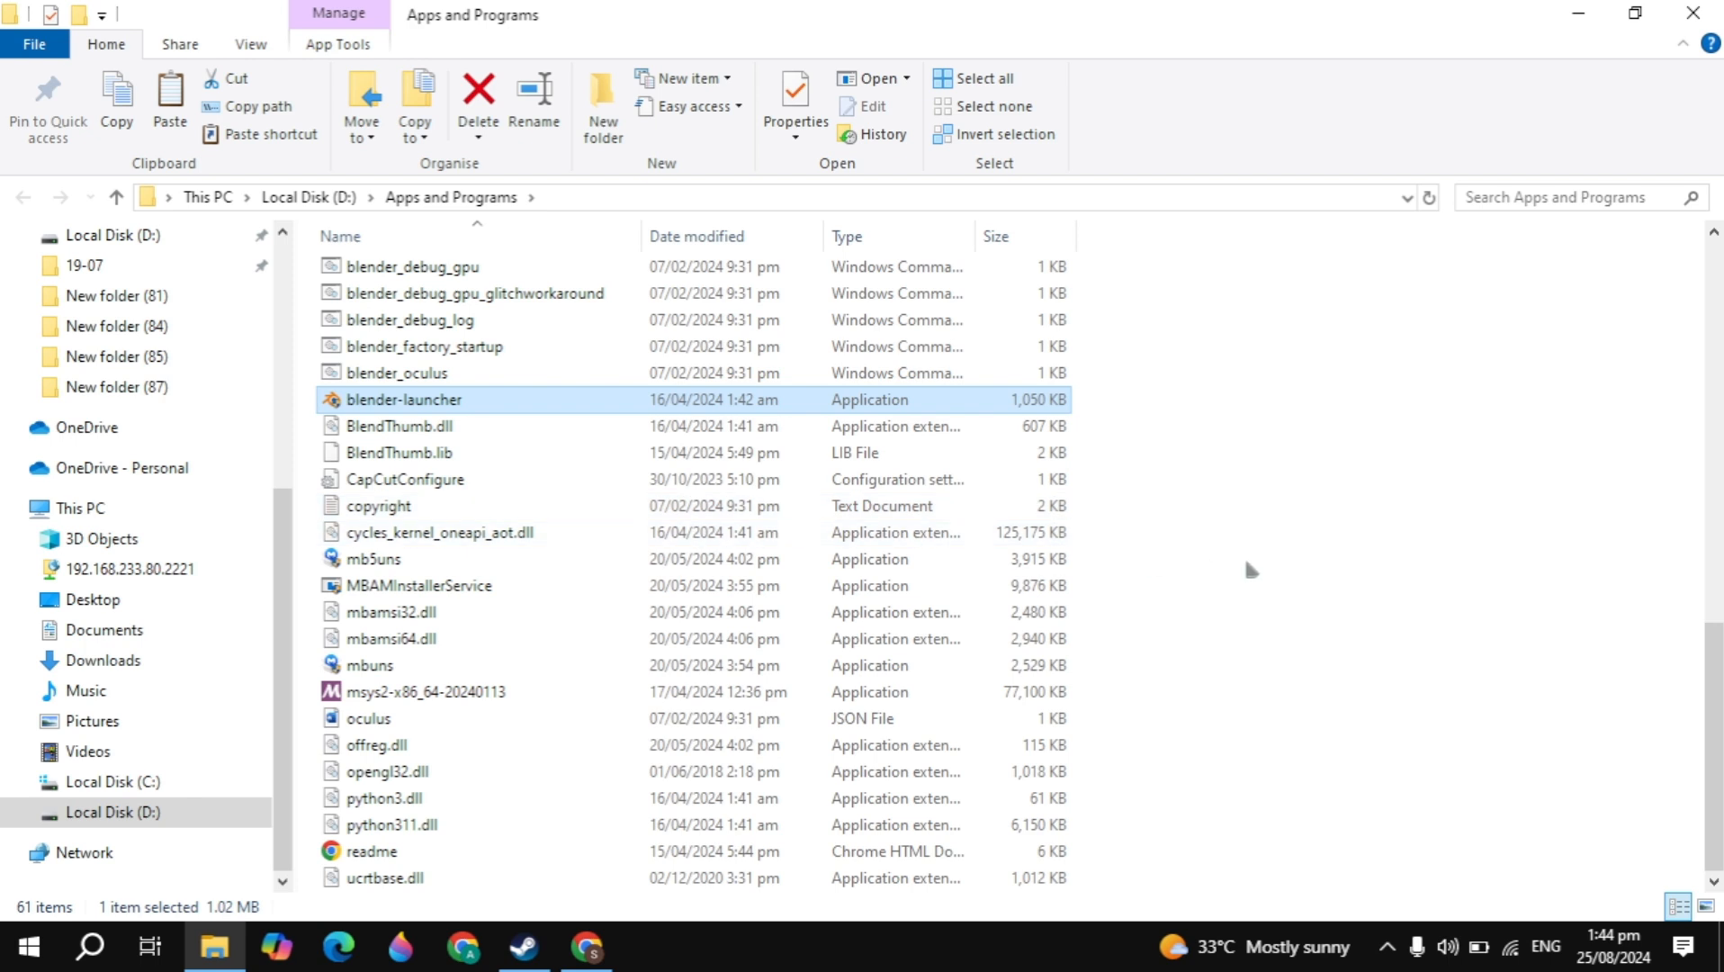
Paste OpenAL32.dll into Apps and Programs and relaunch Blender 4.1 from its desktop shortcut
{"action": "right_click", "coordinate": [1248, 571]}
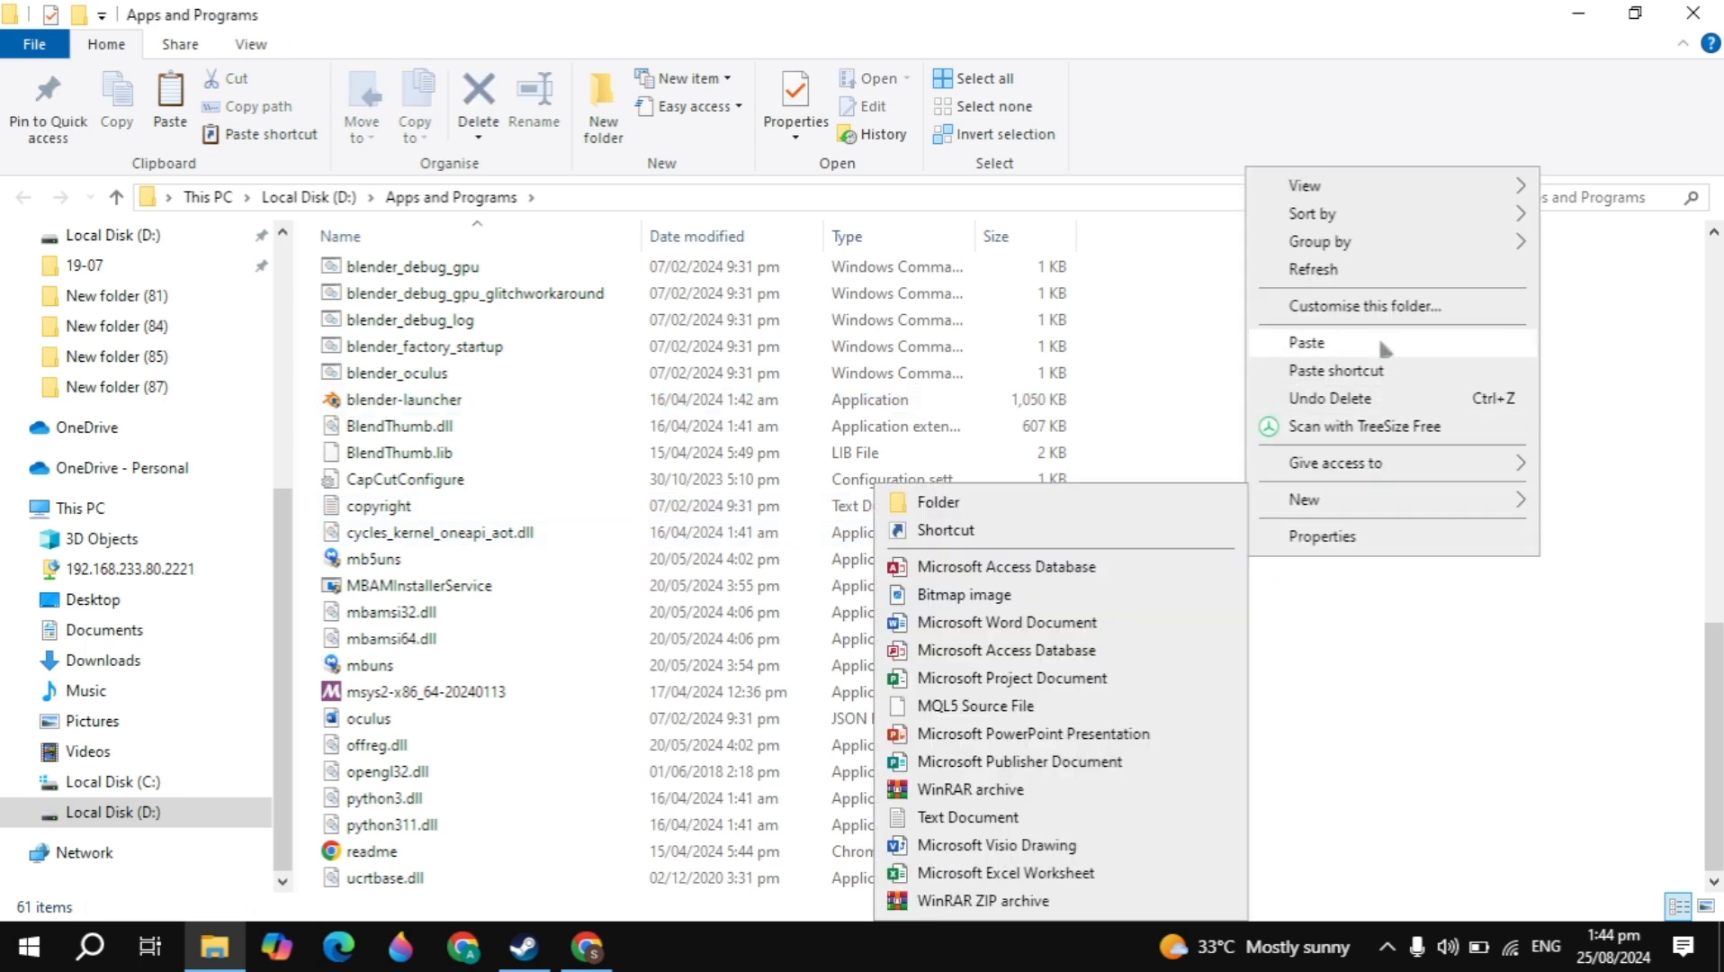
{"action": "left_click", "coordinate": [1306, 342]}
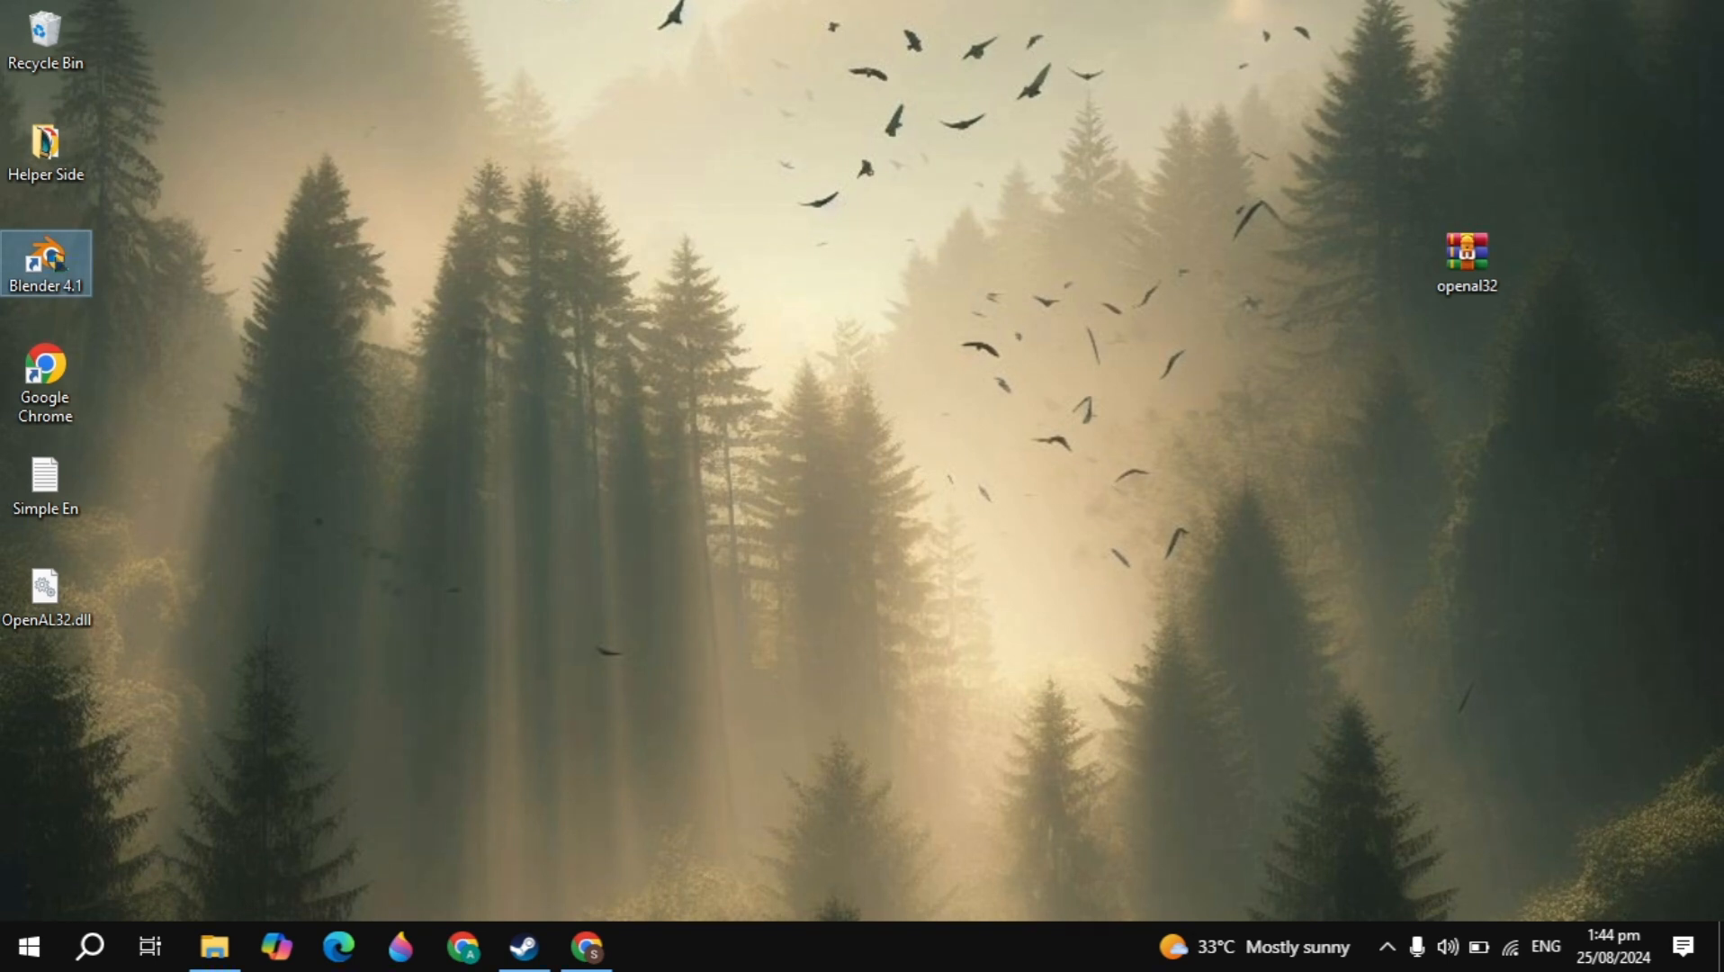
{"action": "double_click", "coordinate": [45, 264]}
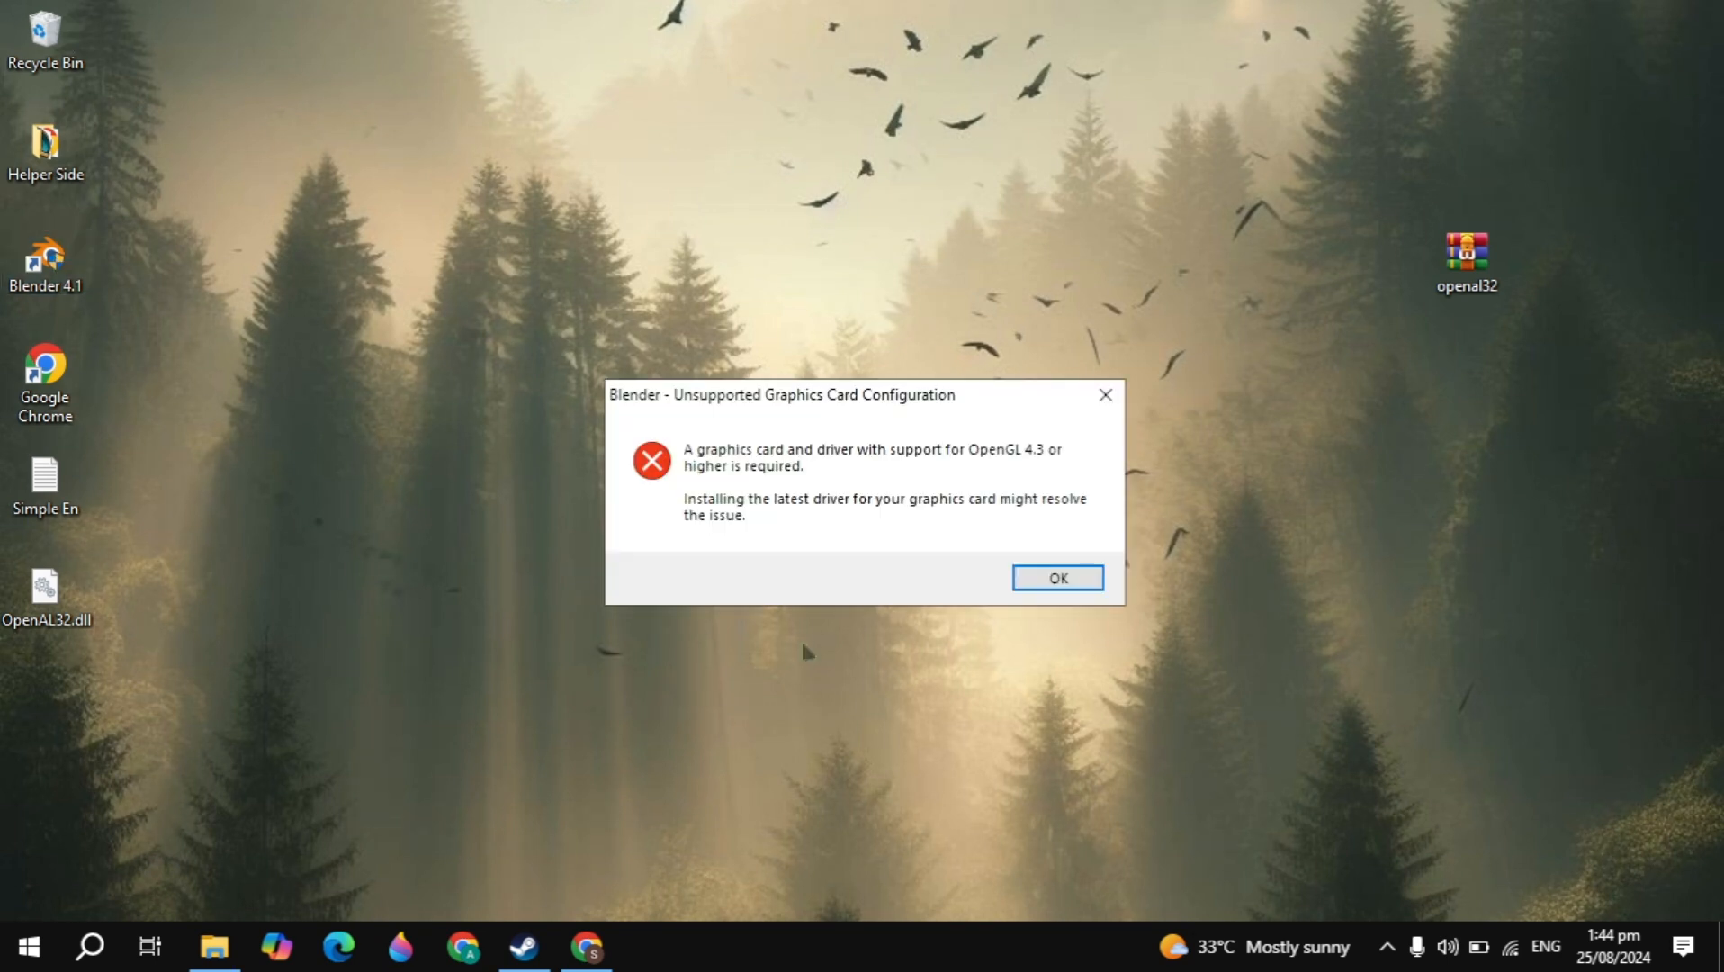